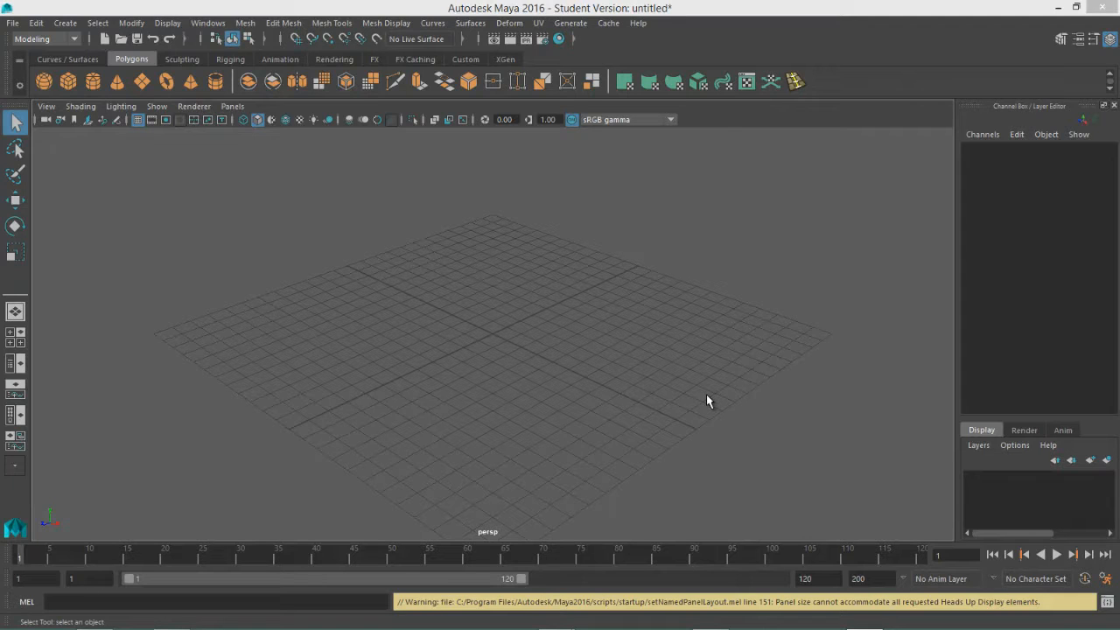
mouse_move(118, 157)
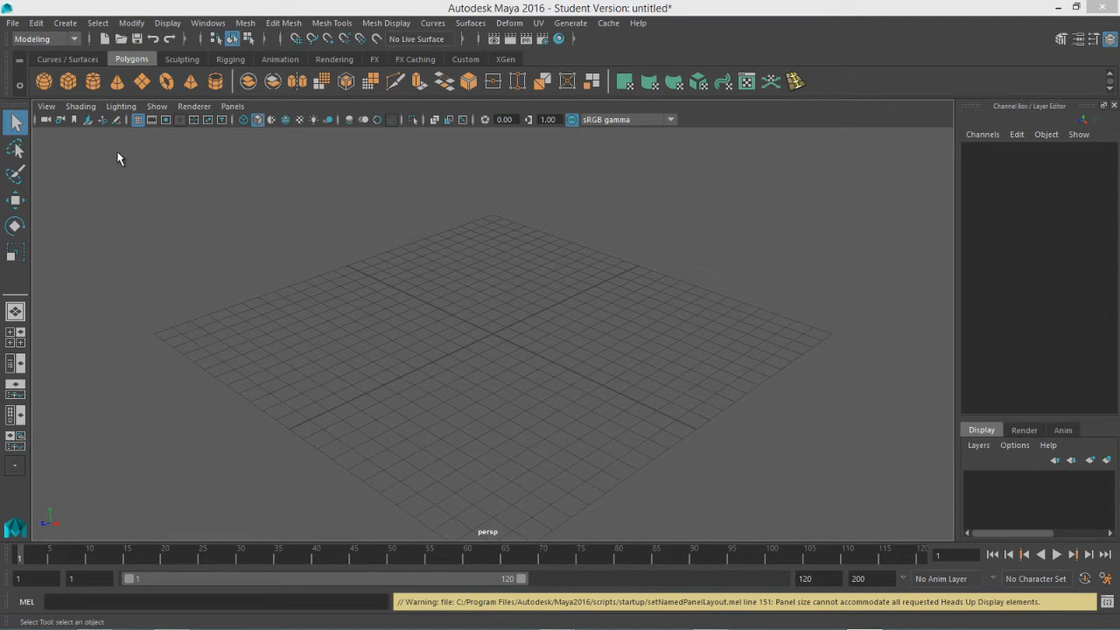
Create a default polygon cube, pCube1, at the scene origin from the shelf.
left_click(44, 81)
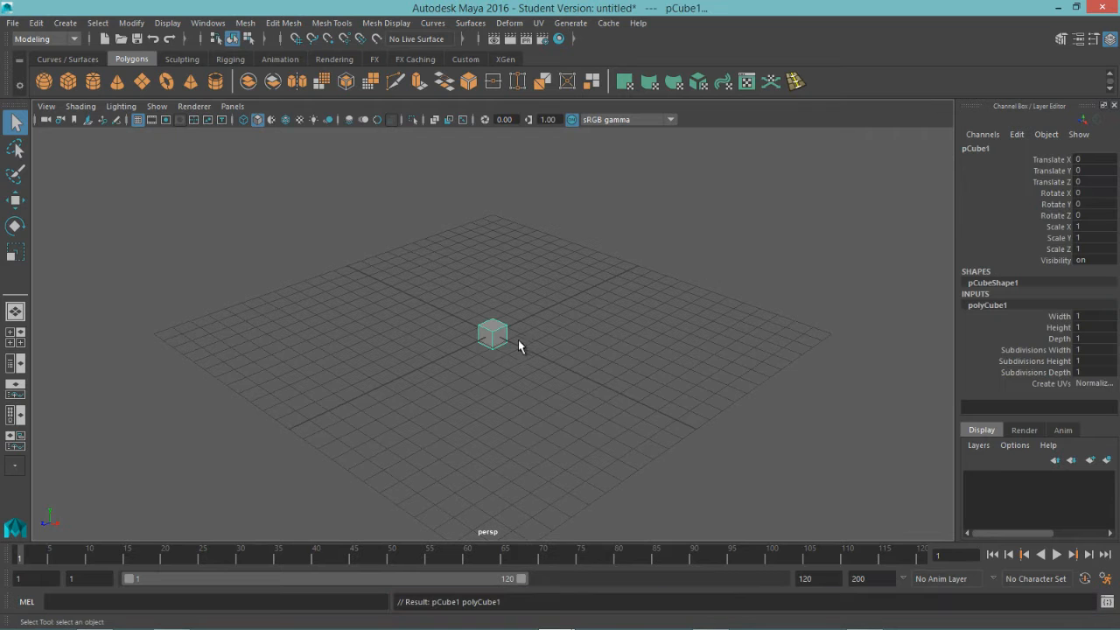
mouse_move(504, 358)
type("6")
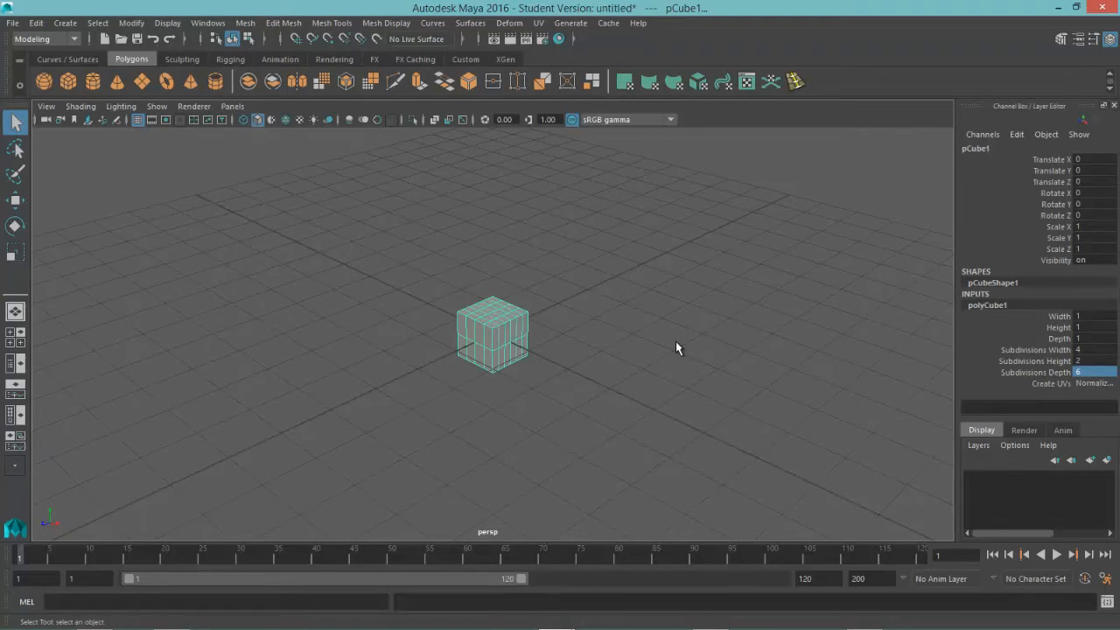
Scale pCube1 to 6, 1, 9 and lift it 0.514 units onto the grid.
left_click(15, 252)
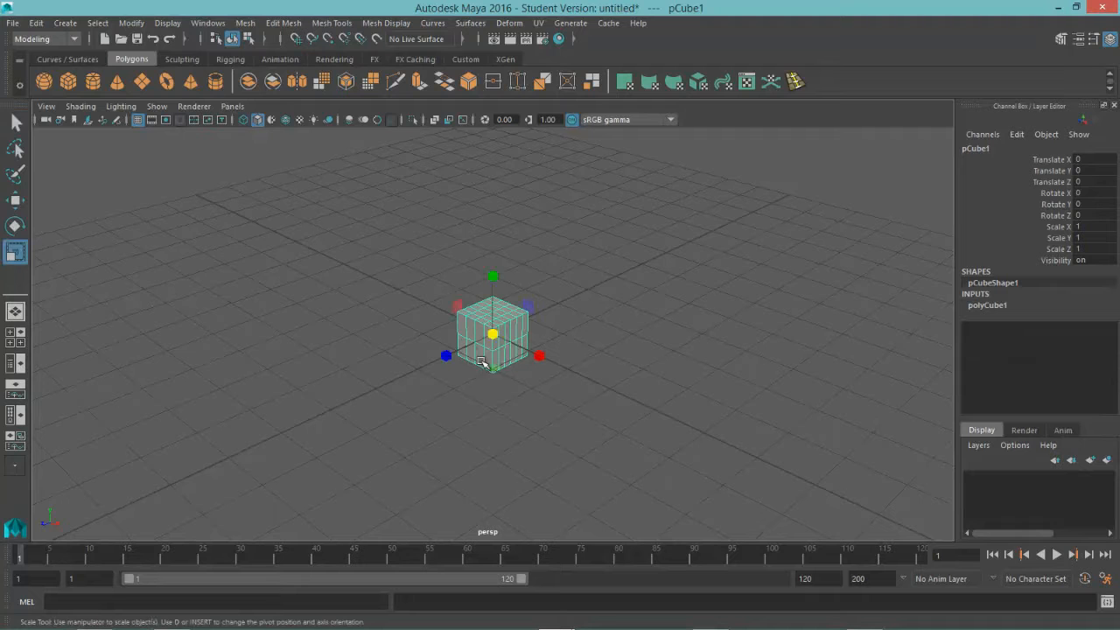
left_click_drag(492, 335, 512, 326)
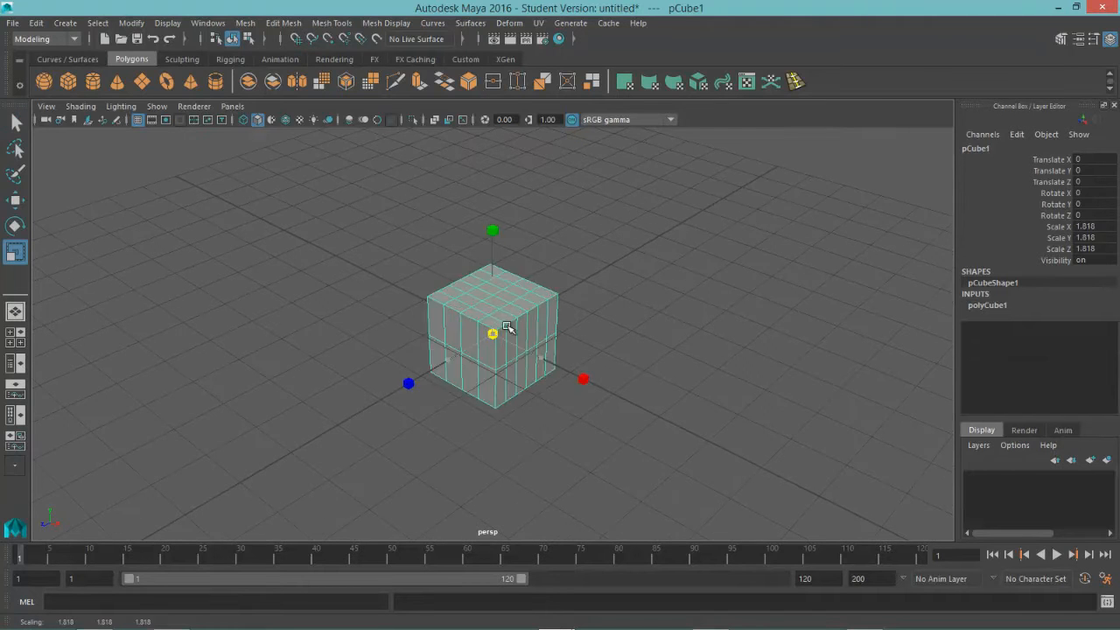
left_click_drag(507, 328, 547, 328)
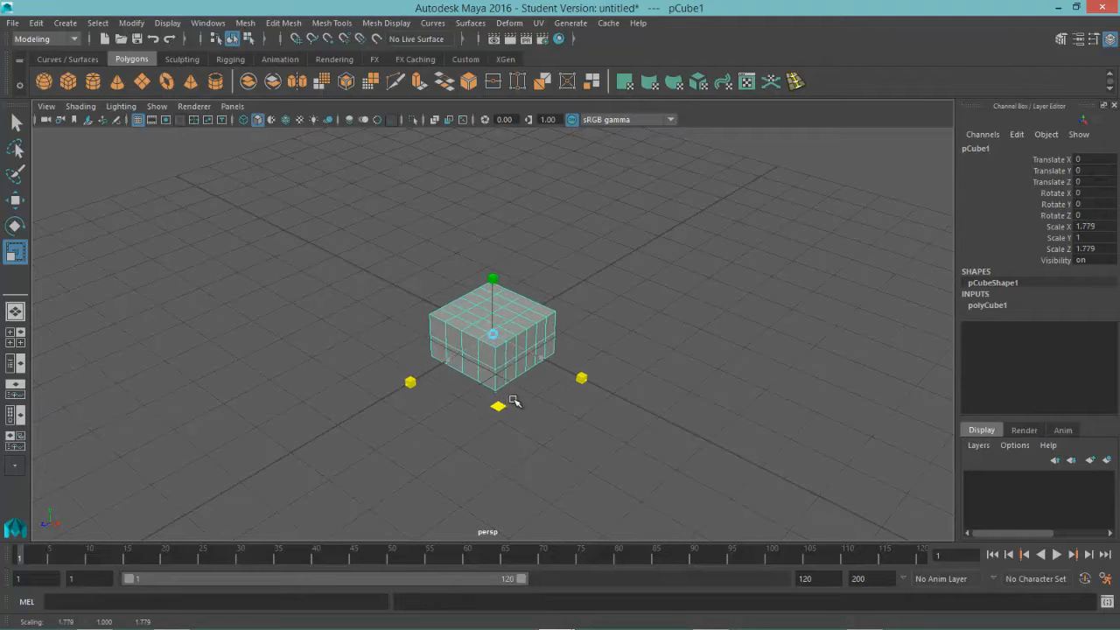
left_click_drag(582, 378, 880, 525)
type("9")
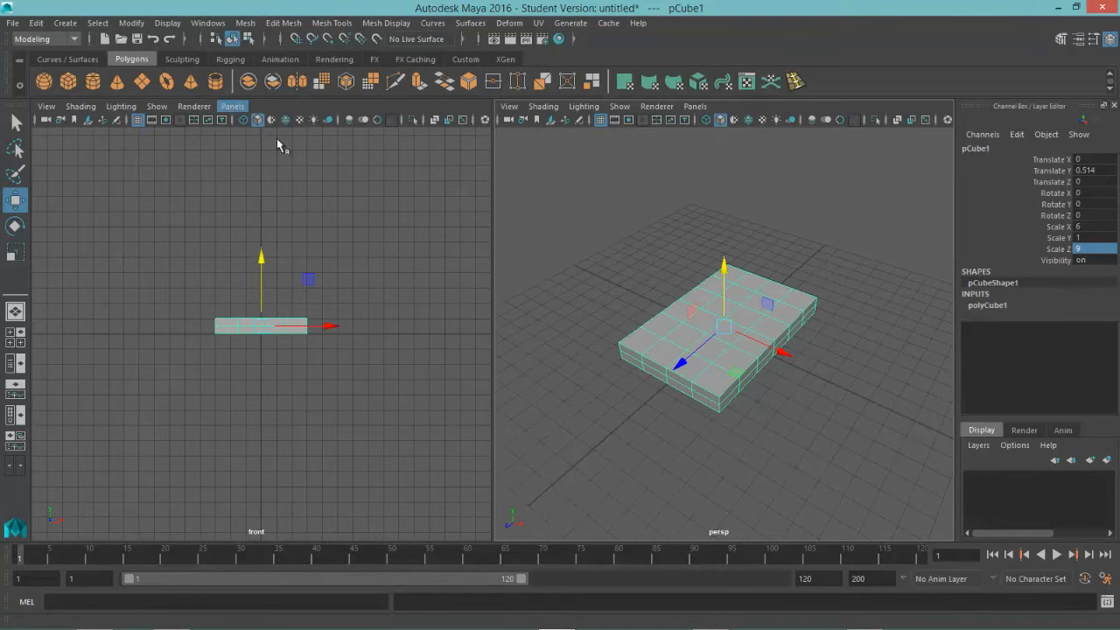
Set a two-pane layout with the front orthographic camera in the left panel.
left_click(232, 106)
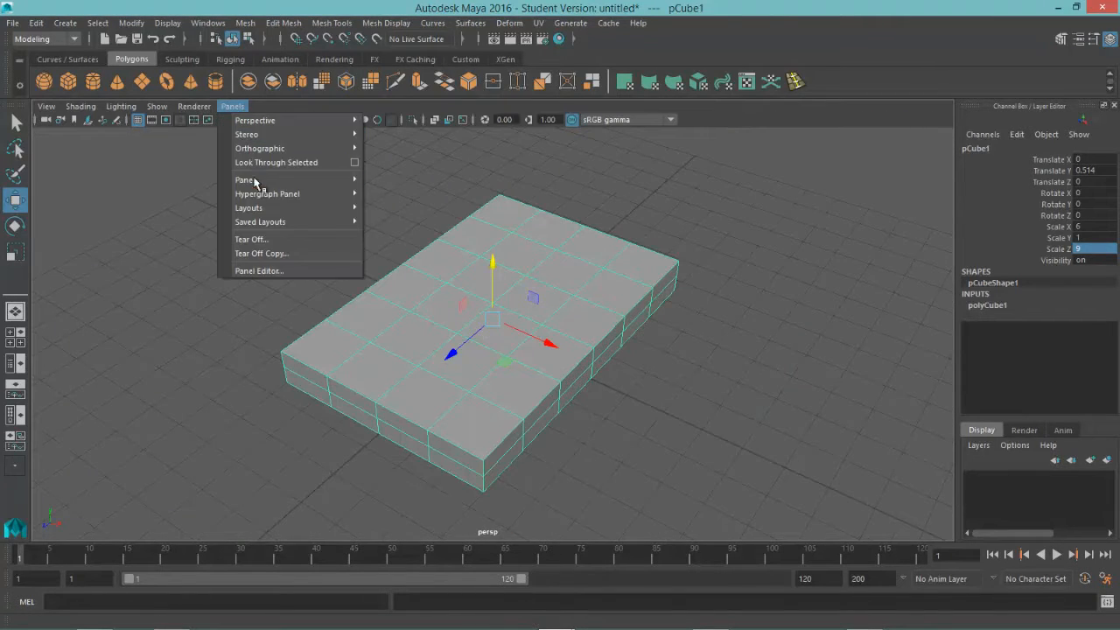
mouse_move(248, 207)
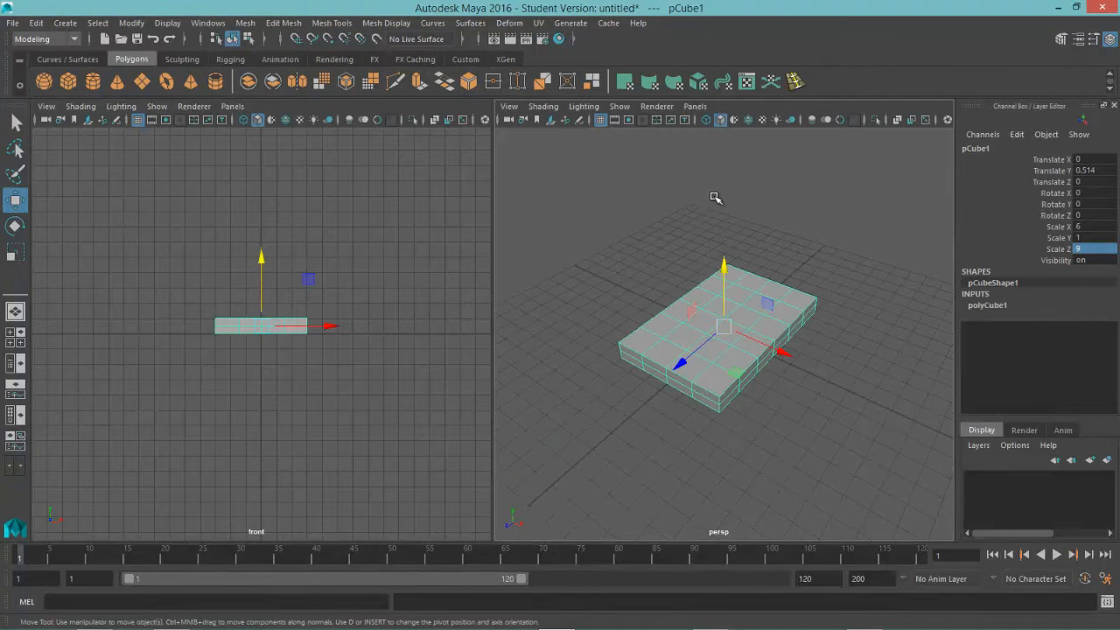
left_click(695, 105)
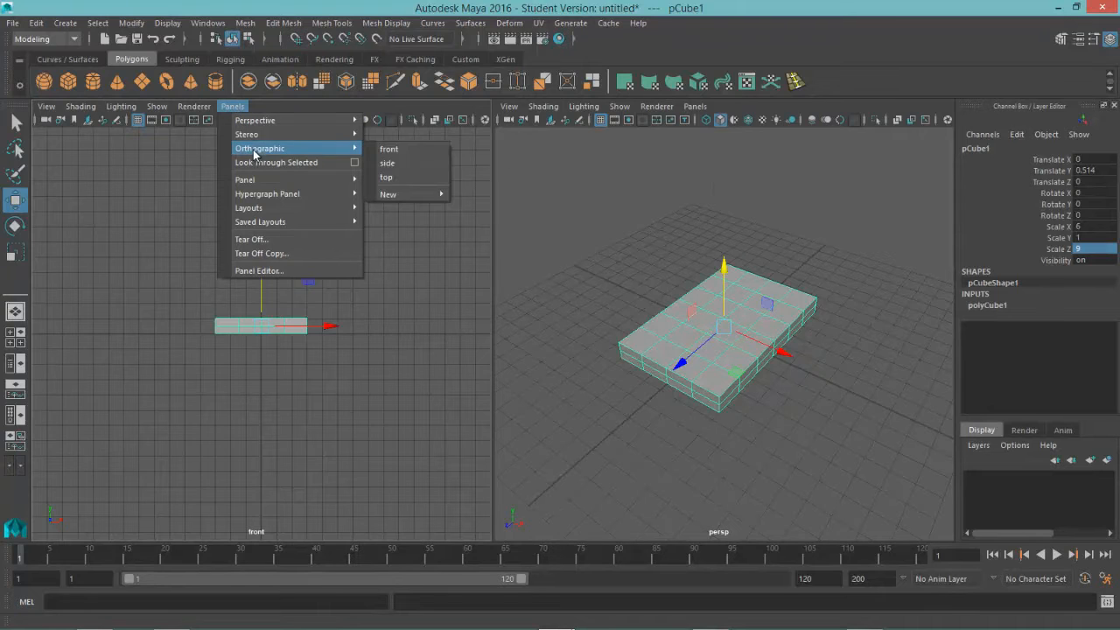
mouse_move(389, 148)
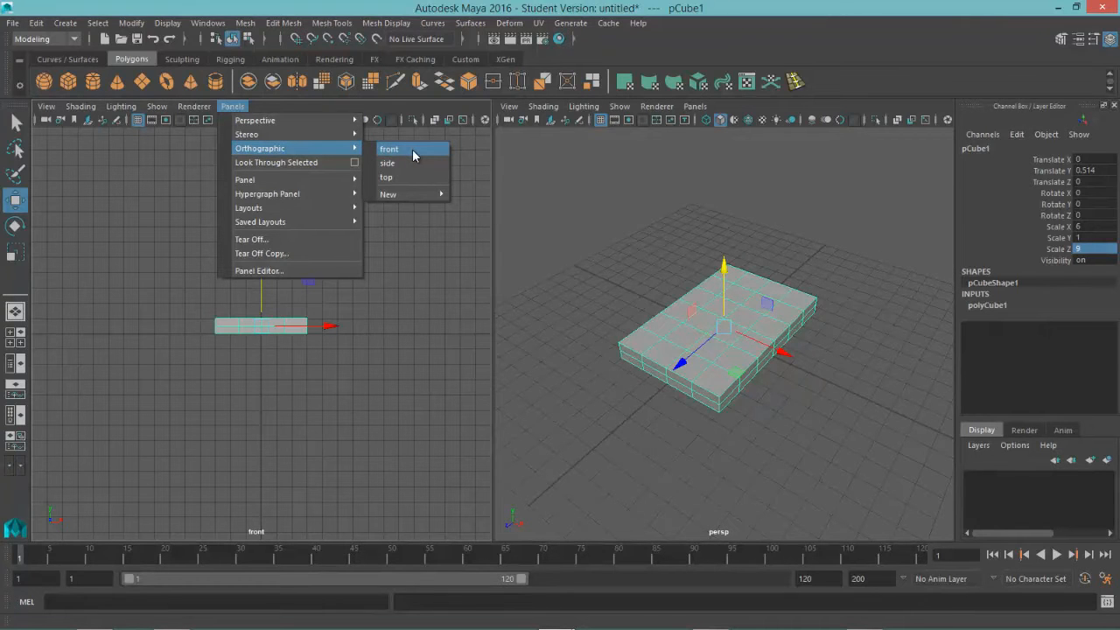
left_click(389, 148)
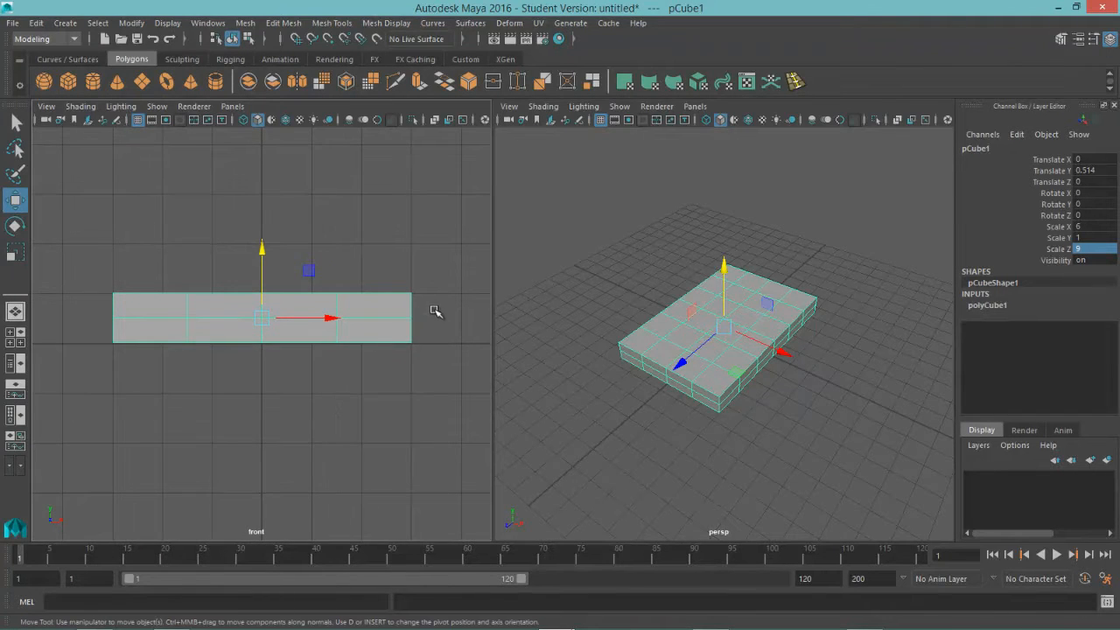
Enter Face mode and marquee-select the slab's top faces, pCube1.f[8:31].
left_click(429, 412)
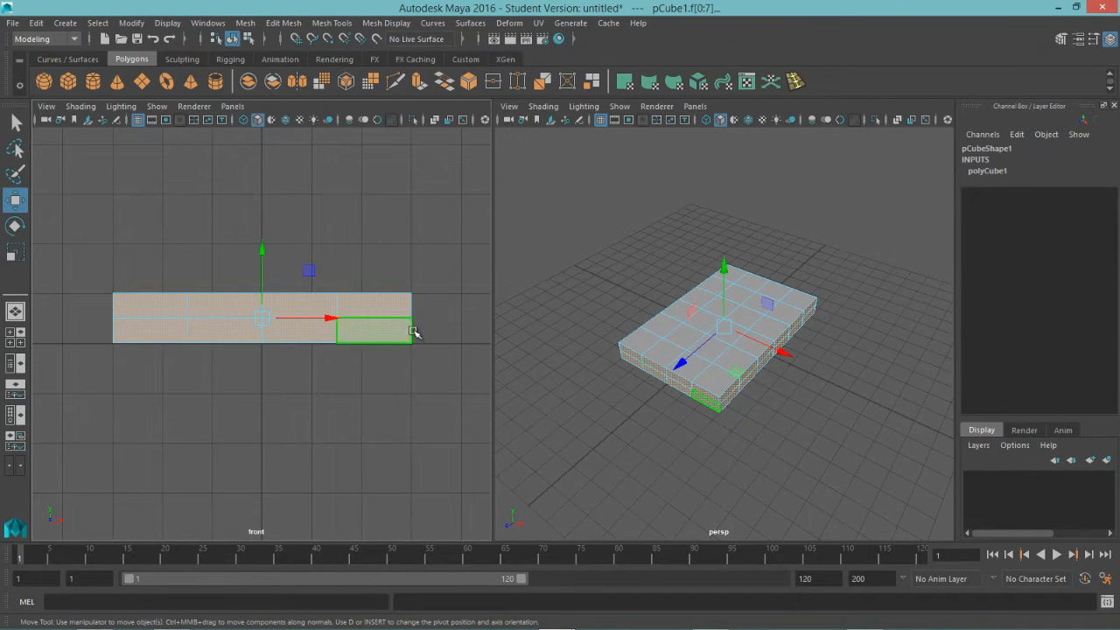
left_click_drag(414, 331, 392, 430)
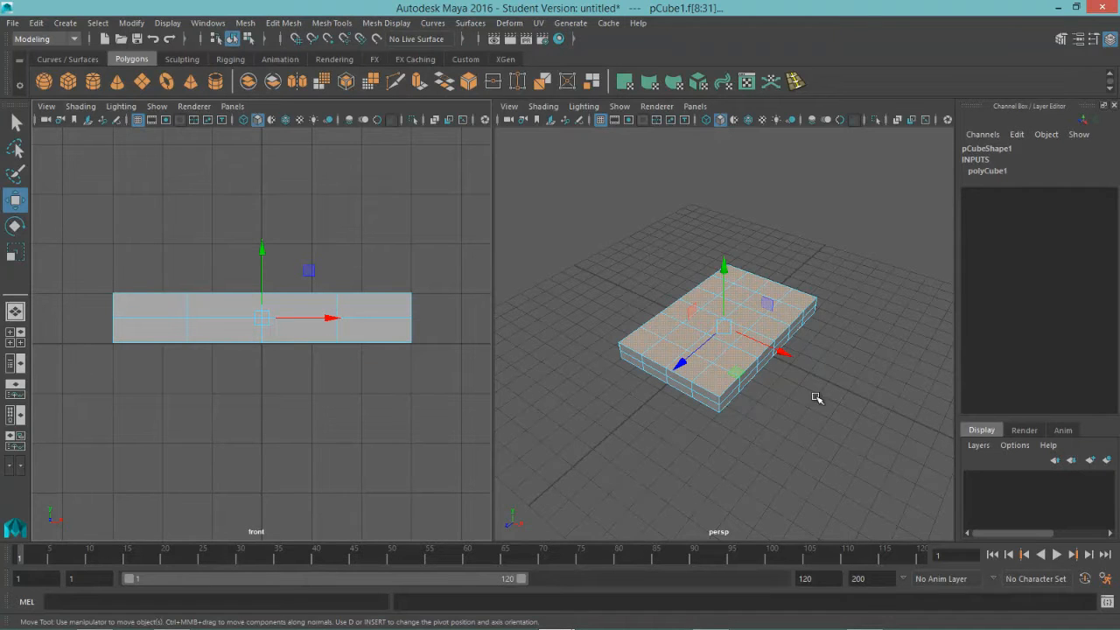
left_click_drag(818, 398, 589, 401)
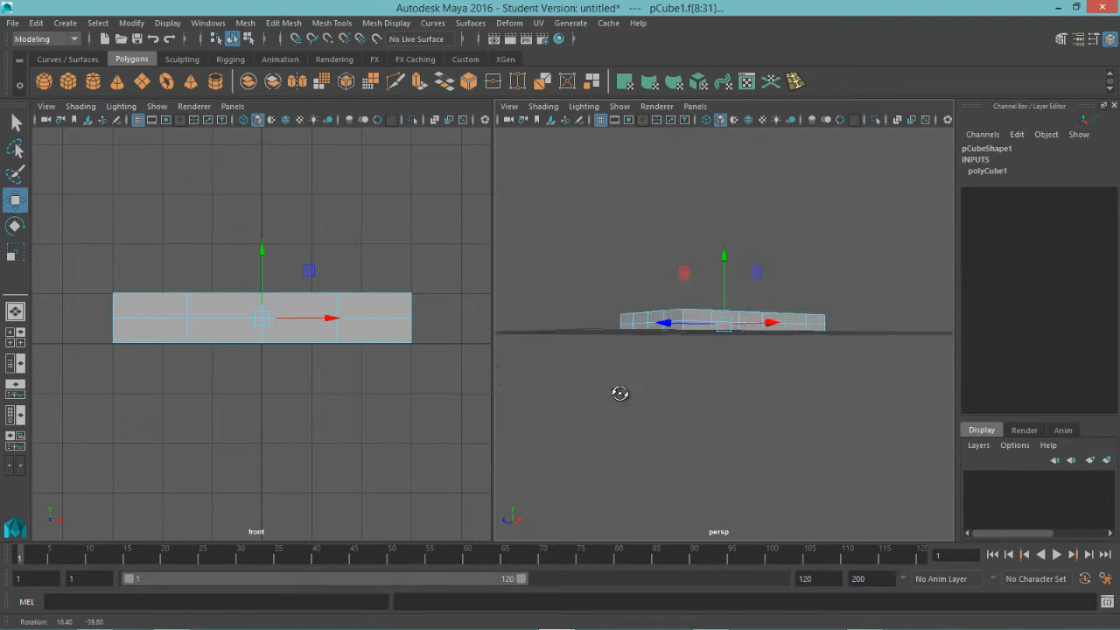
left_click_drag(620, 392, 681, 415)
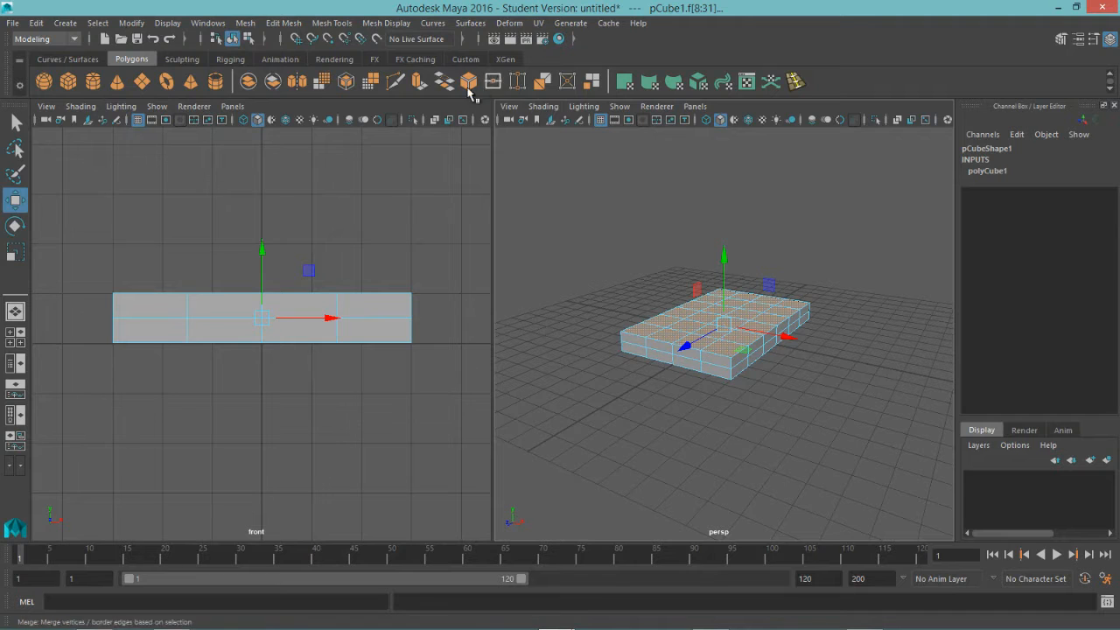
Extrude the top faces, then select the middle row of side faces.
left_click(468, 82)
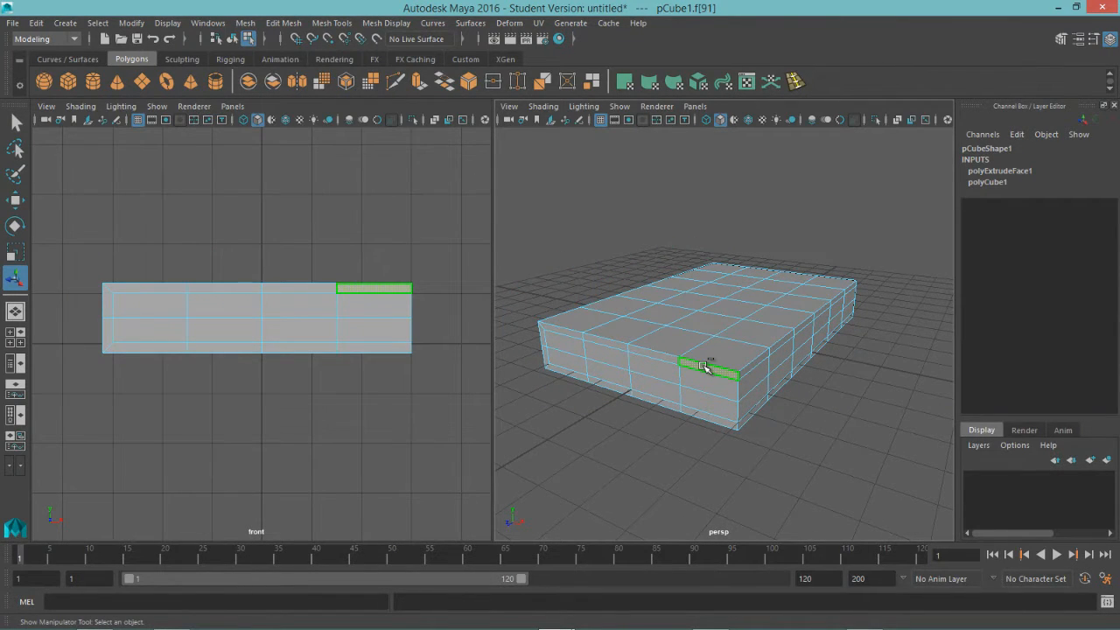
left_click(660, 354)
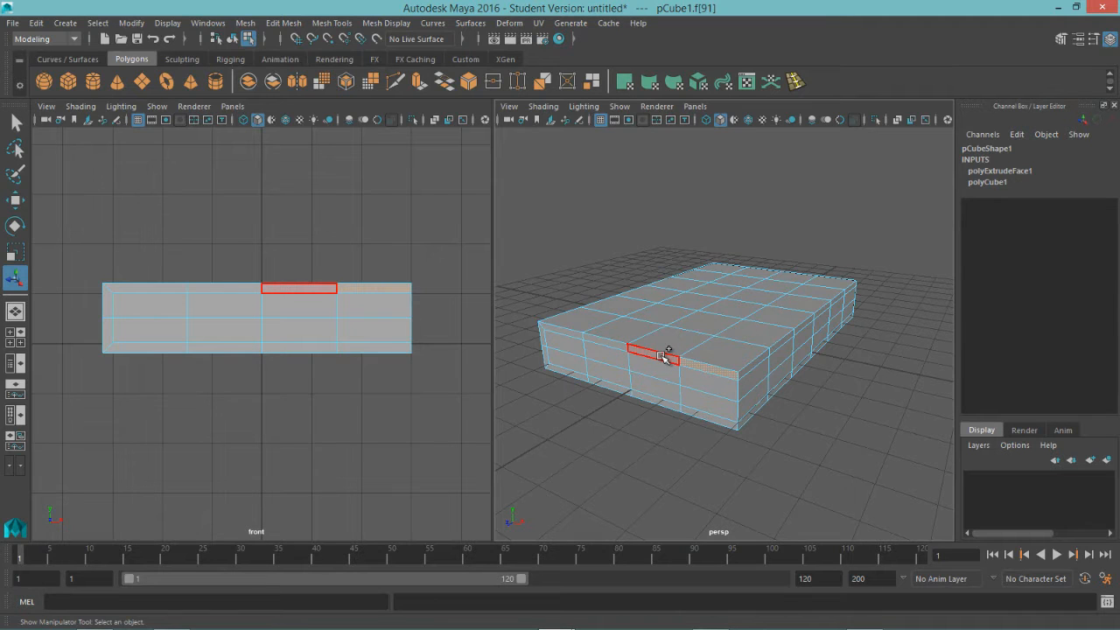
left_click(567, 362)
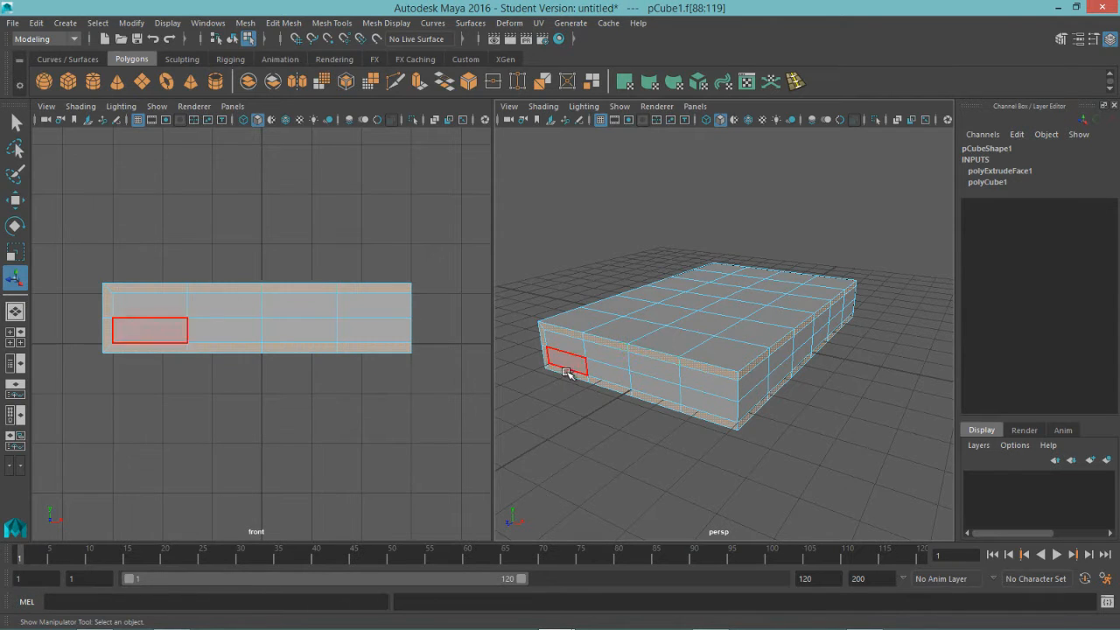
left_click_drag(569, 371, 613, 419)
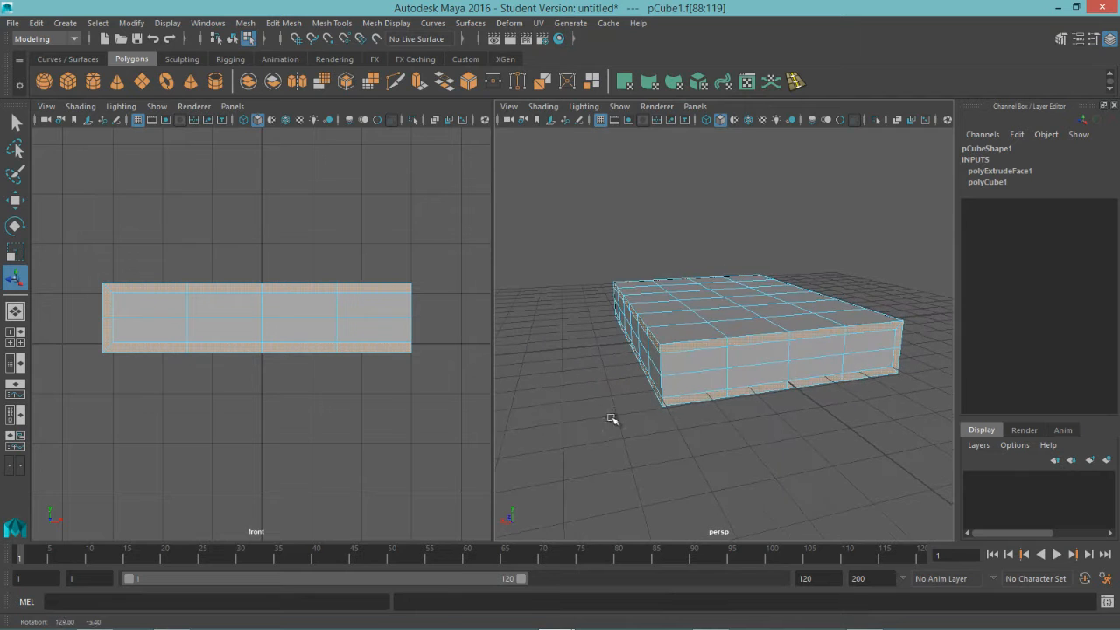
left_click_drag(613, 418, 790, 442)
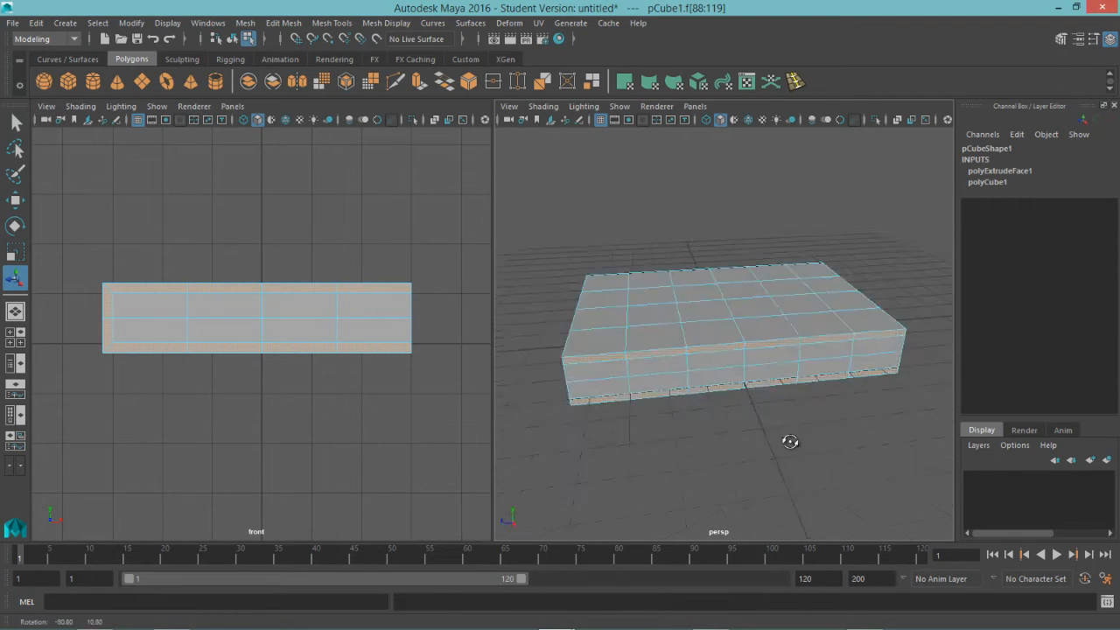
Extrude the side faces and push them inward with thickness 0.3.
left_click(417, 81)
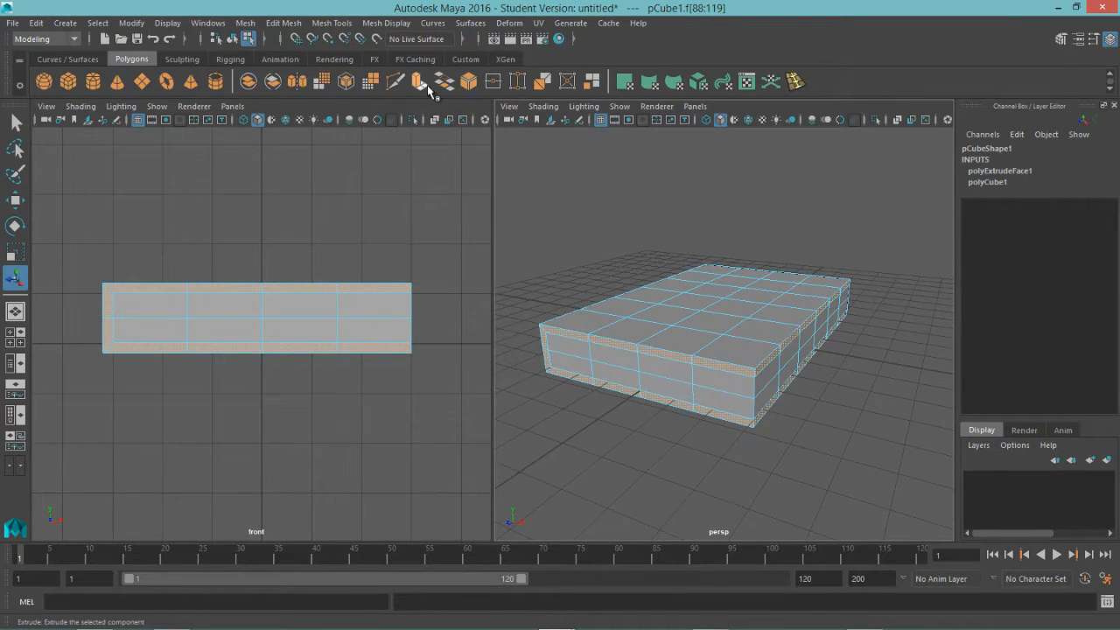
left_click(417, 81)
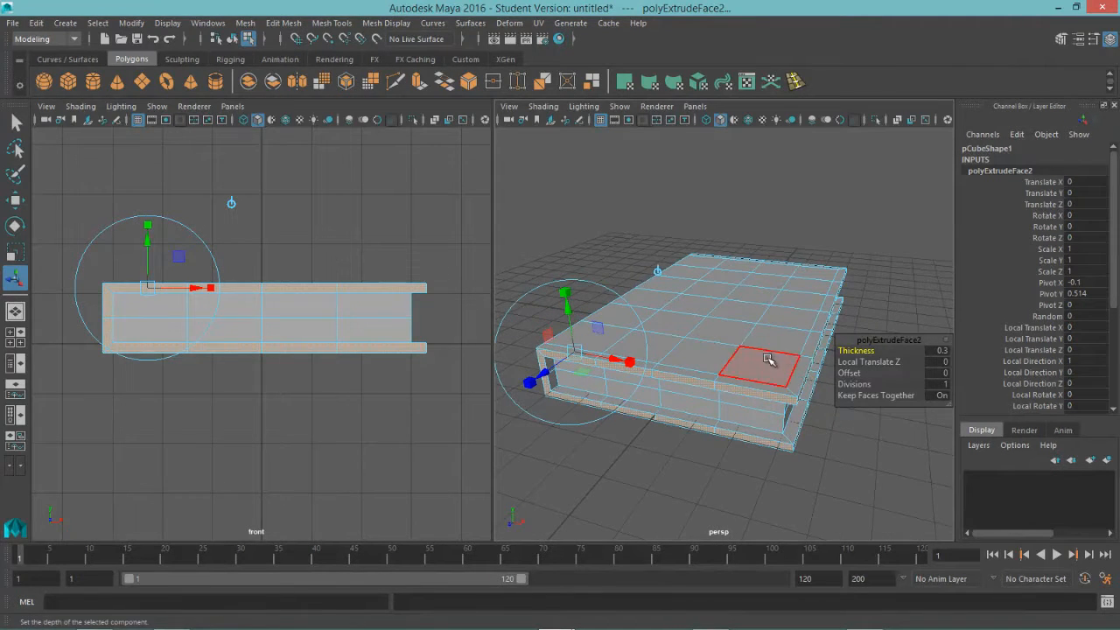
left_click_drag(768, 359, 752, 331)
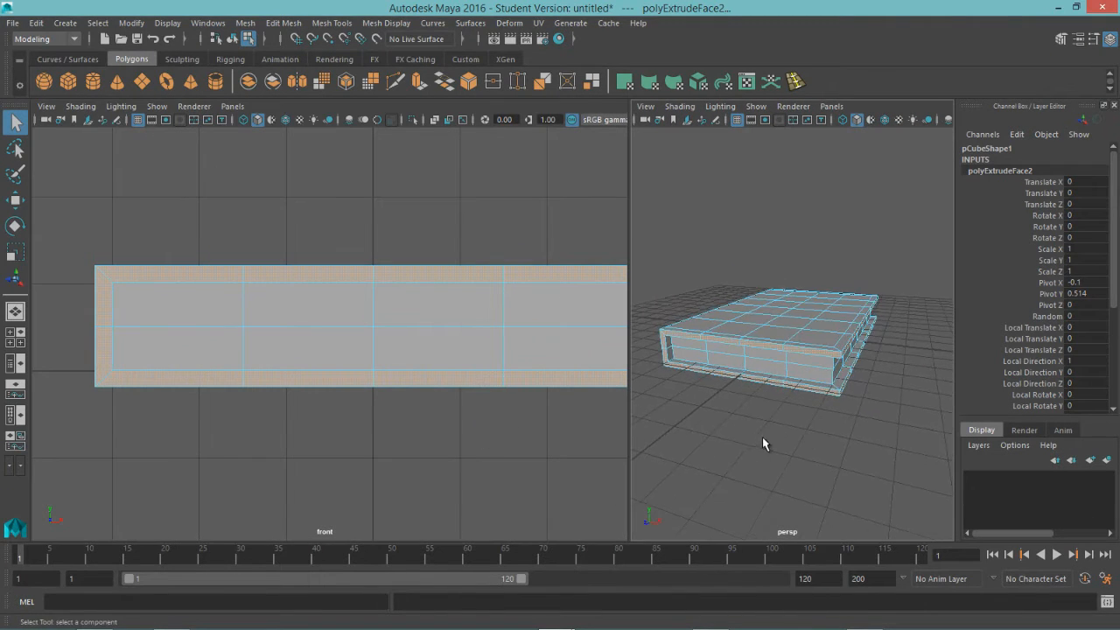
Inspect the book's corner, clear the selection, and open Mesh Tools.
left_click_drag(764, 443, 869, 478)
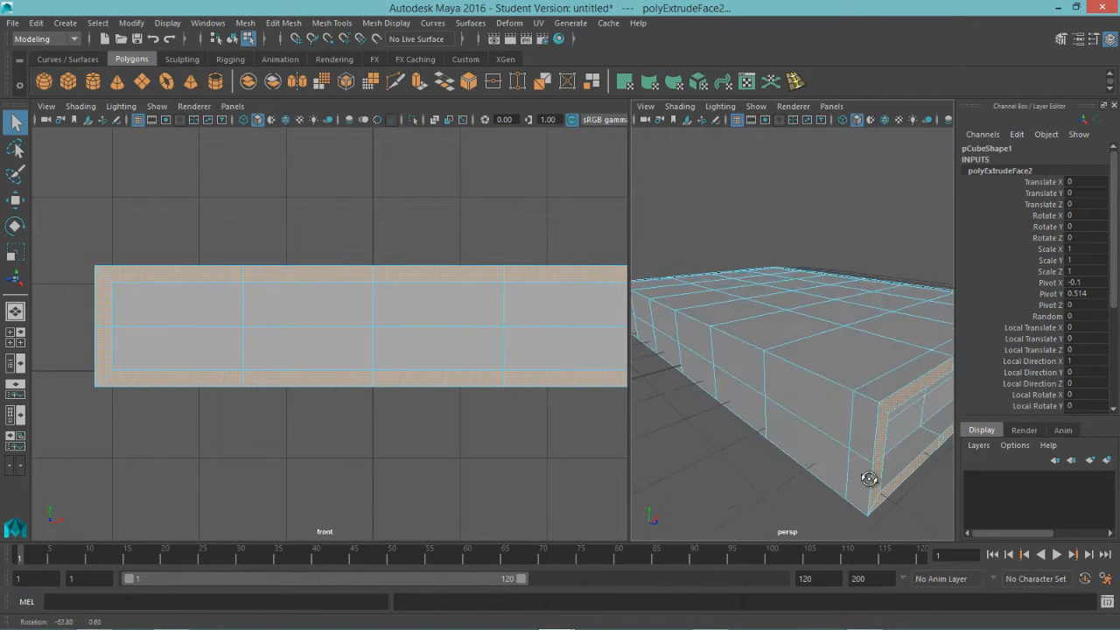
left_click(759, 331)
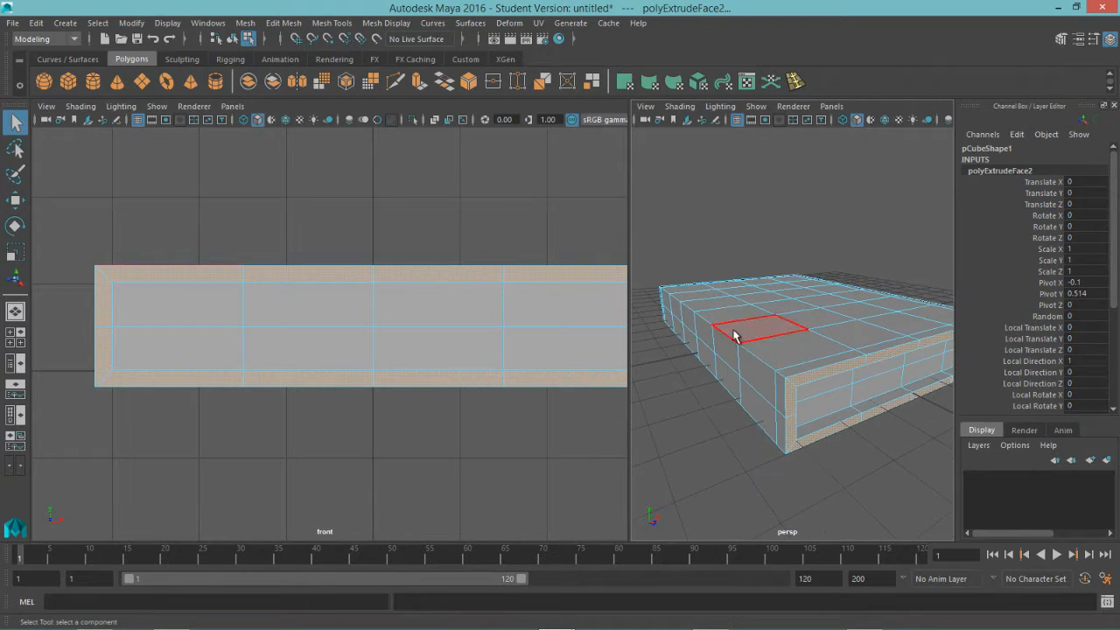
left_click(779, 394)
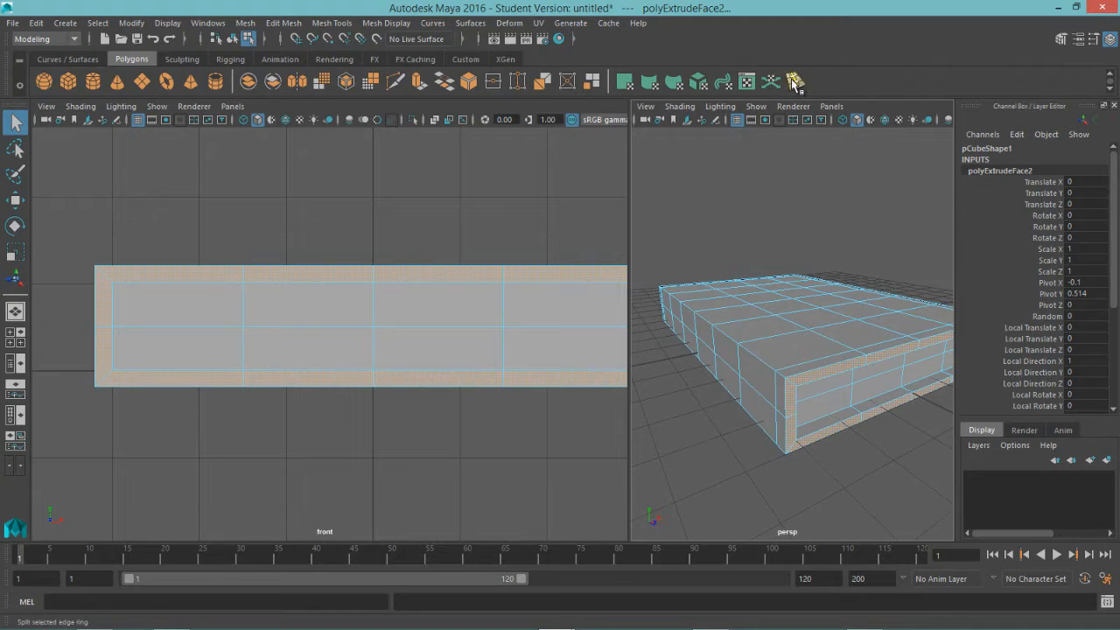
mouse_move(794, 82)
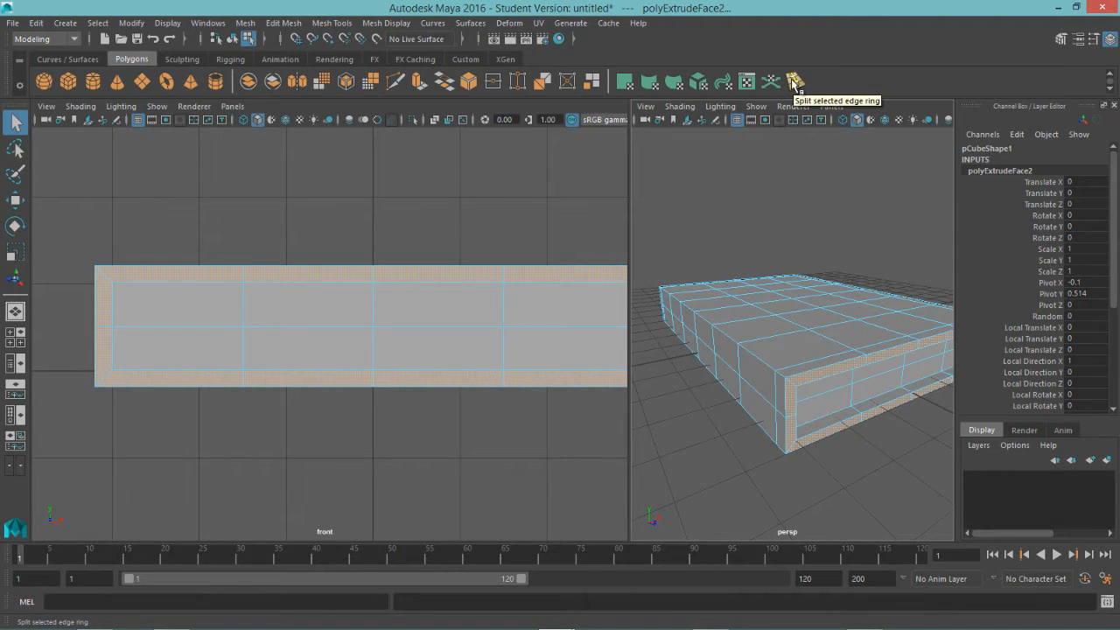
mouse_move(800, 85)
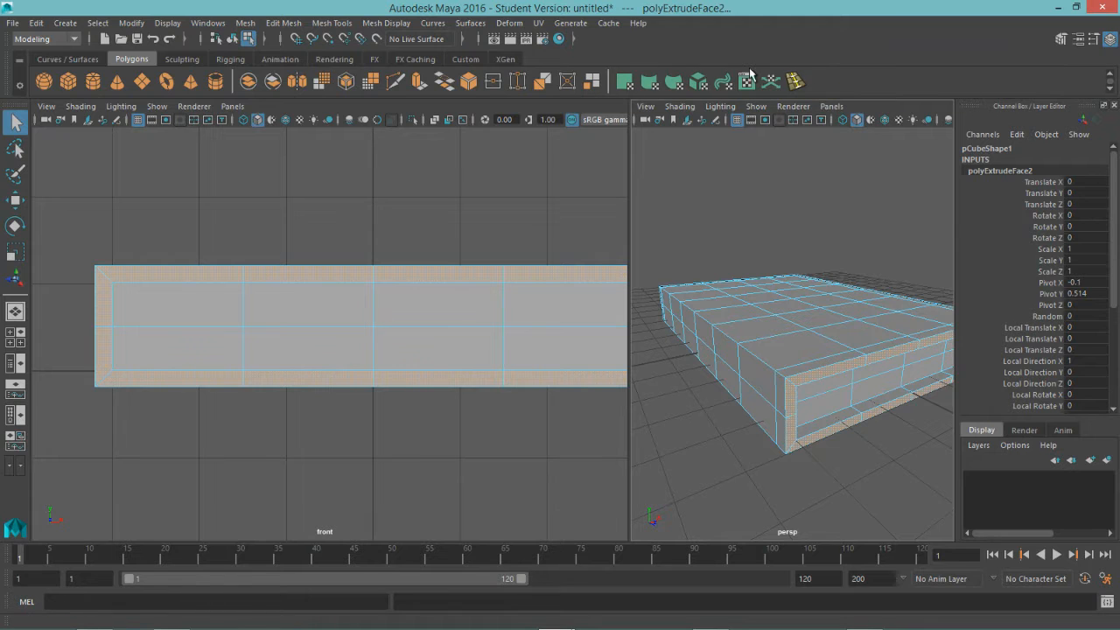
mouse_move(330, 23)
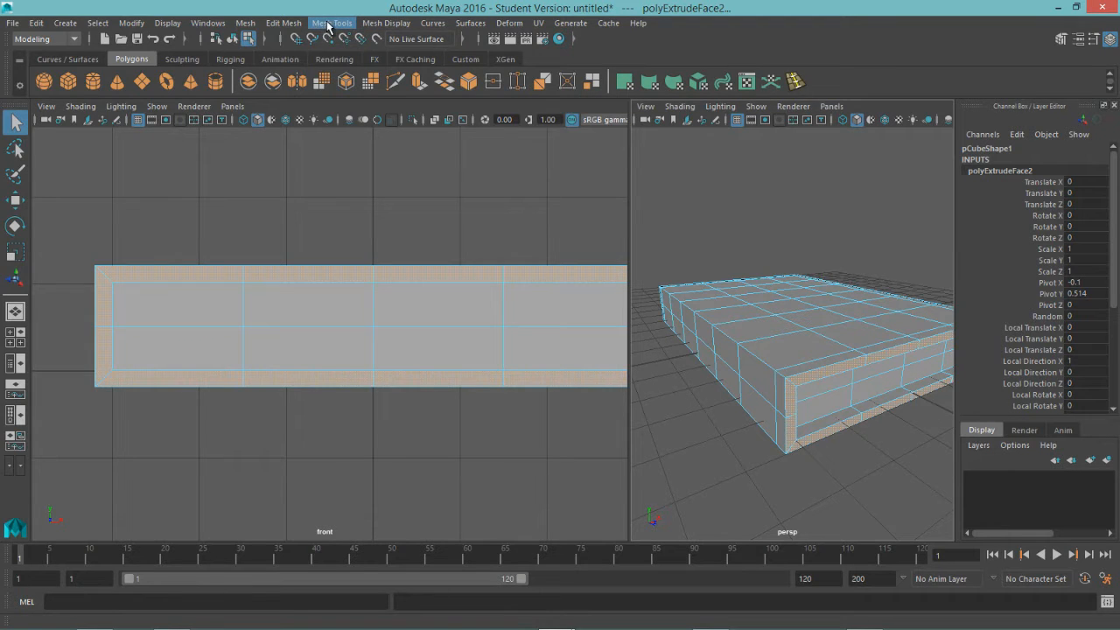
left_click(331, 22)
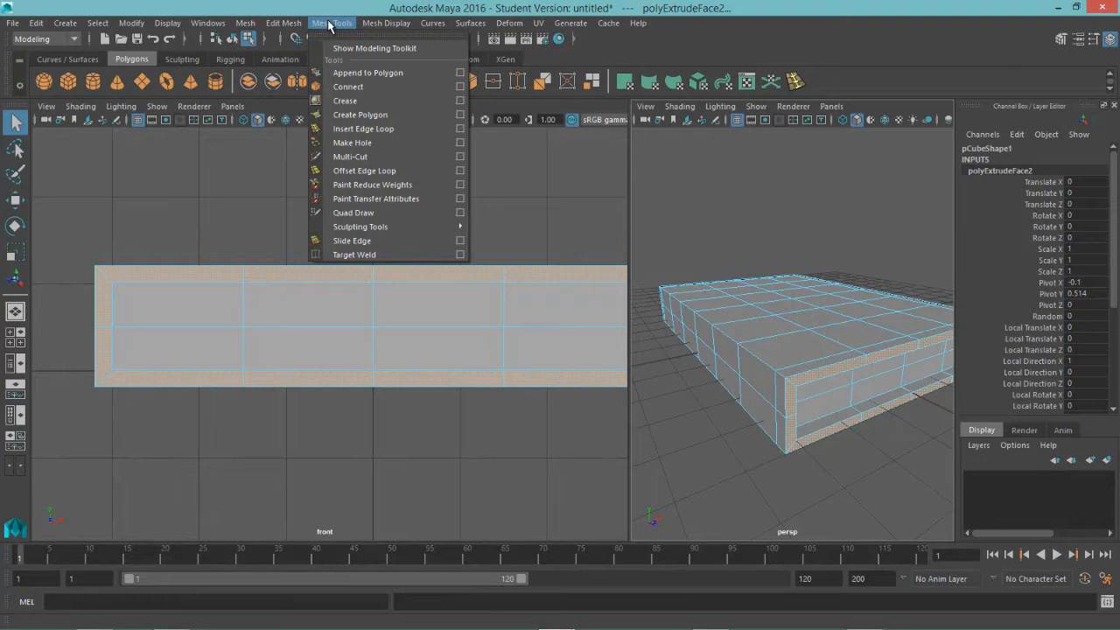
mouse_move(363, 129)
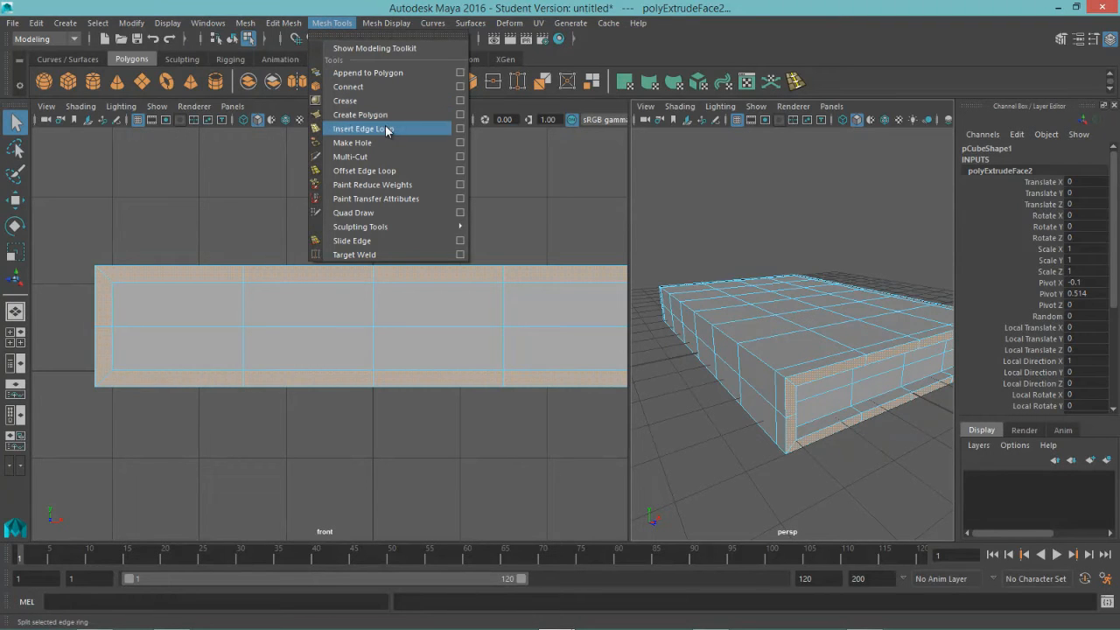
mouse_move(329, 32)
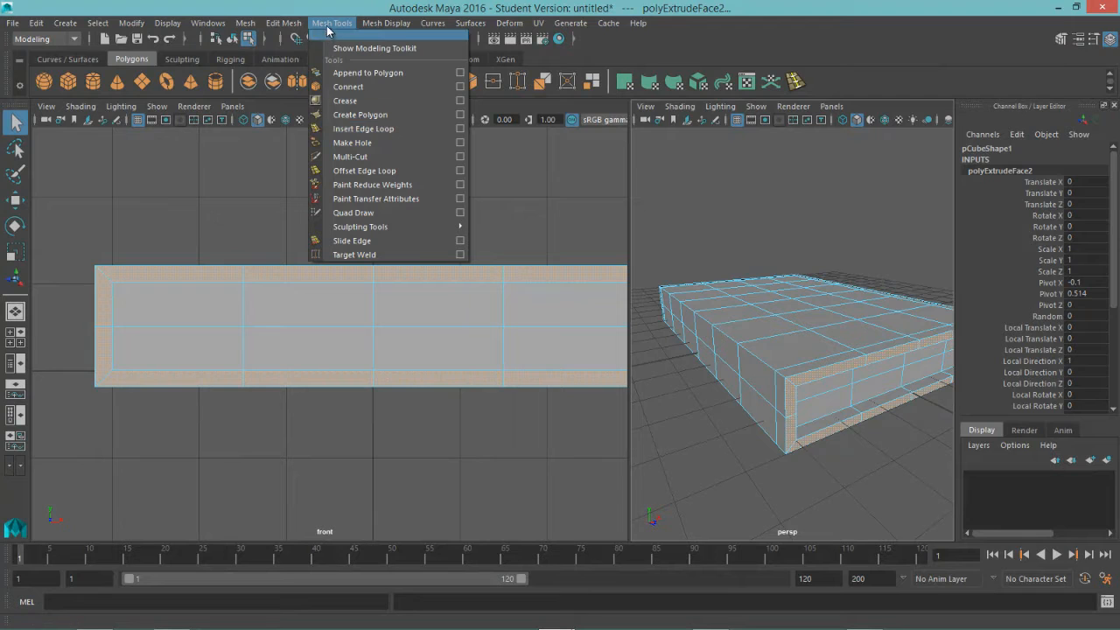
mouse_move(863, 82)
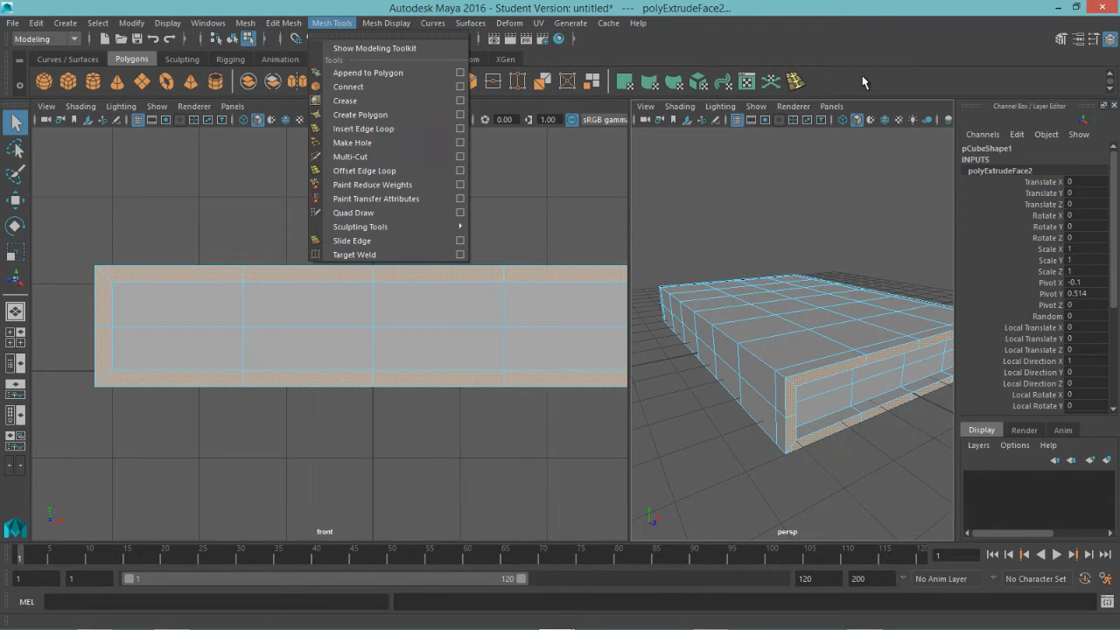
Insert three edge loops across the book near the spine.
left_click(363, 129)
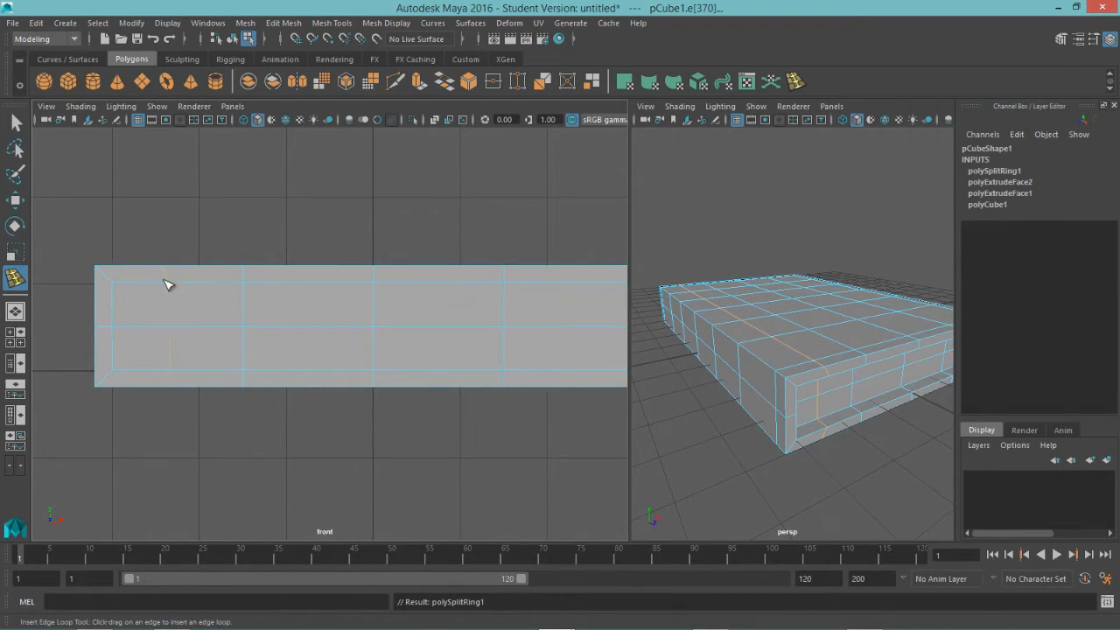
mouse_move(246, 297)
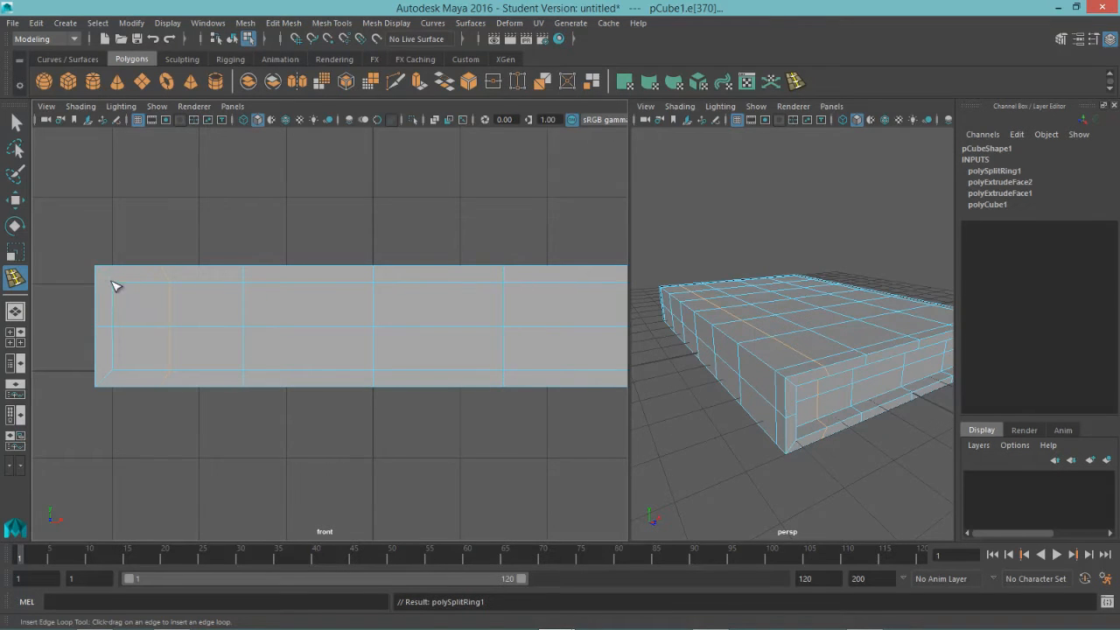
mouse_move(169, 295)
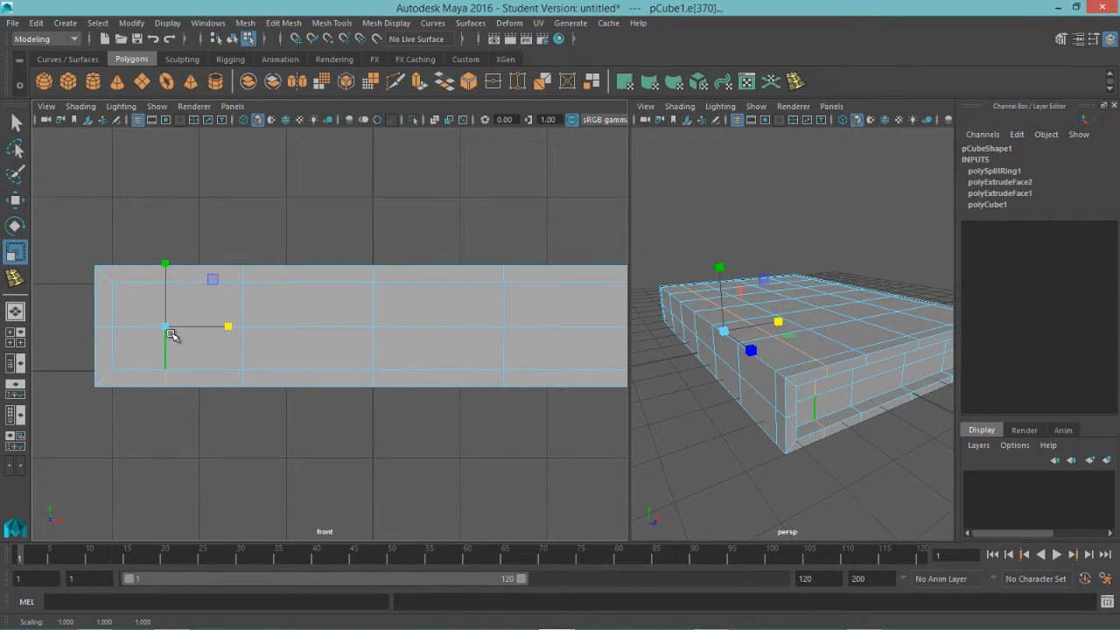
left_click(165, 350)
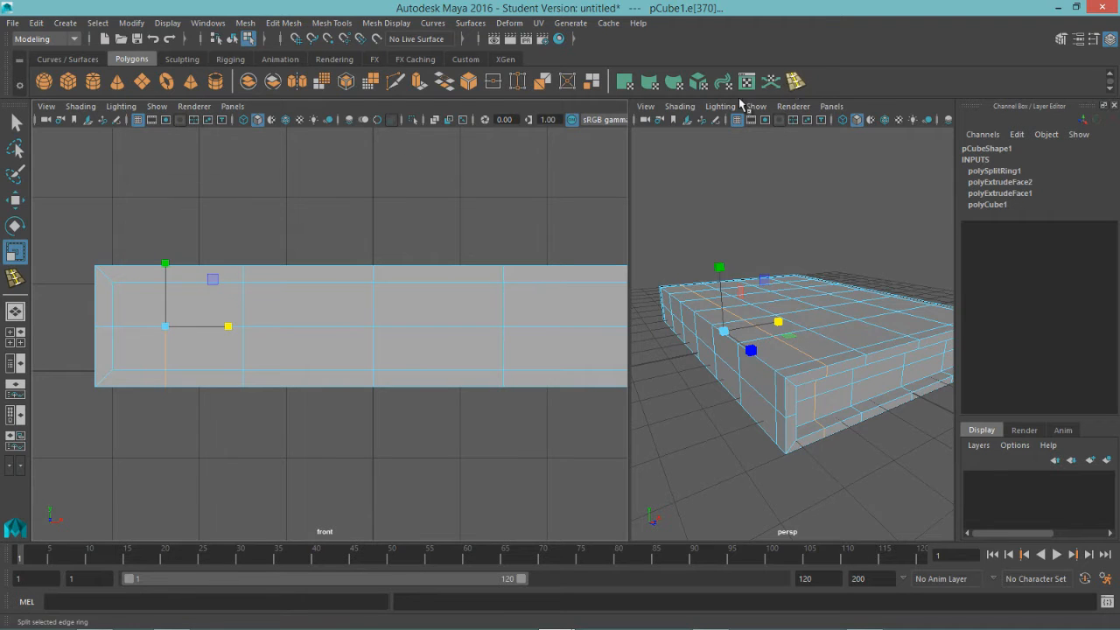
left_click(15, 278)
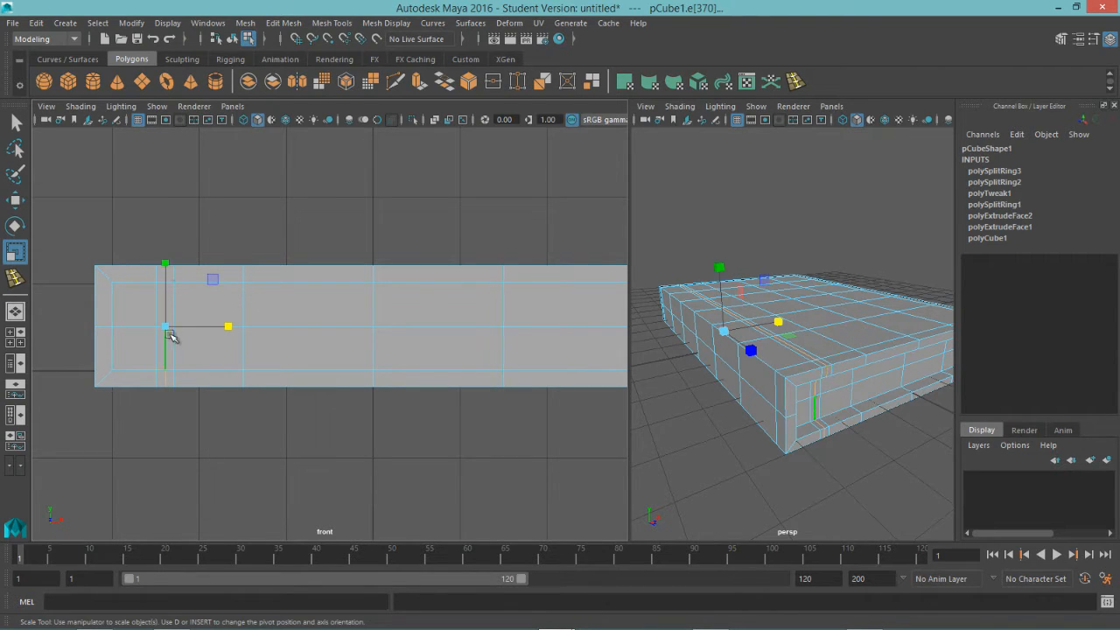
Squeeze the centre spine loop inward into a groove and inspect it.
left_click_drag(165, 326, 165, 267)
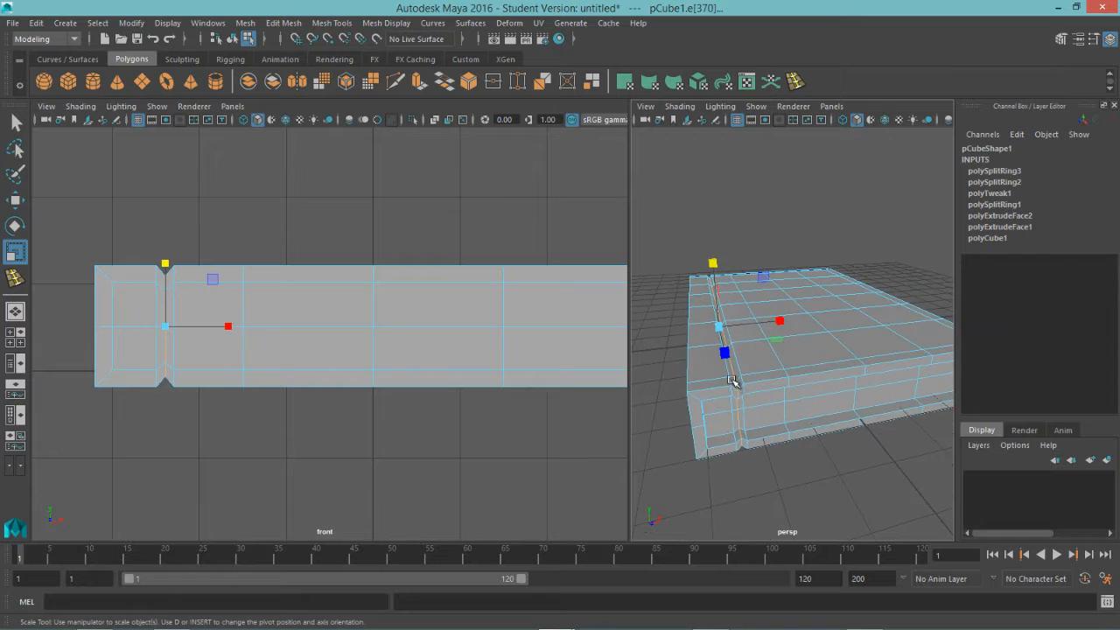
left_click_drag(735, 381, 733, 397)
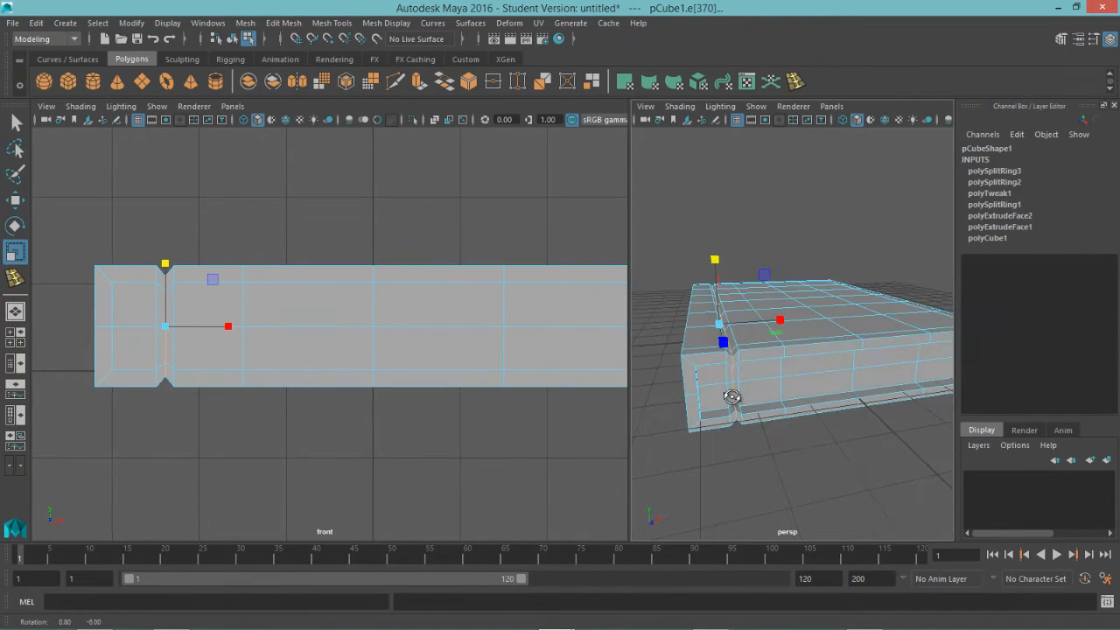
left_click_drag(732, 396, 755, 386)
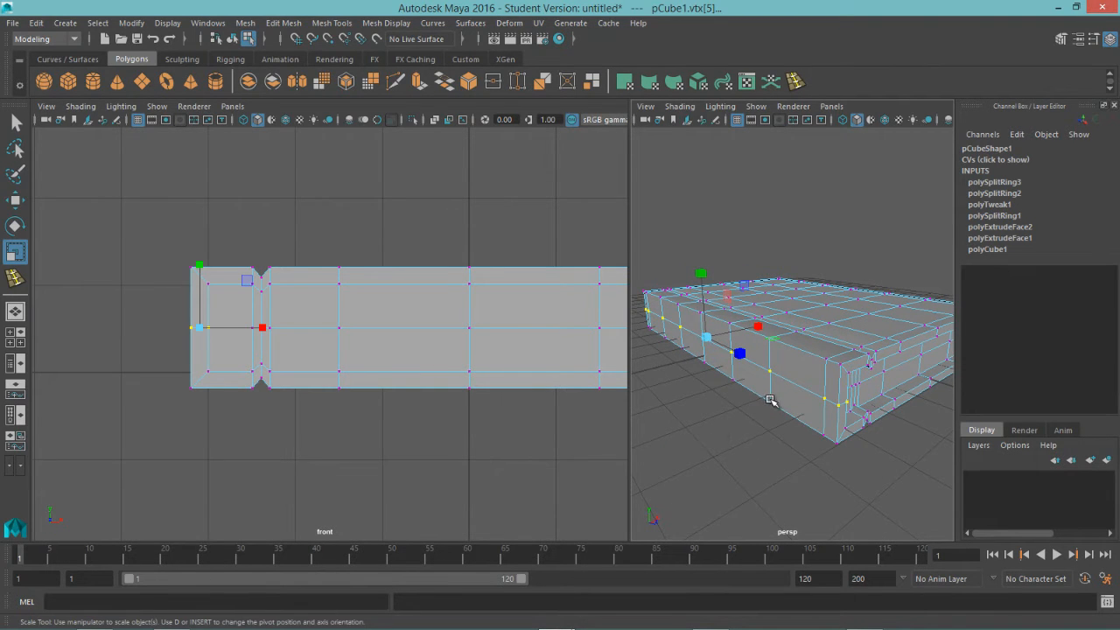
mouse_move(140, 302)
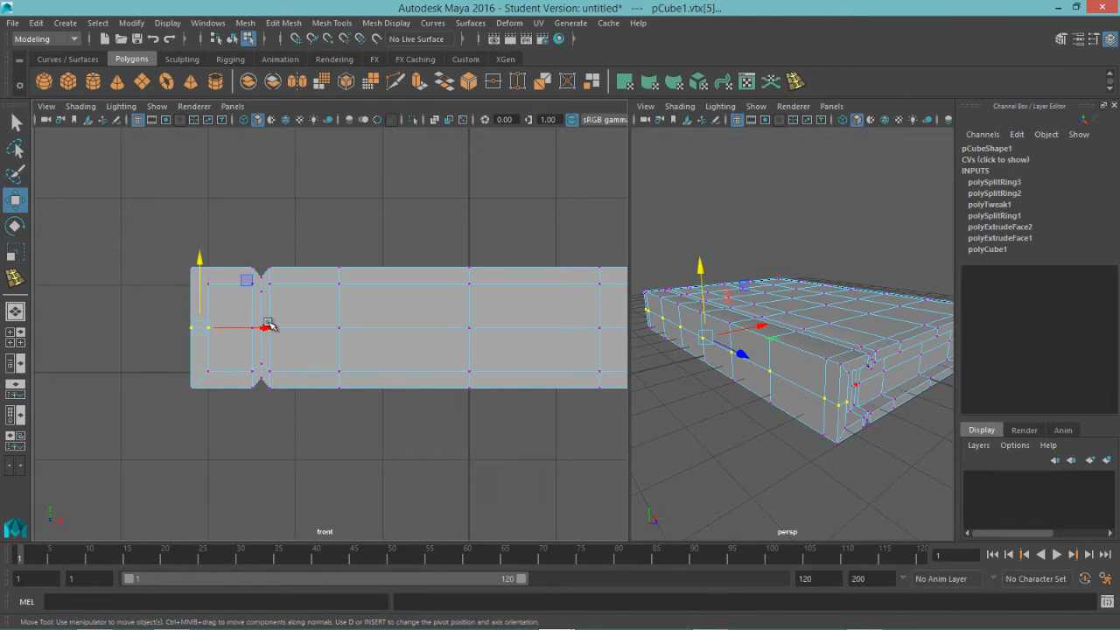
Move and scale the spine-end vertices into a rounded, bevelled profile.
left_click_drag(245, 328, 258, 331)
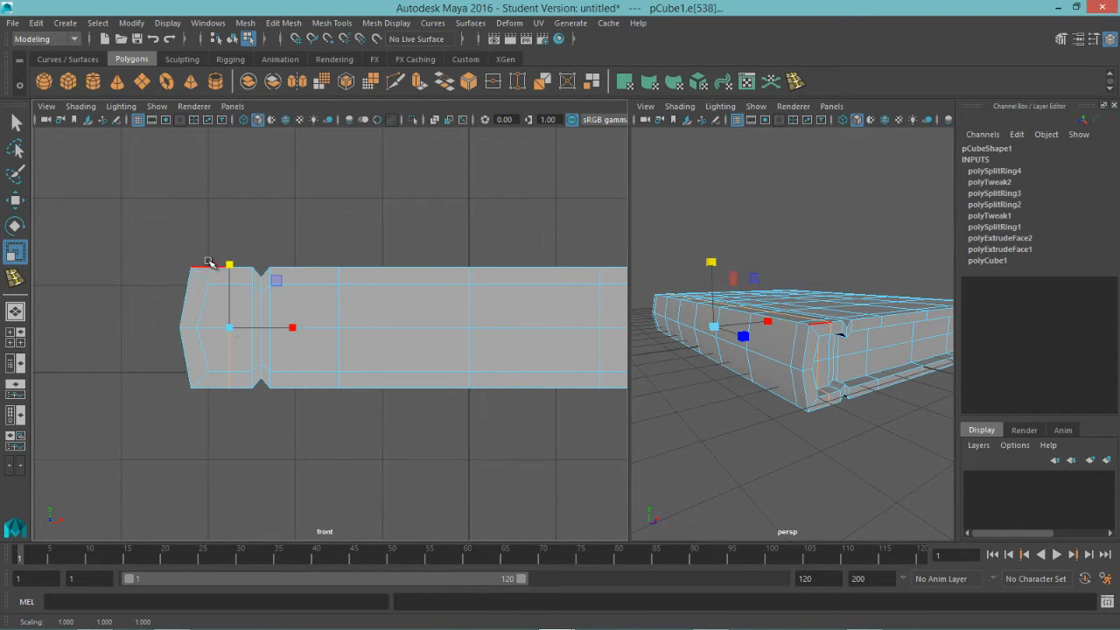
right_click(210, 262)
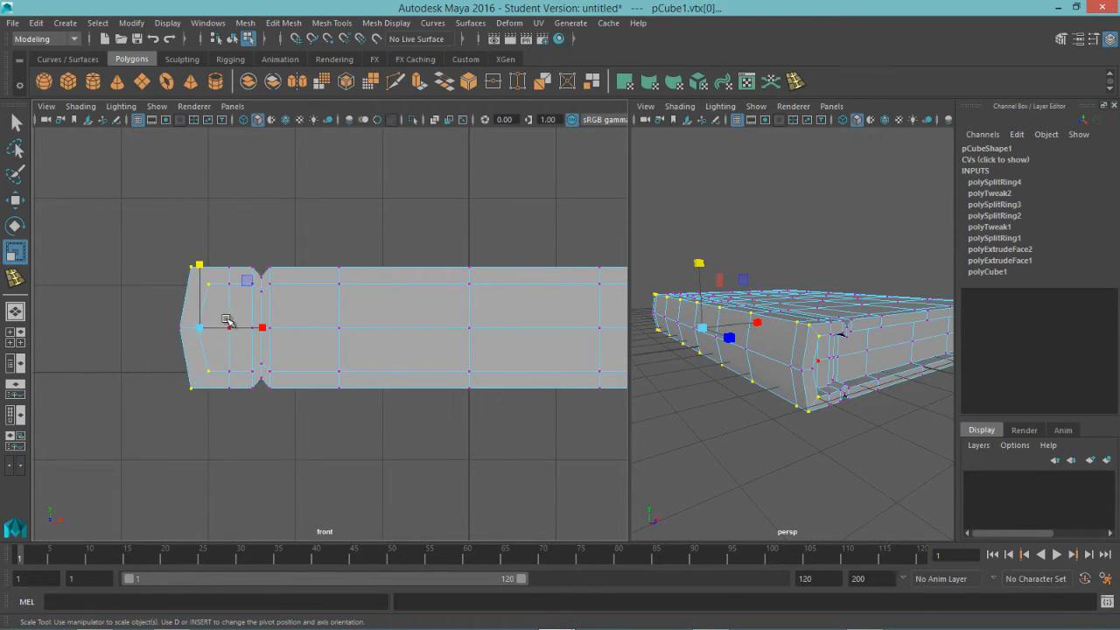
left_click_drag(226, 327, 201, 278)
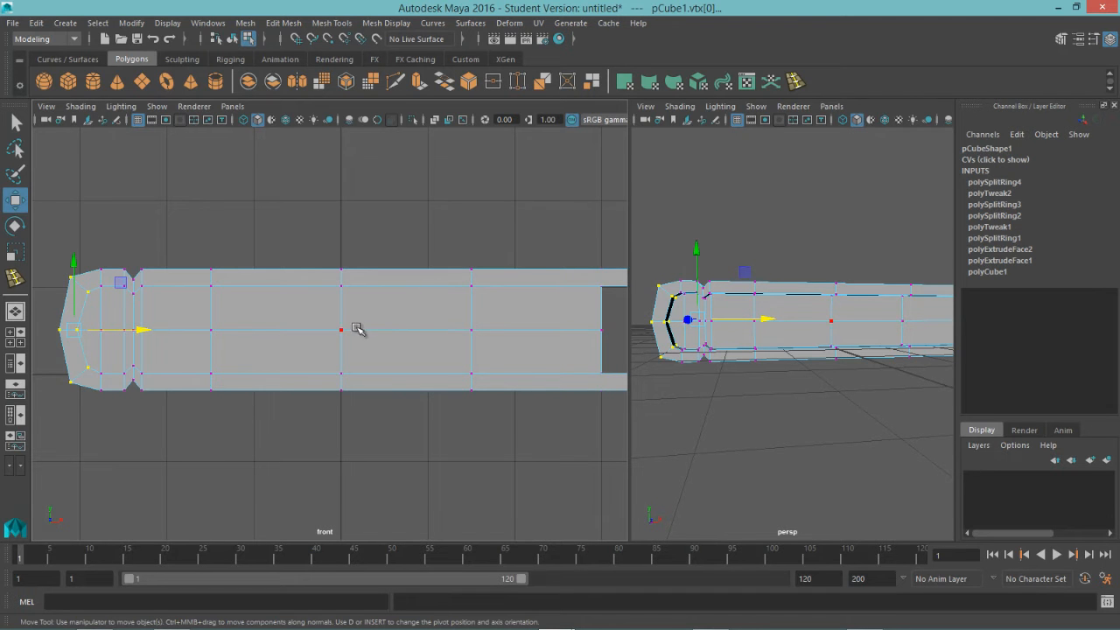
Return to Object Mode and add offset edge loops flanking the spine groove.
right_click(357, 328)
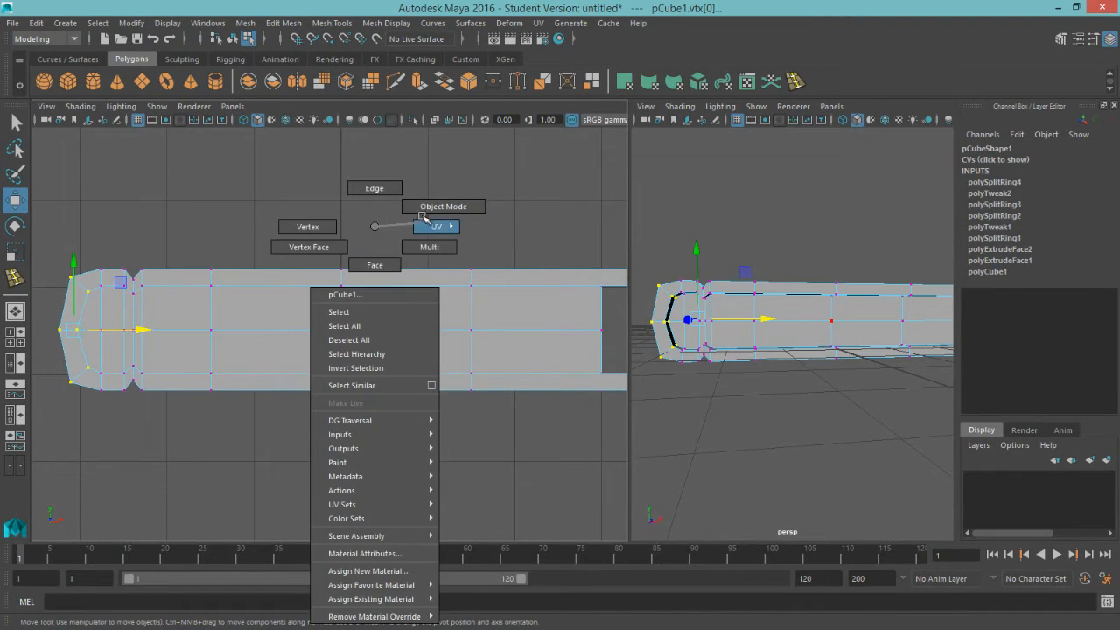
left_click(331, 23)
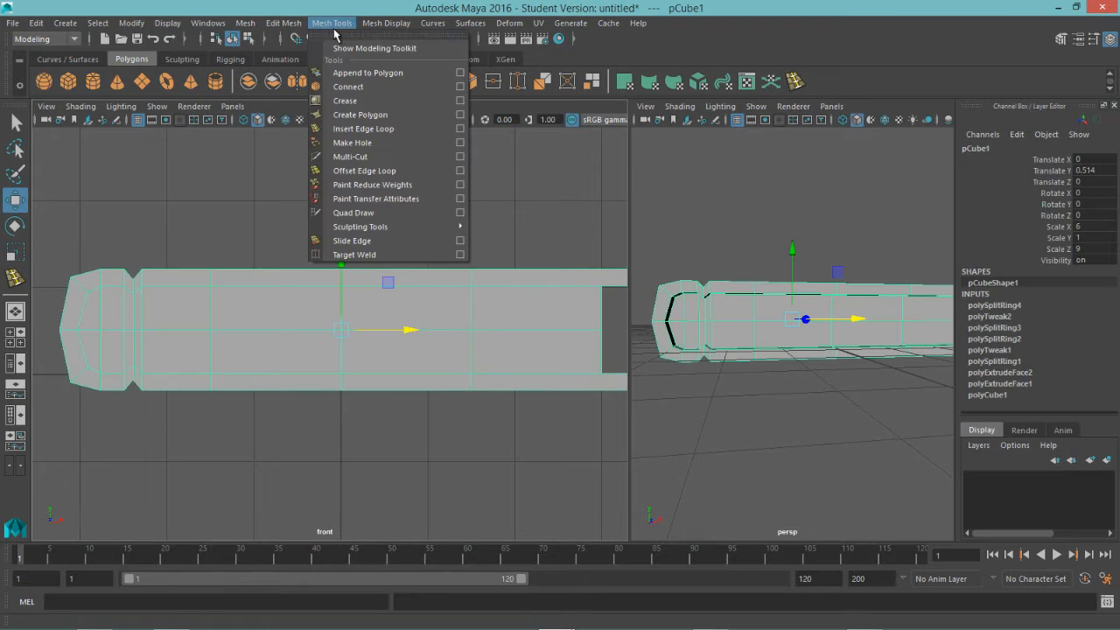
mouse_move(385, 171)
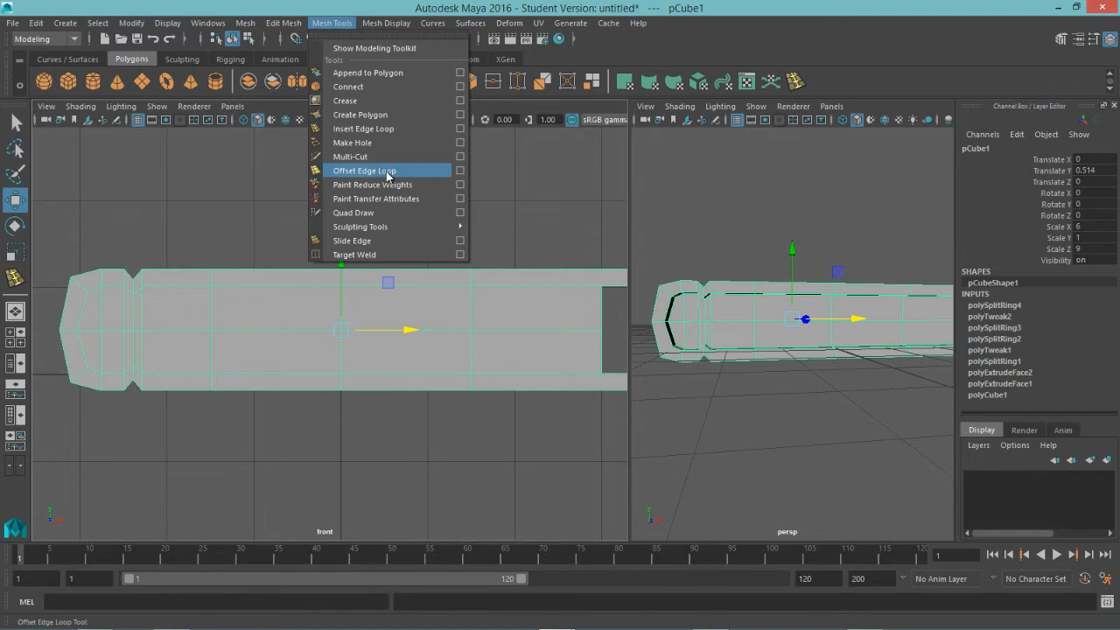
left_click(365, 170)
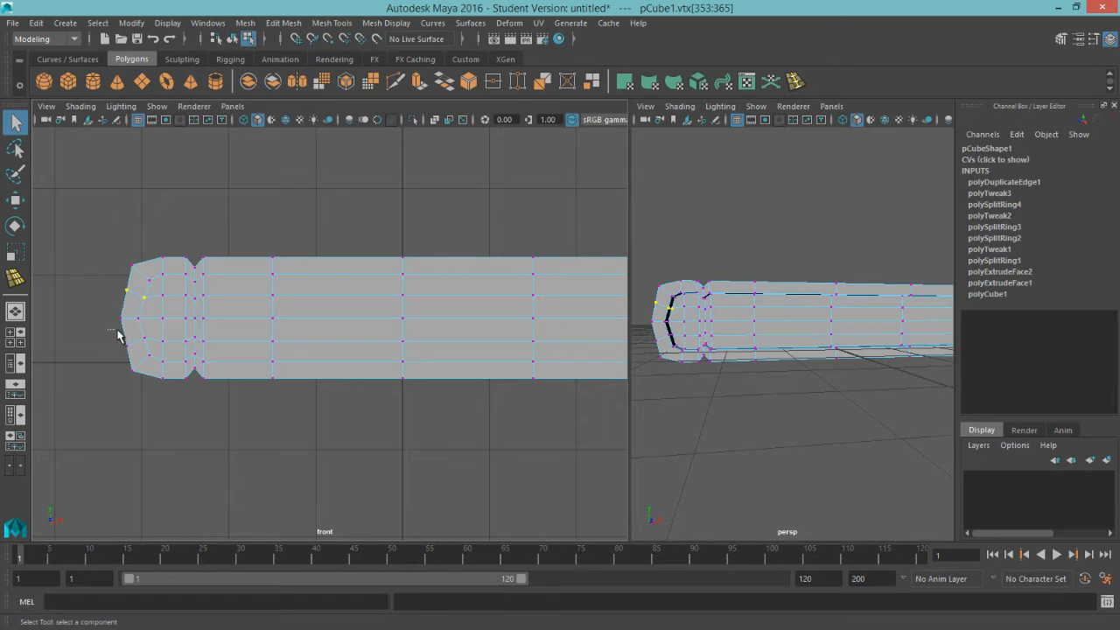
Select the fore-edge middle vertices and move them inward to recess the pages.
left_click_drag(109, 331, 153, 353)
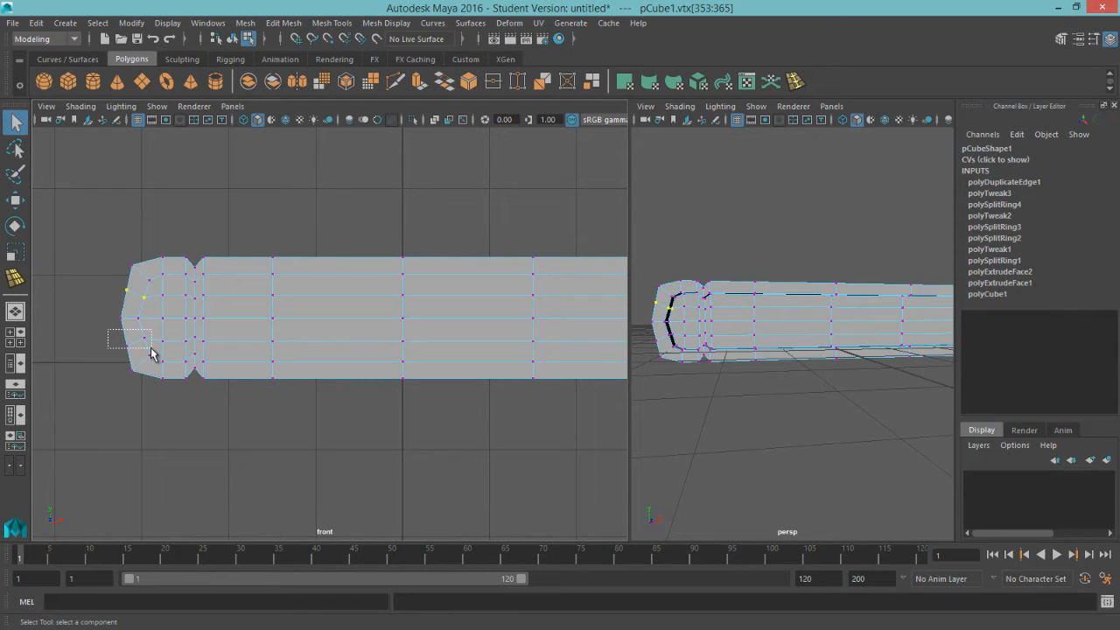
left_click_drag(788, 333, 789, 412)
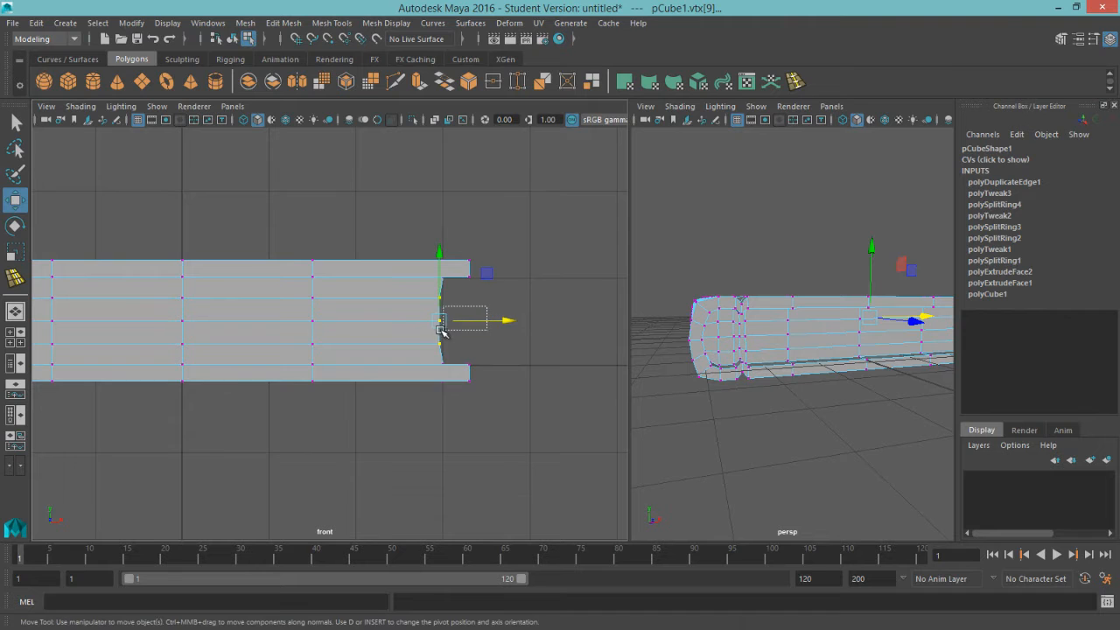
left_click_drag(788, 333, 796, 438)
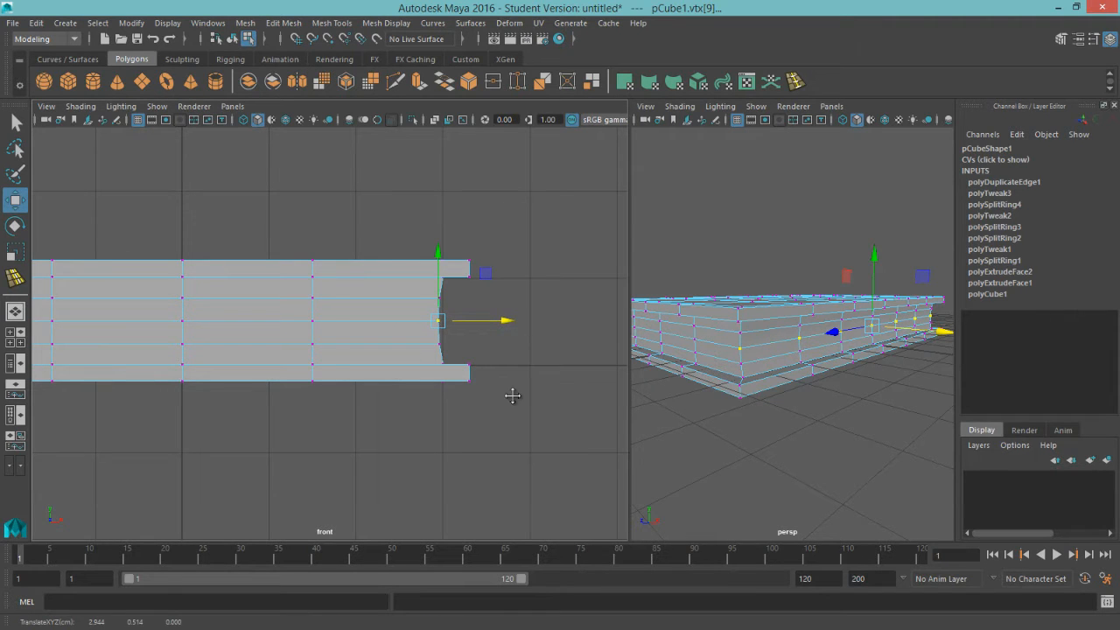
left_click_drag(438, 320, 477, 341)
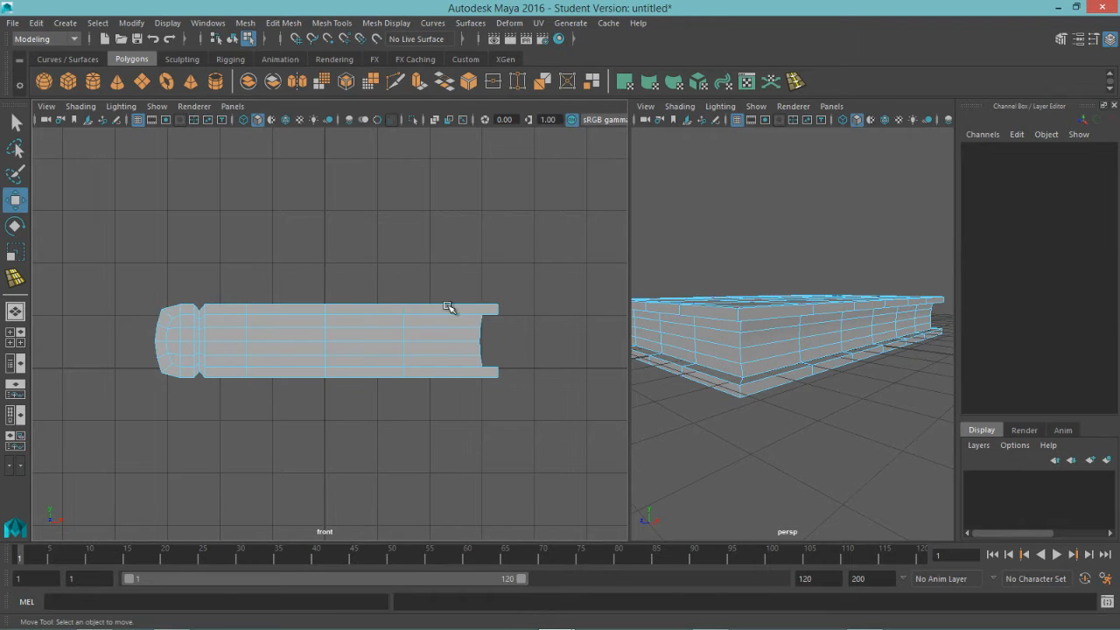
Extract the book's inner page faces from the cover into a separate mesh, polySurface2.
left_click_drag(451, 307, 322, 359)
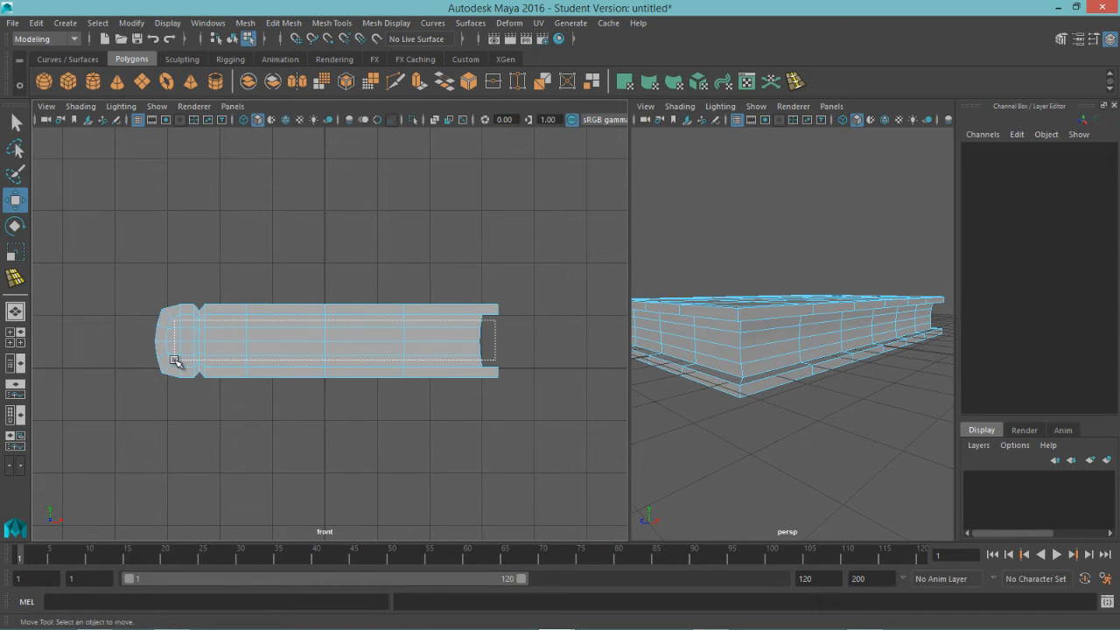
left_click(323, 341)
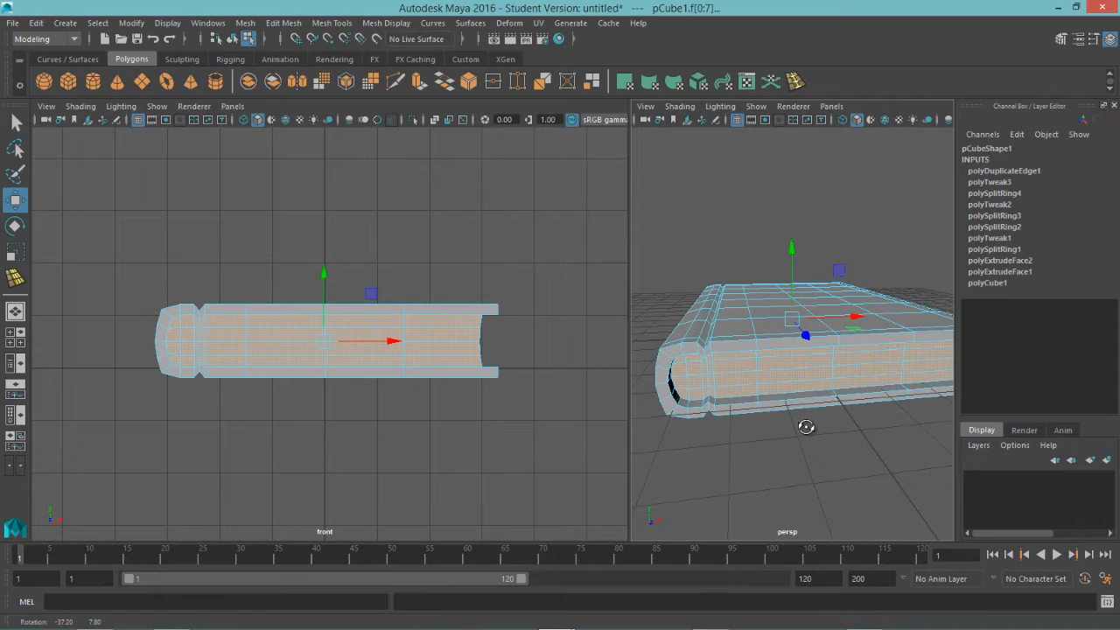
left_click_drag(805, 427, 703, 404)
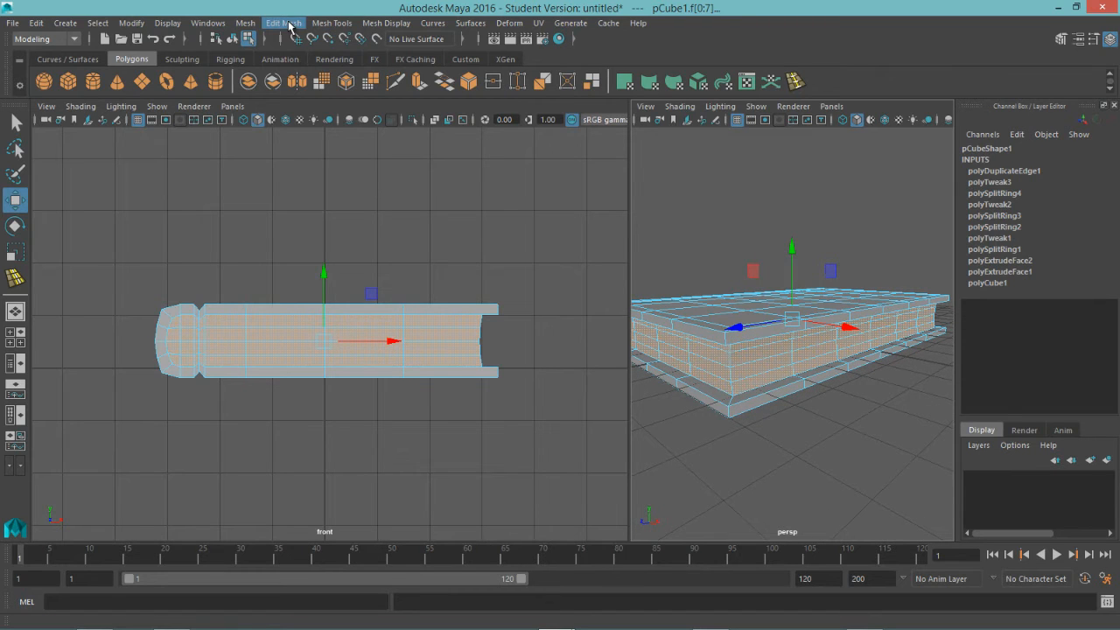
left_click(284, 23)
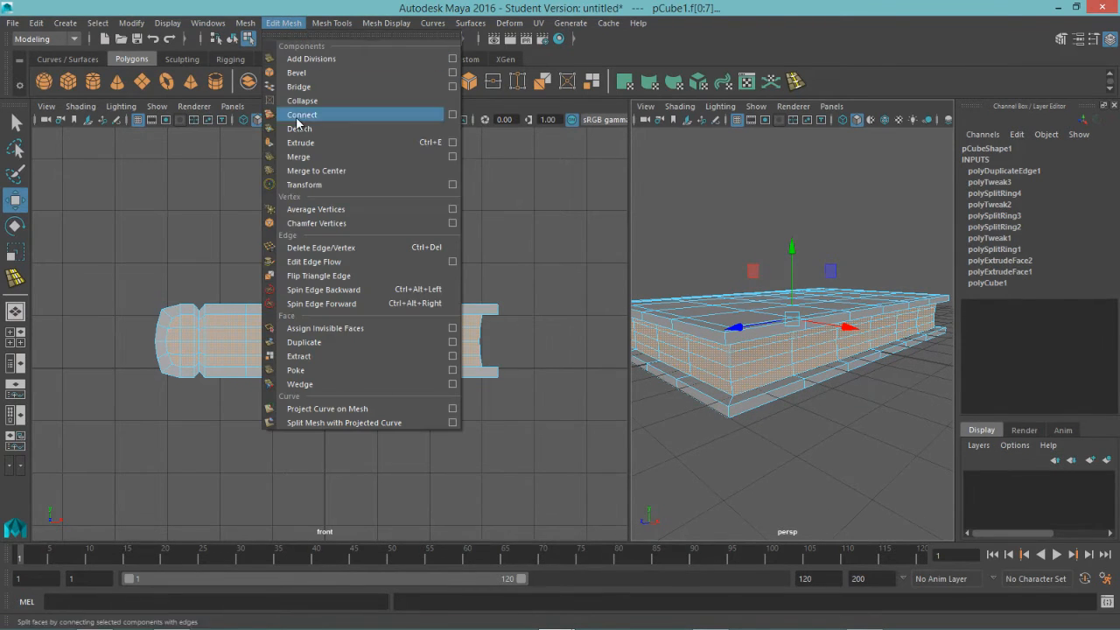
mouse_move(299, 356)
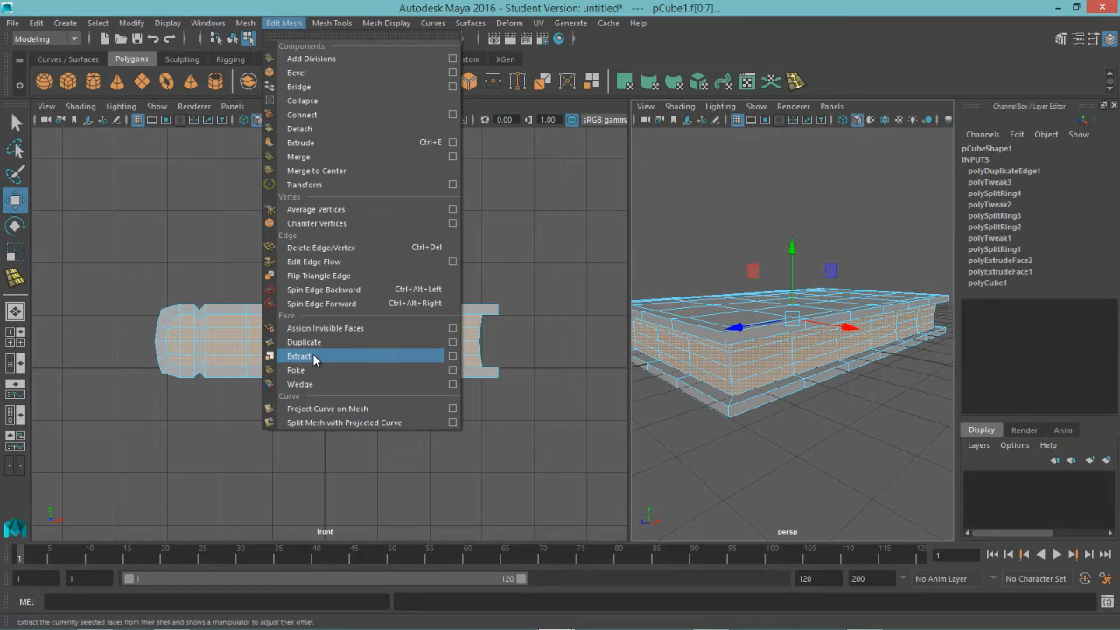
left_click(299, 356)
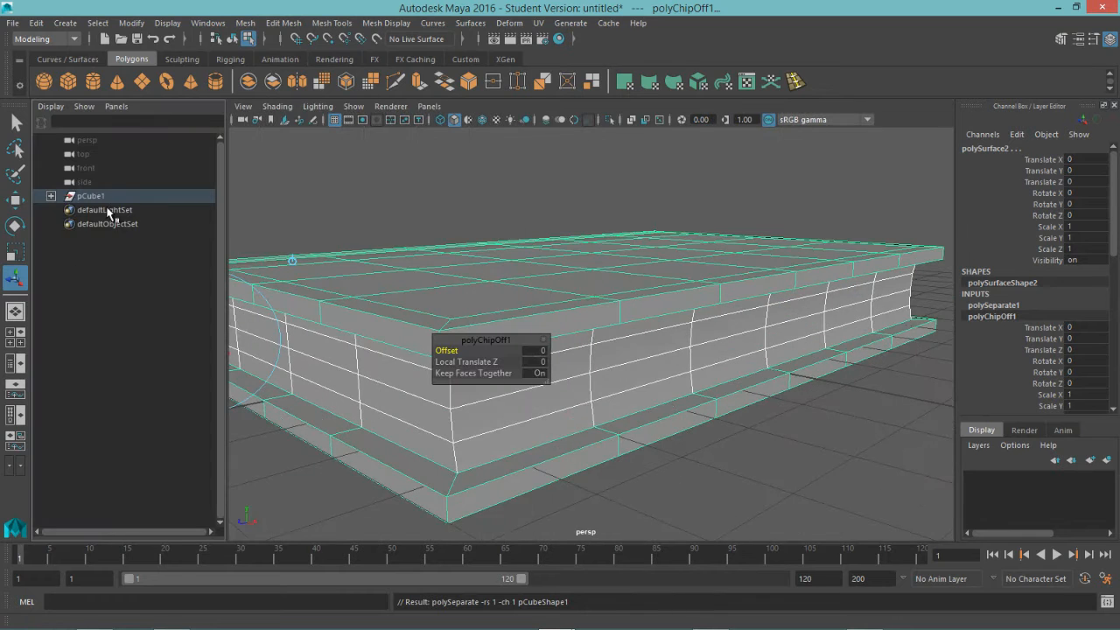
In the Outliner, name the separated meshes cover and pages, and rename pCube1 to book_group.
left_click_drag(586, 350, 764, 421)
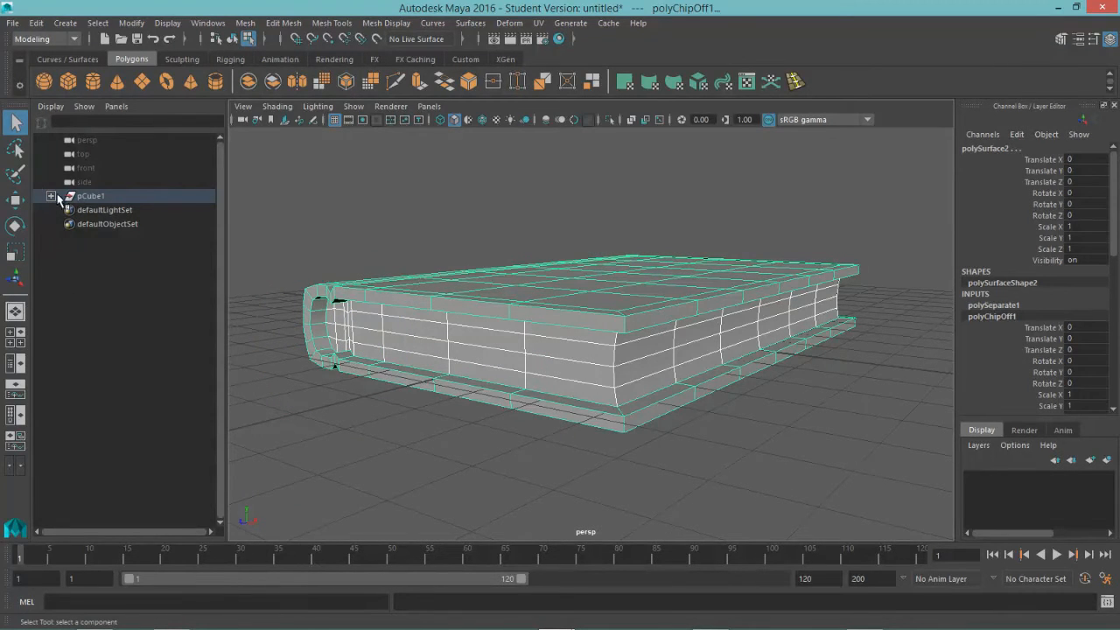
left_click(51, 196)
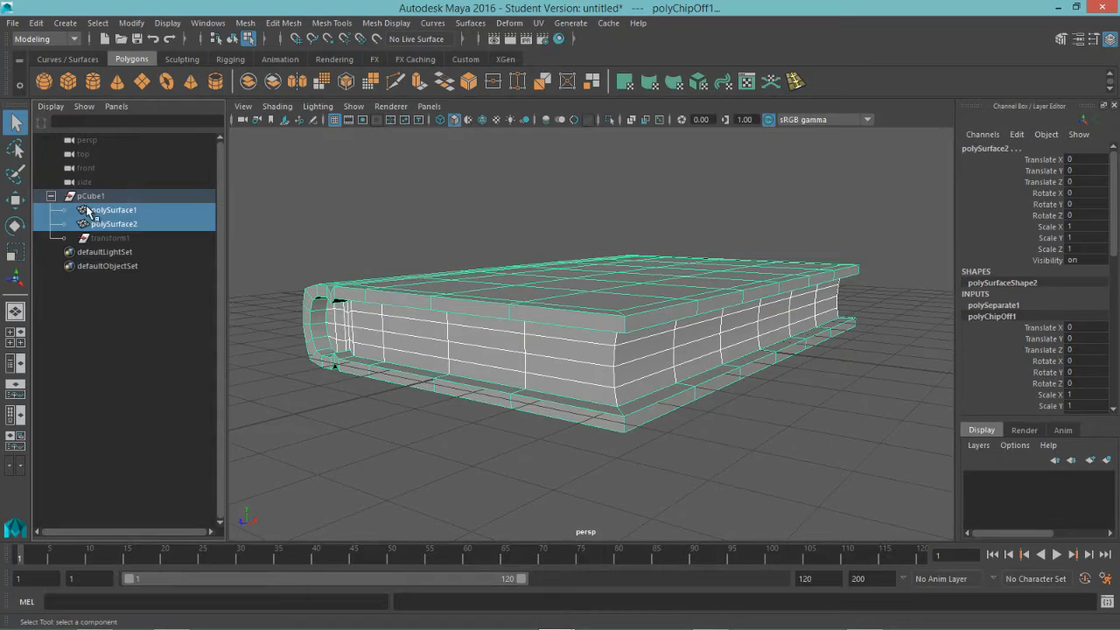
left_click(113, 223)
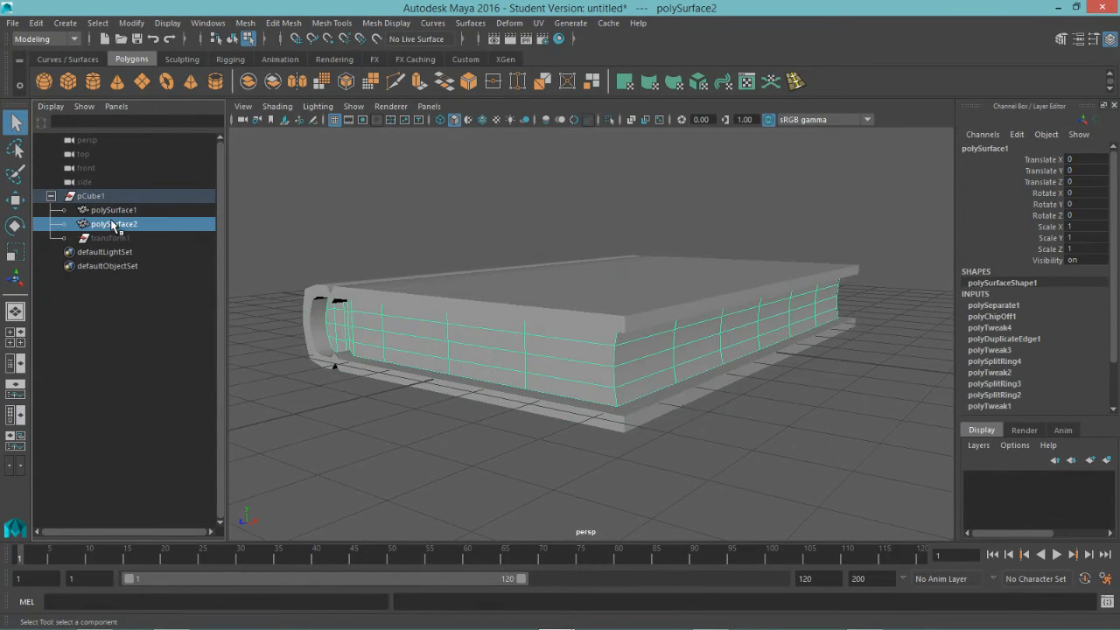
left_click(112, 210)
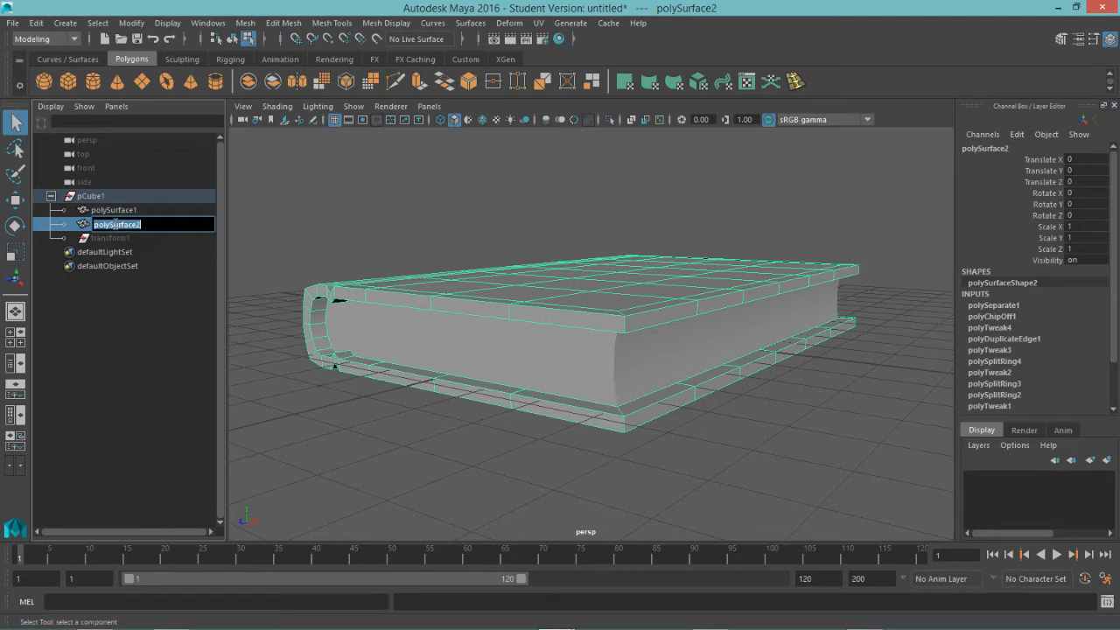
type("cover")
left_click(153, 210)
type("pages")
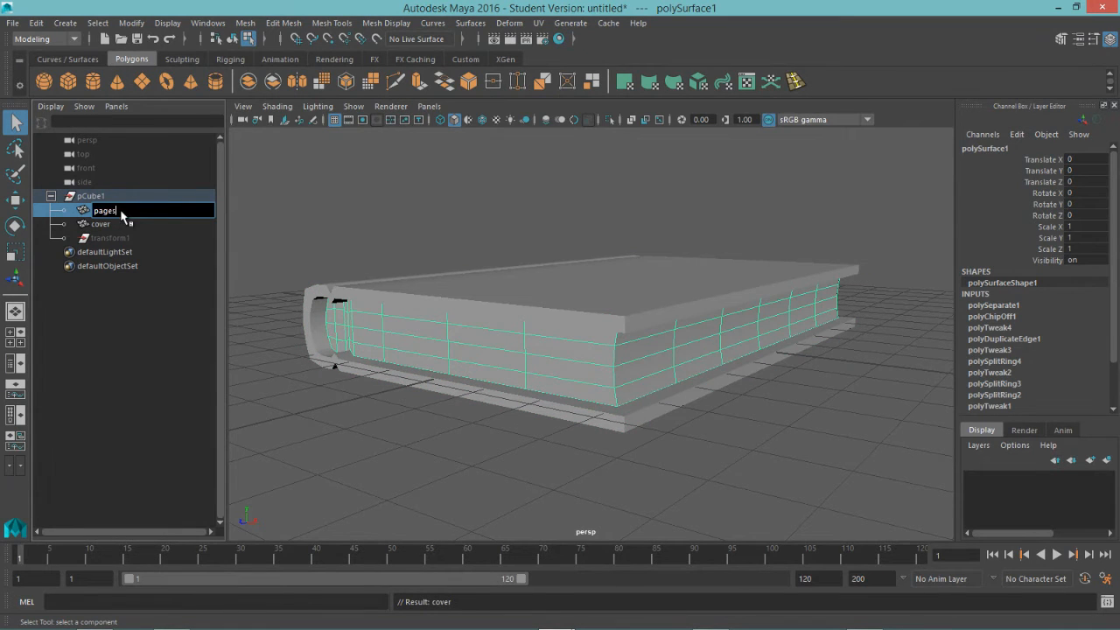
left_click(92, 195)
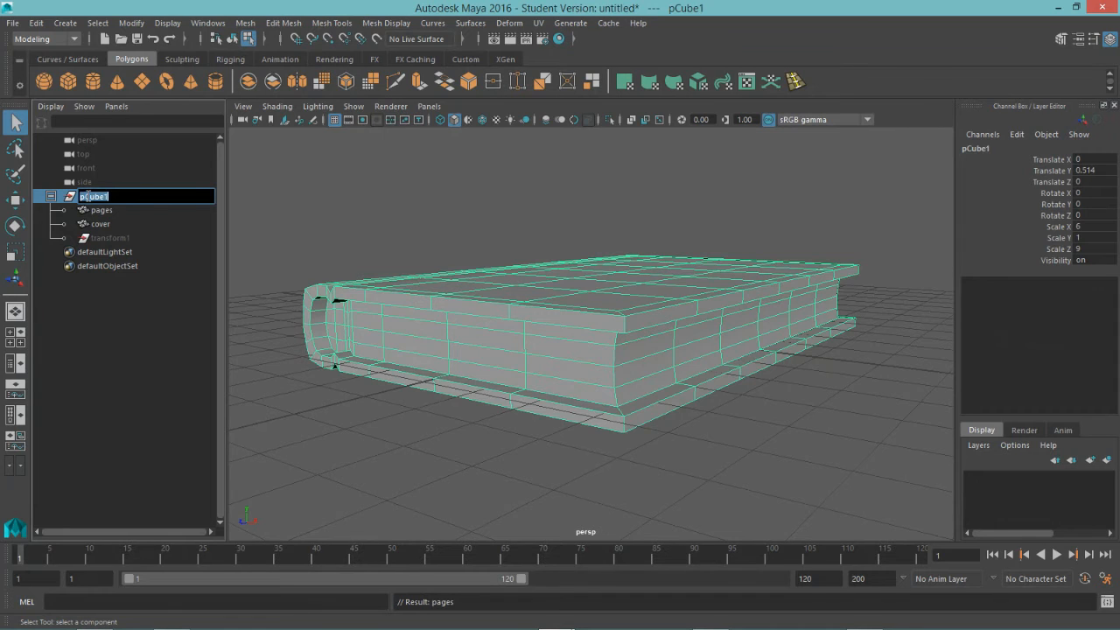
type("book_group")
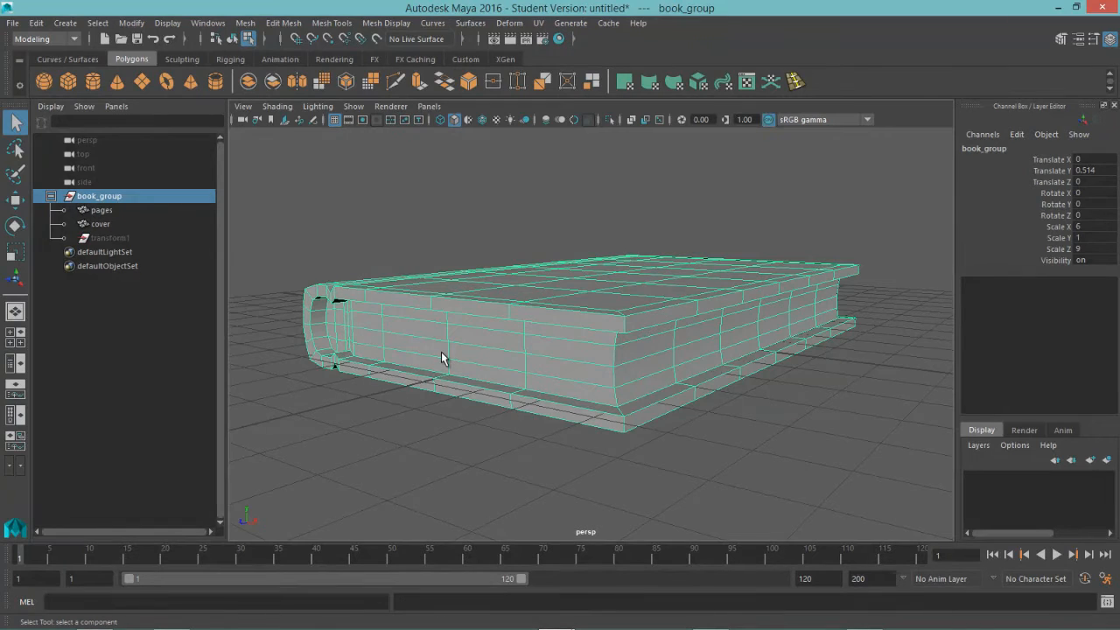
Assign the pages mesh to a new display layer named layer_pages.
left_click(101, 210)
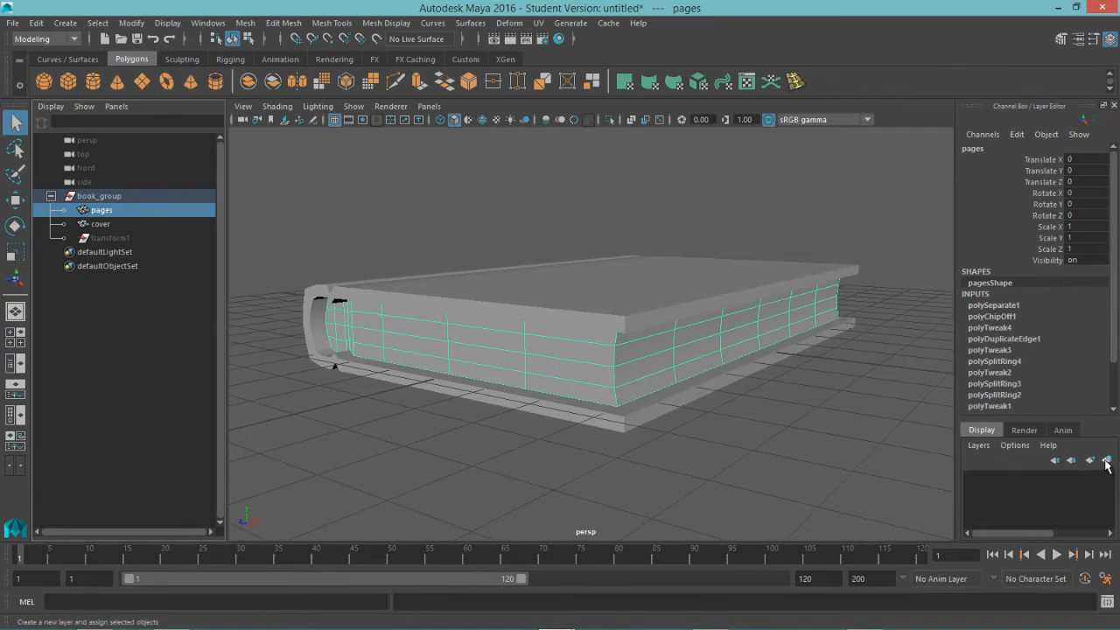
mouse_move(1107, 464)
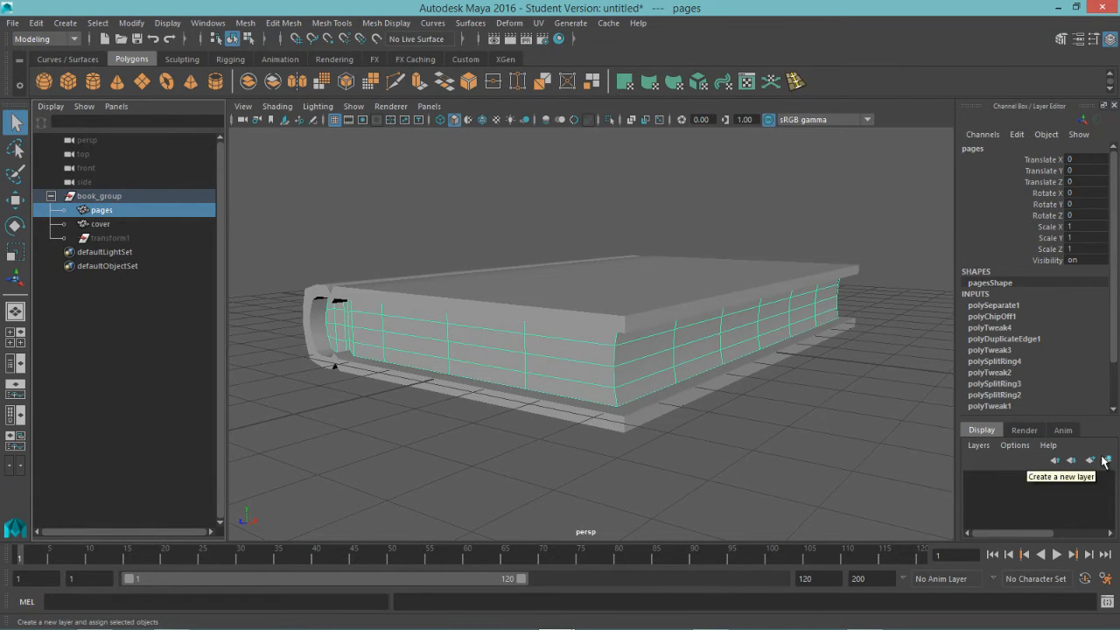
mouse_move(1107, 464)
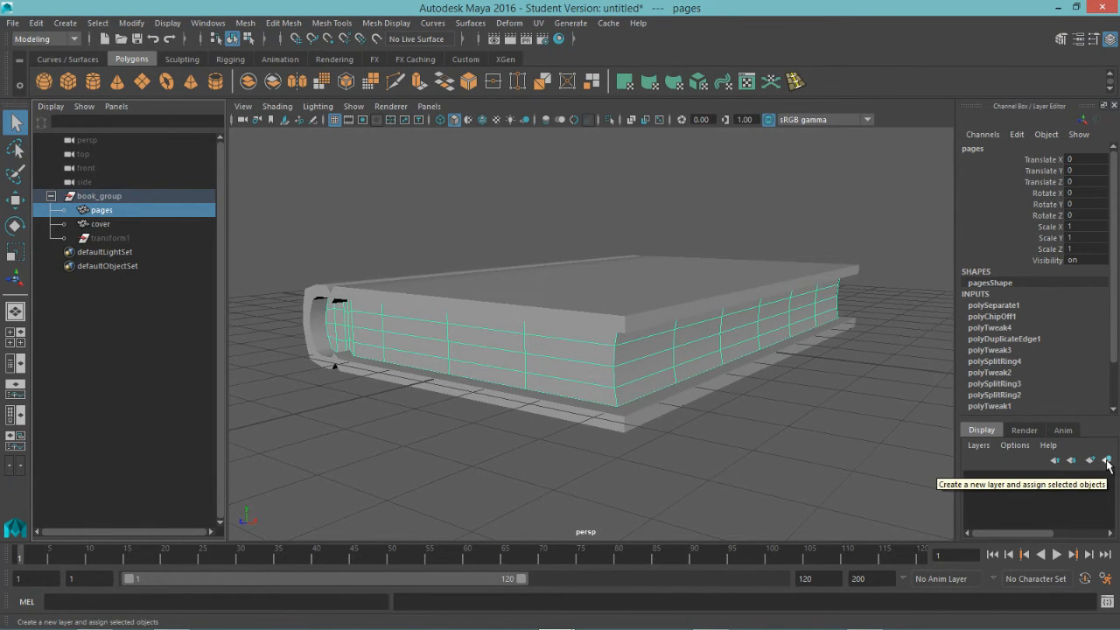
left_click(1106, 461)
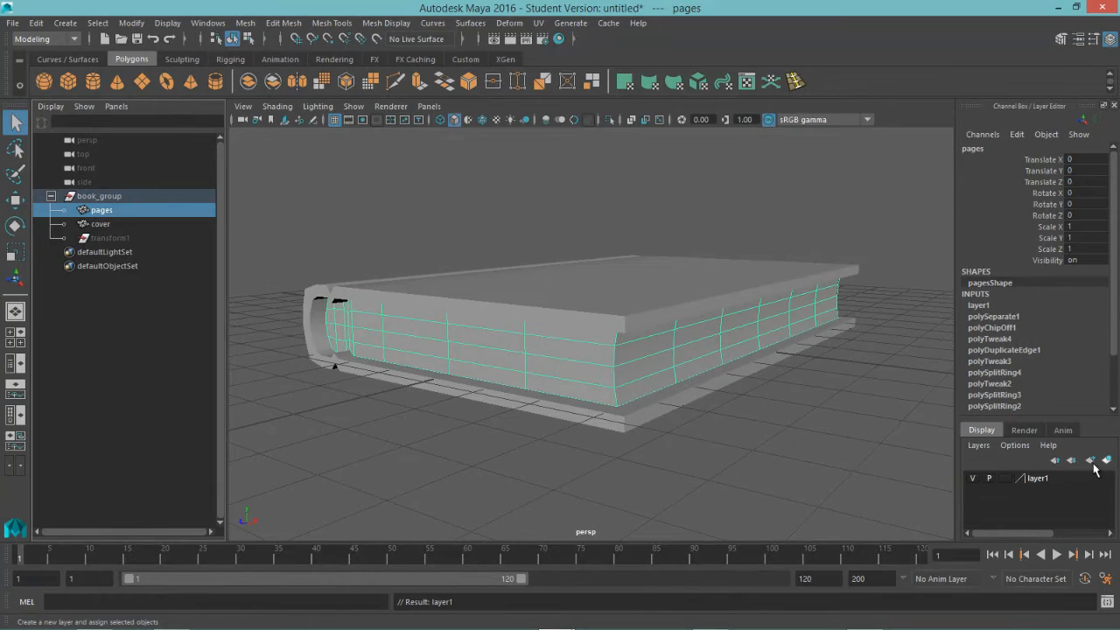
double_click(1037, 478)
type("layer_pages")
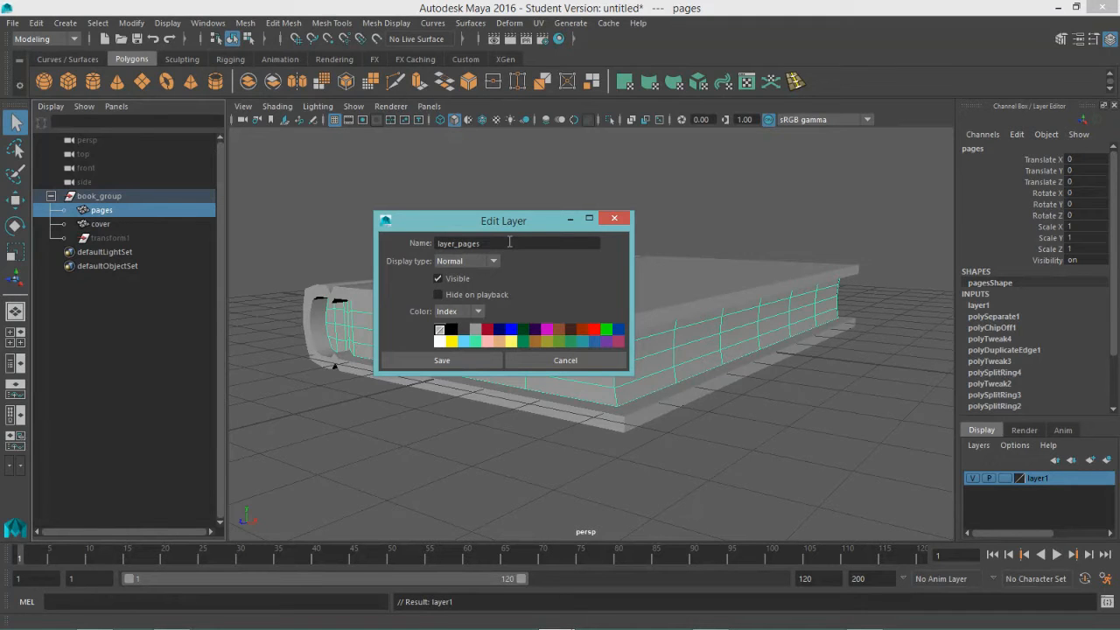
left_click(442, 359)
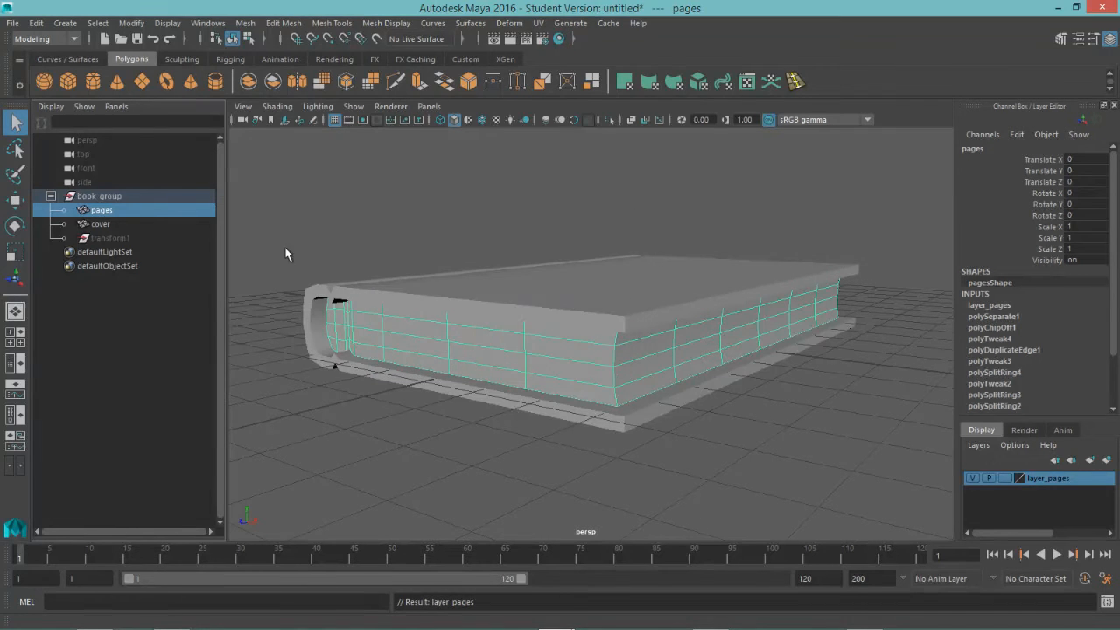
Assign the cover mesh to a new display layer named layer_cover.
left_click(100, 224)
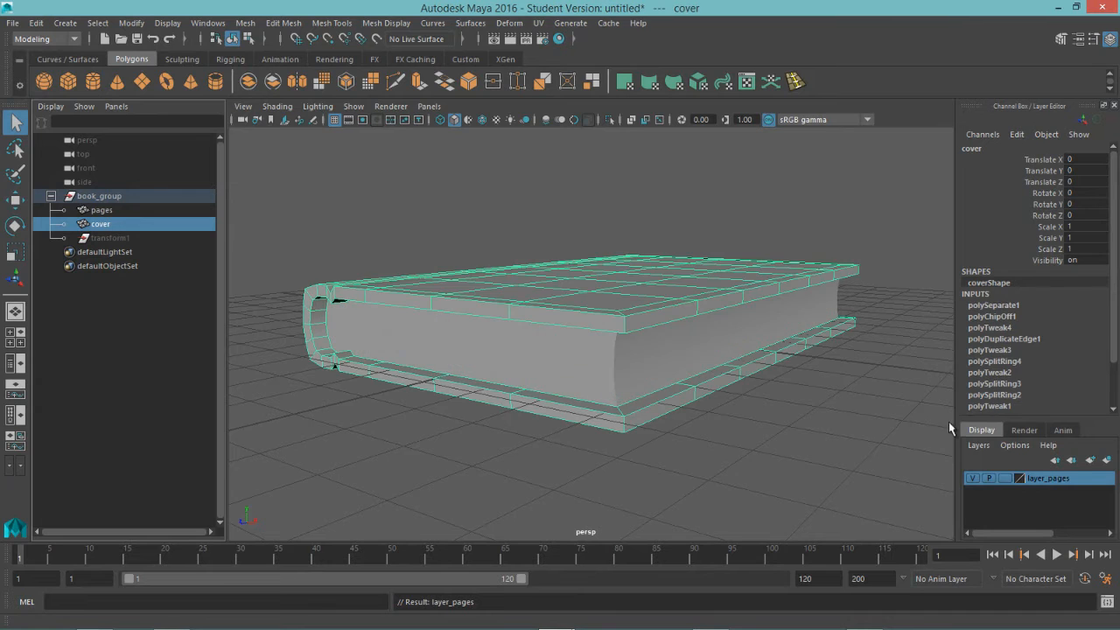
left_click(1055, 460)
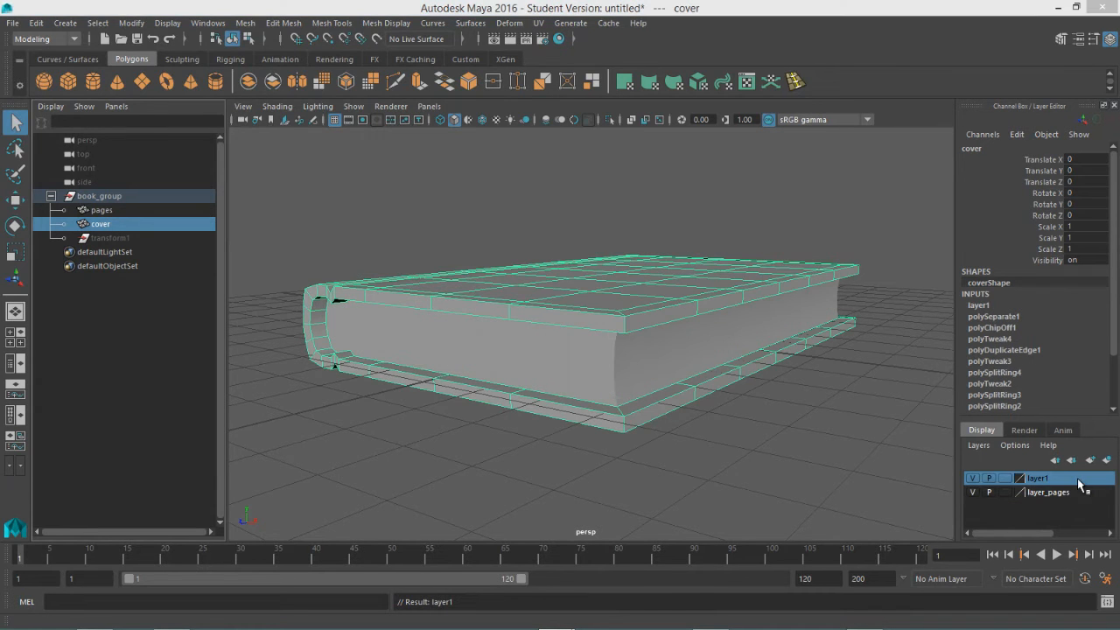
double_click(1038, 478)
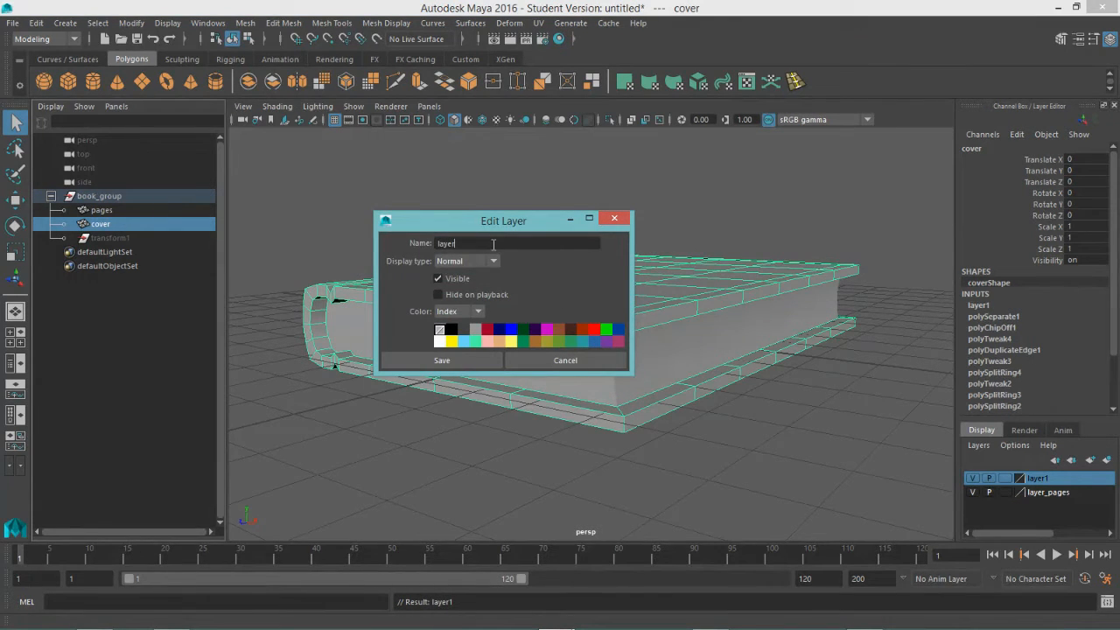
type("_")
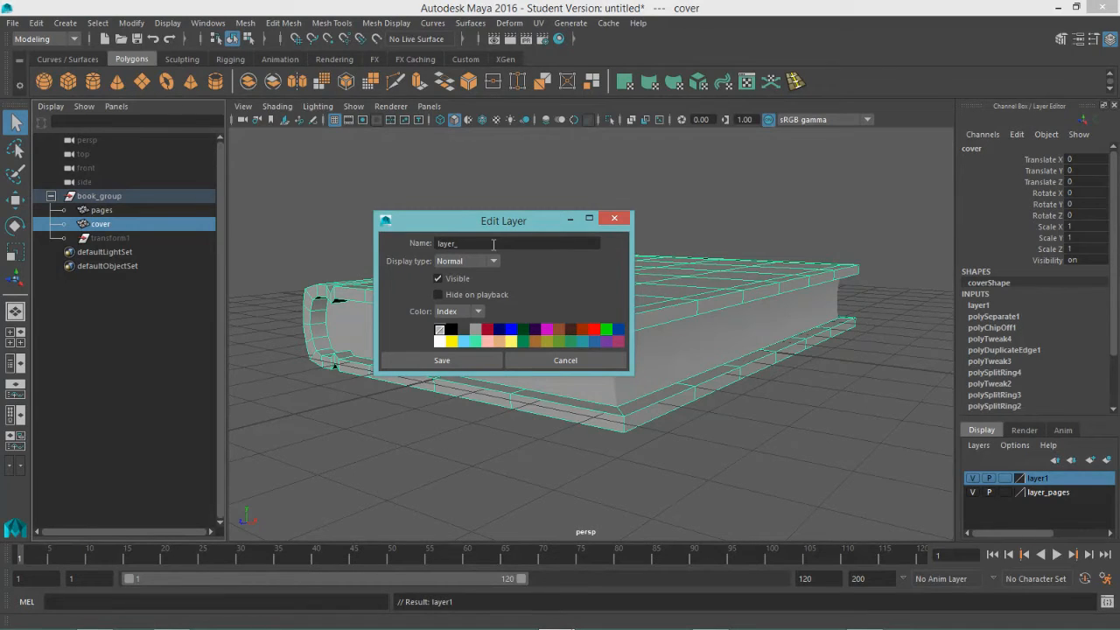
type("cover")
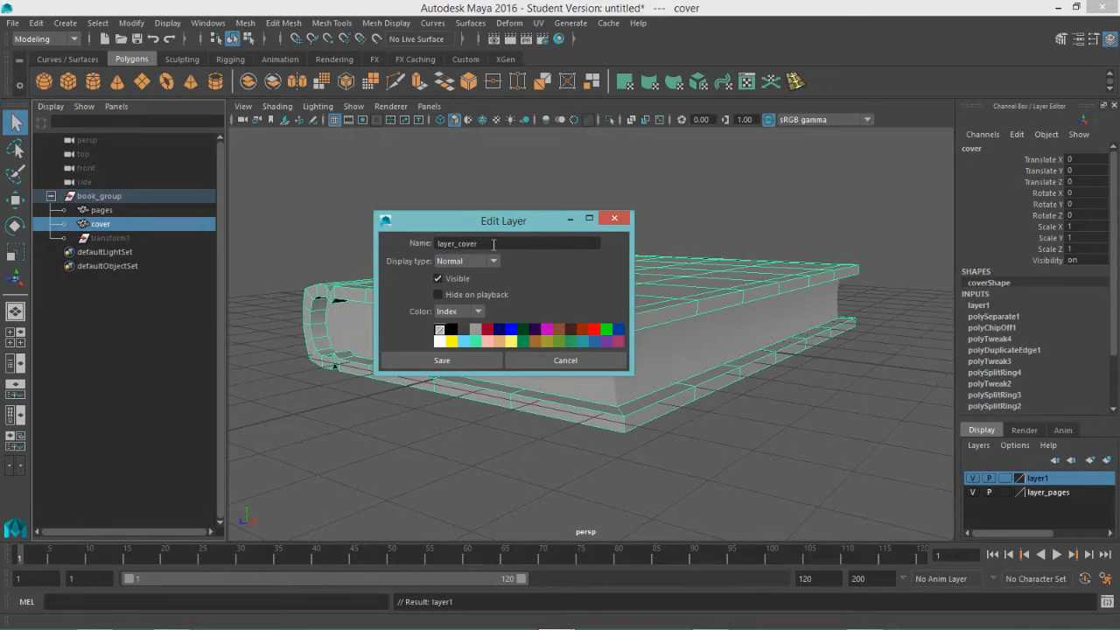
left_click(442, 360)
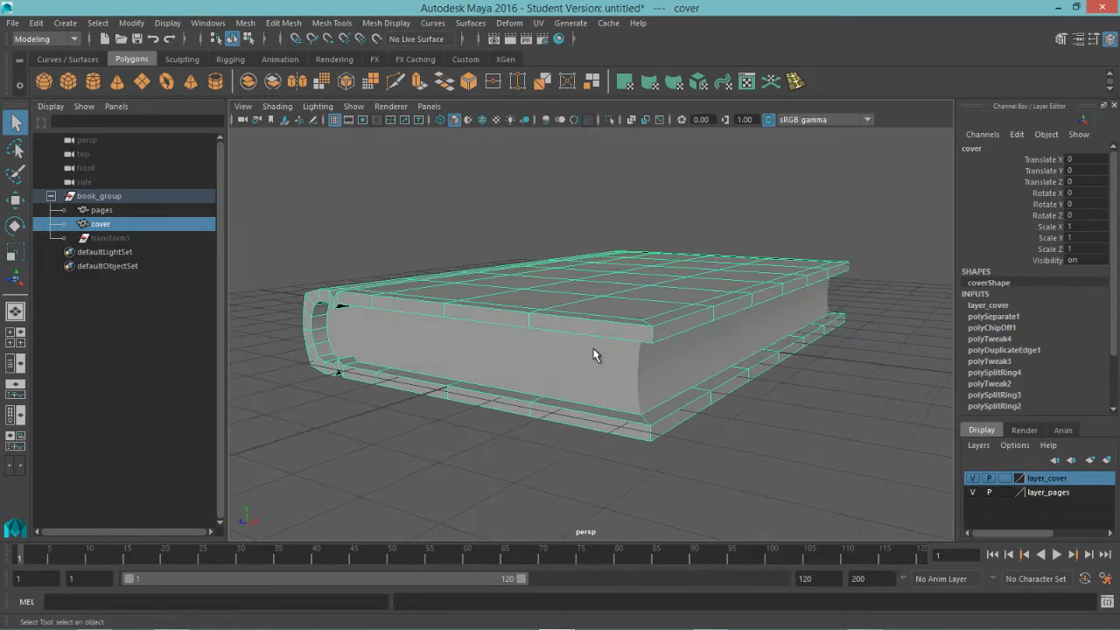
Preview the cover smoothed and insert supporting edge loops near its border edges.
key("3")
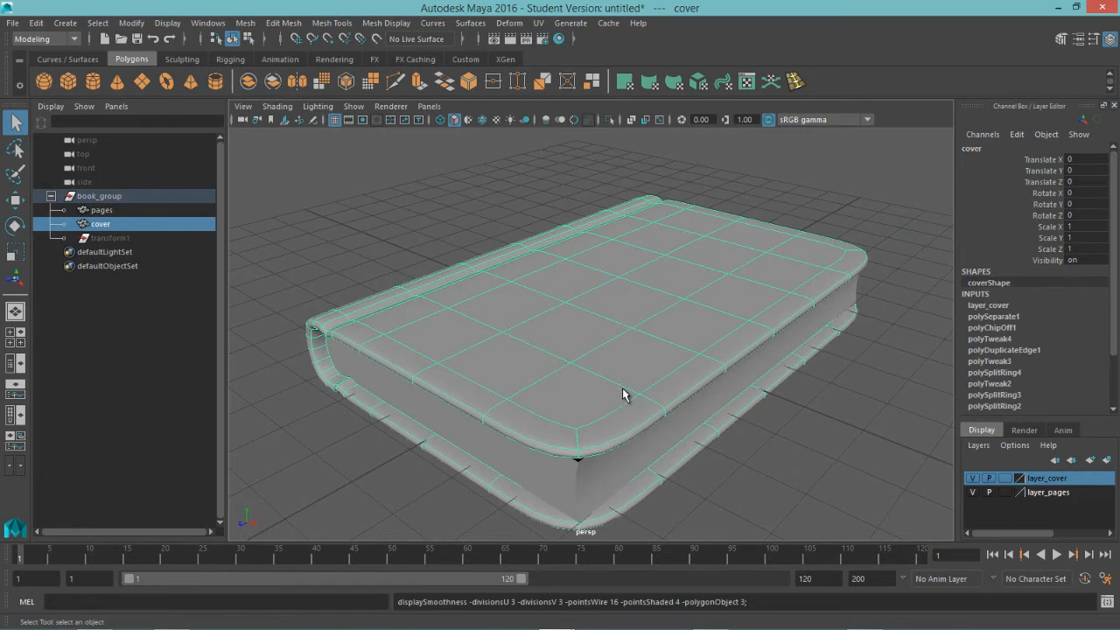
left_click_drag(626, 394, 521, 425)
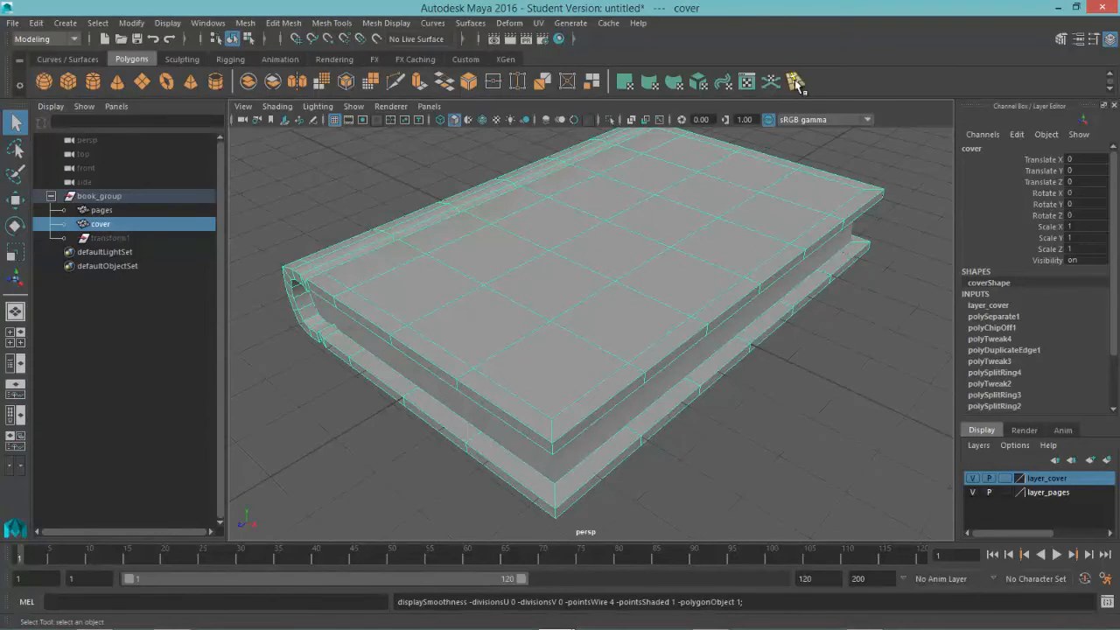
left_click(795, 81)
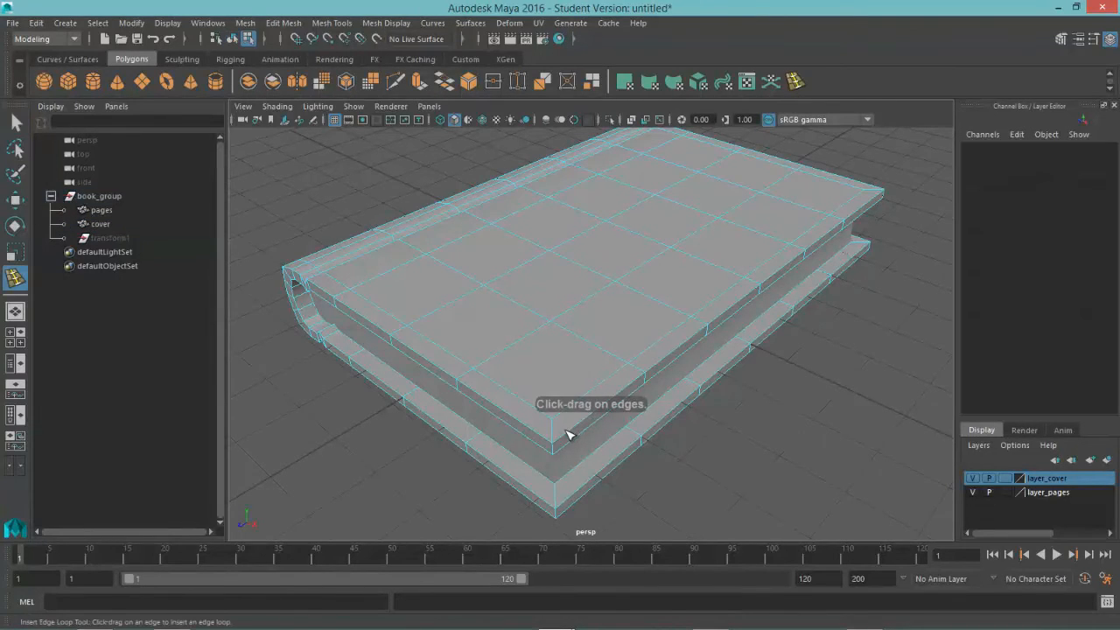
left_click(560, 442)
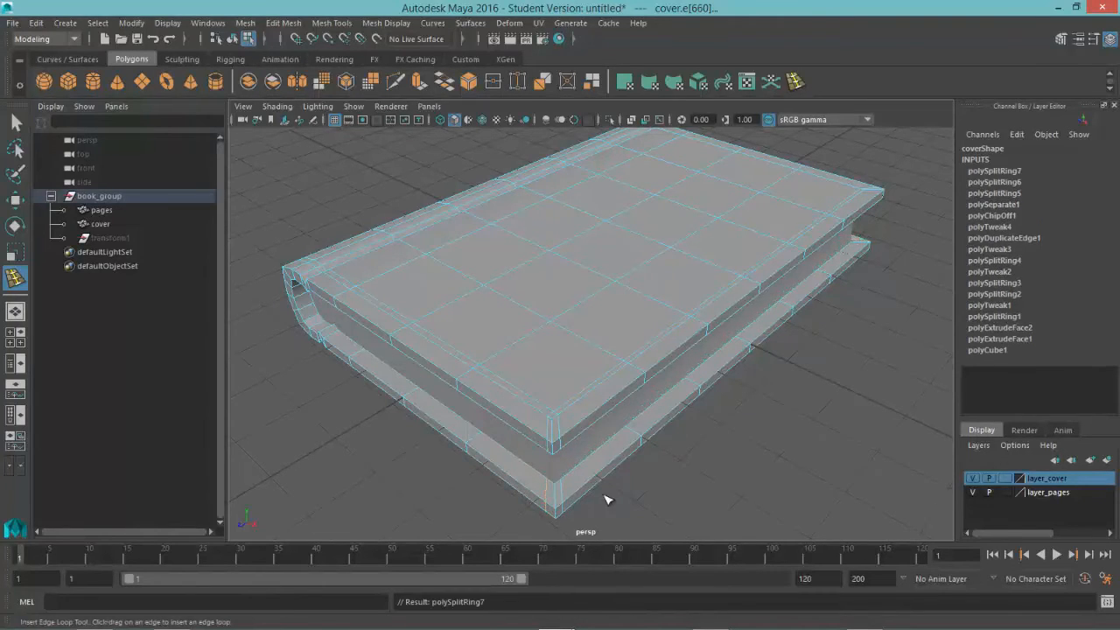
left_click_drag(609, 499, 691, 523)
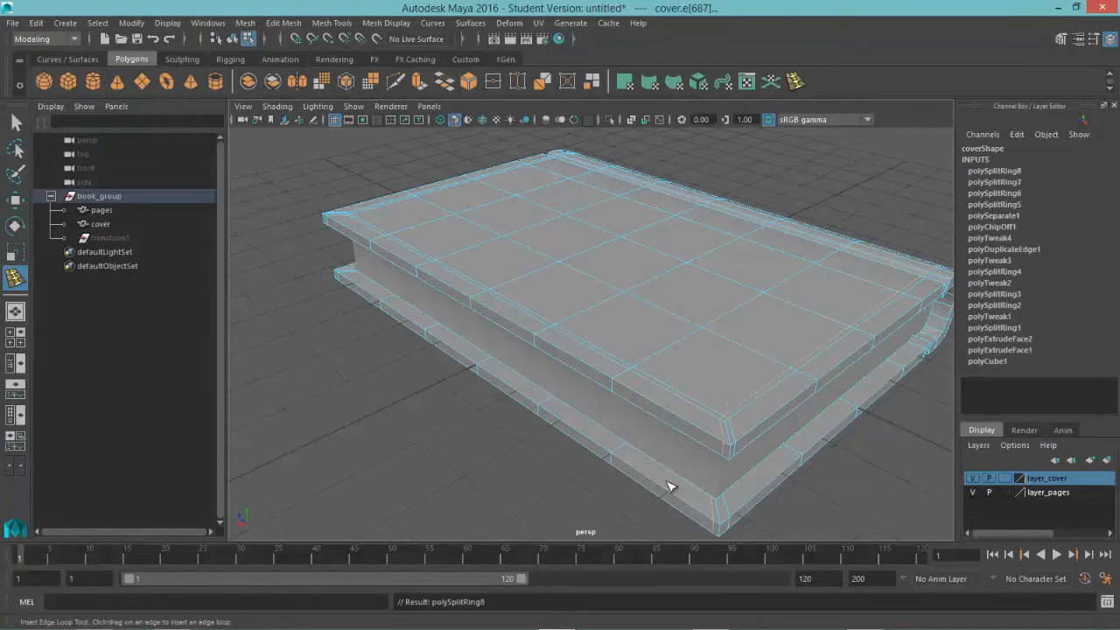
left_click_drag(669, 485, 809, 451)
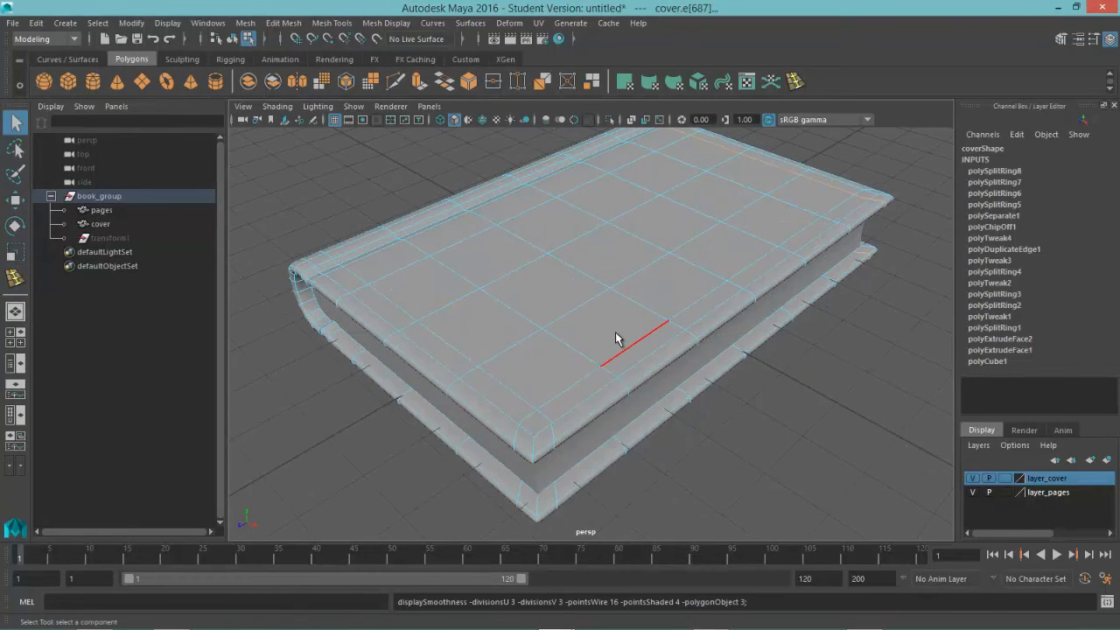
left_click_drag(617, 339, 593, 306)
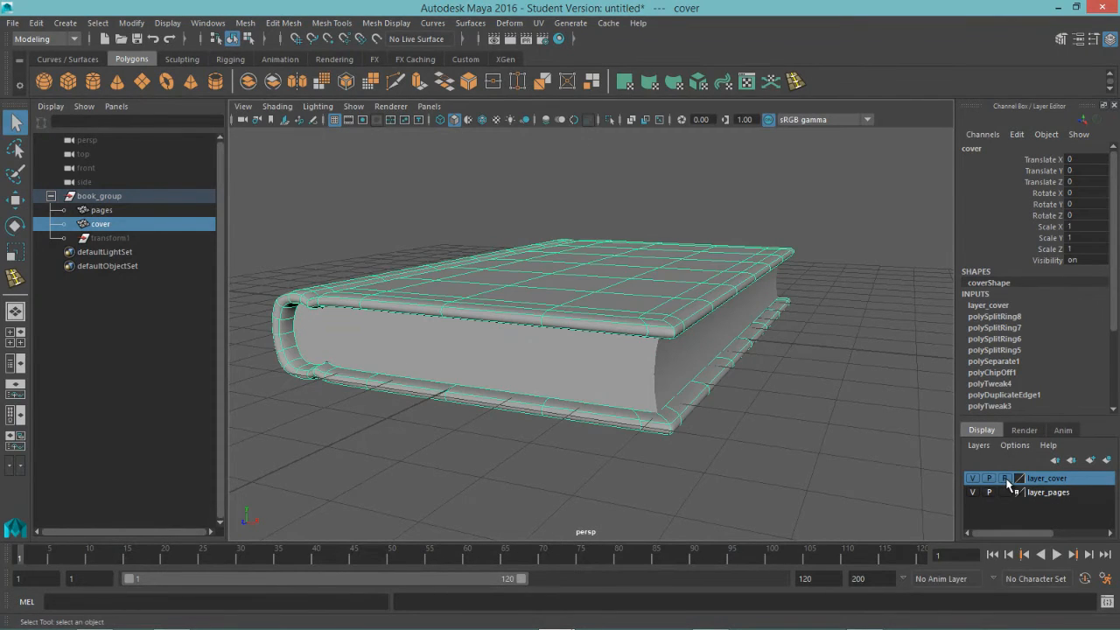
Make layer_cover unselectable and frame a side view of the page block.
left_click(1005, 478)
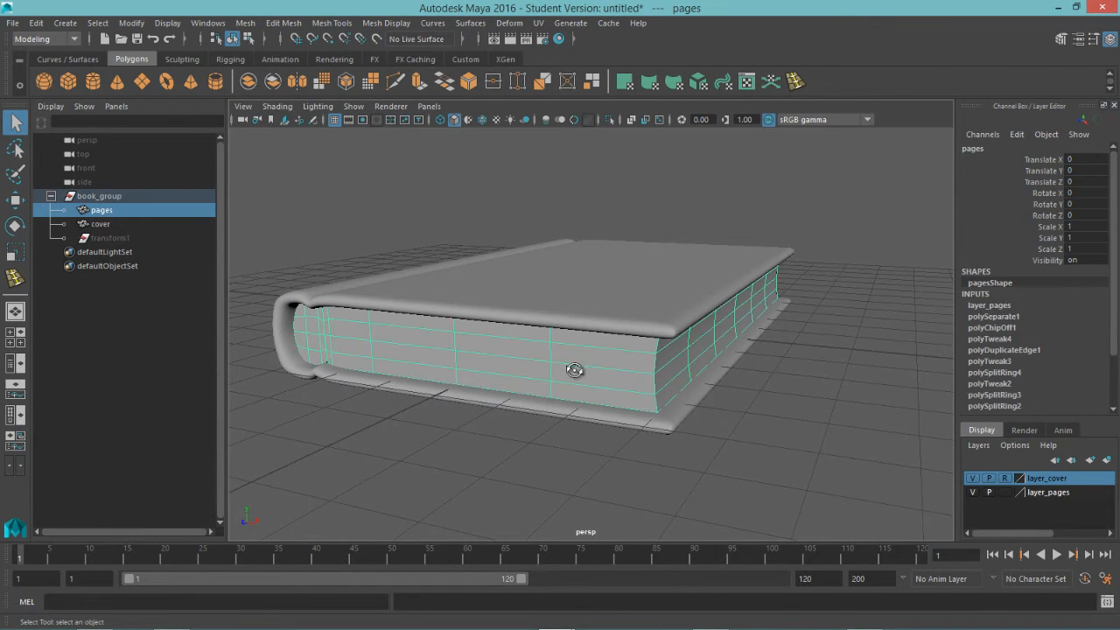
left_click_drag(574, 370, 637, 340)
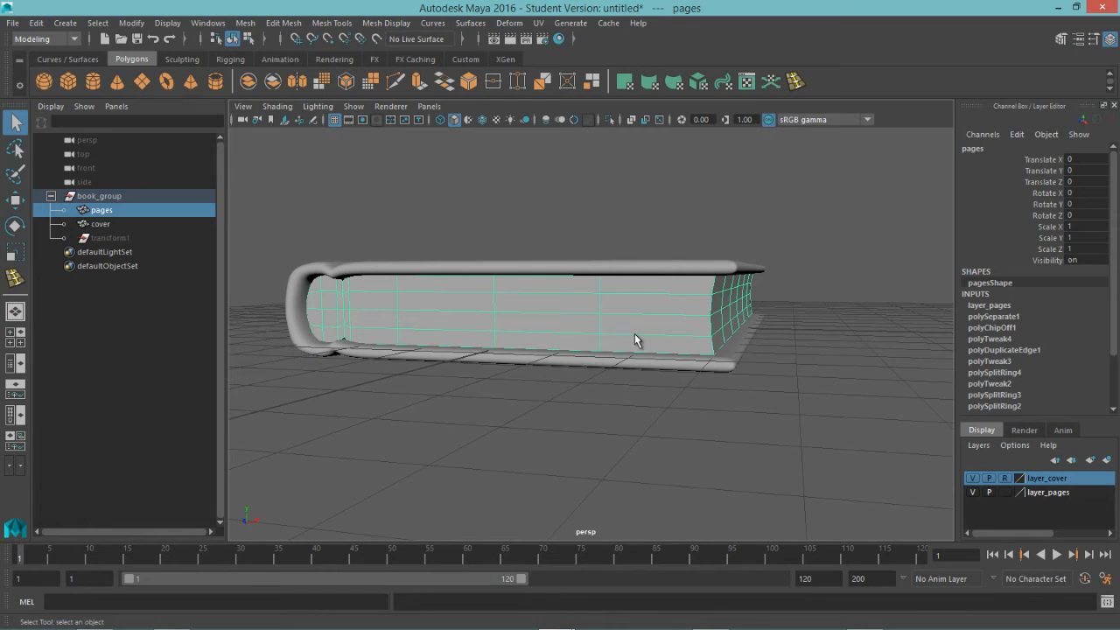
left_click_drag(637, 340, 691, 312)
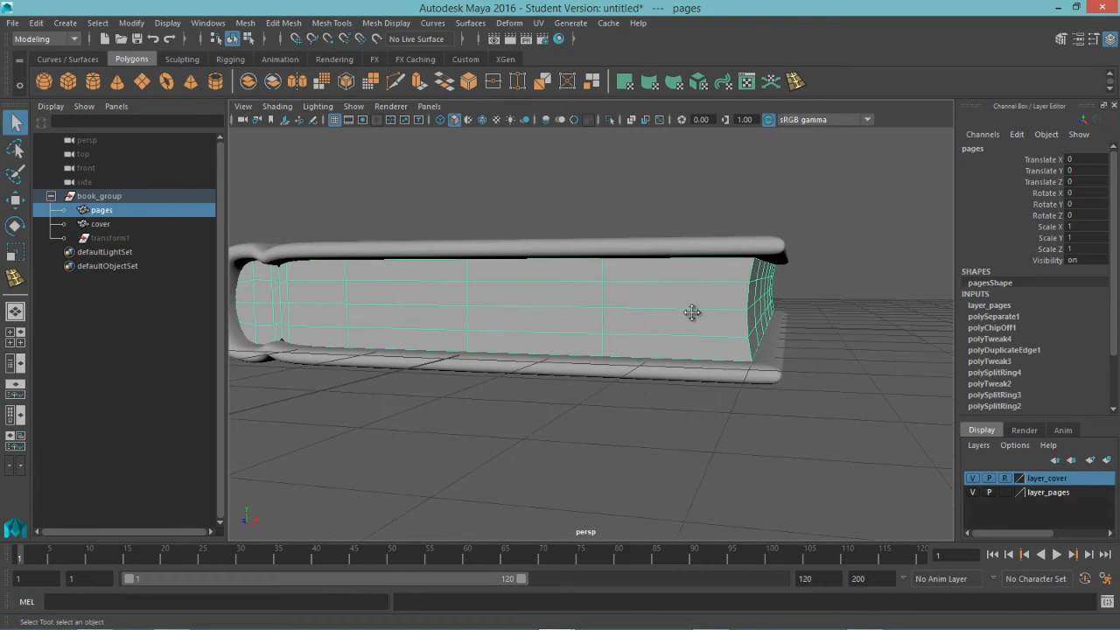
left_click_drag(691, 313, 674, 313)
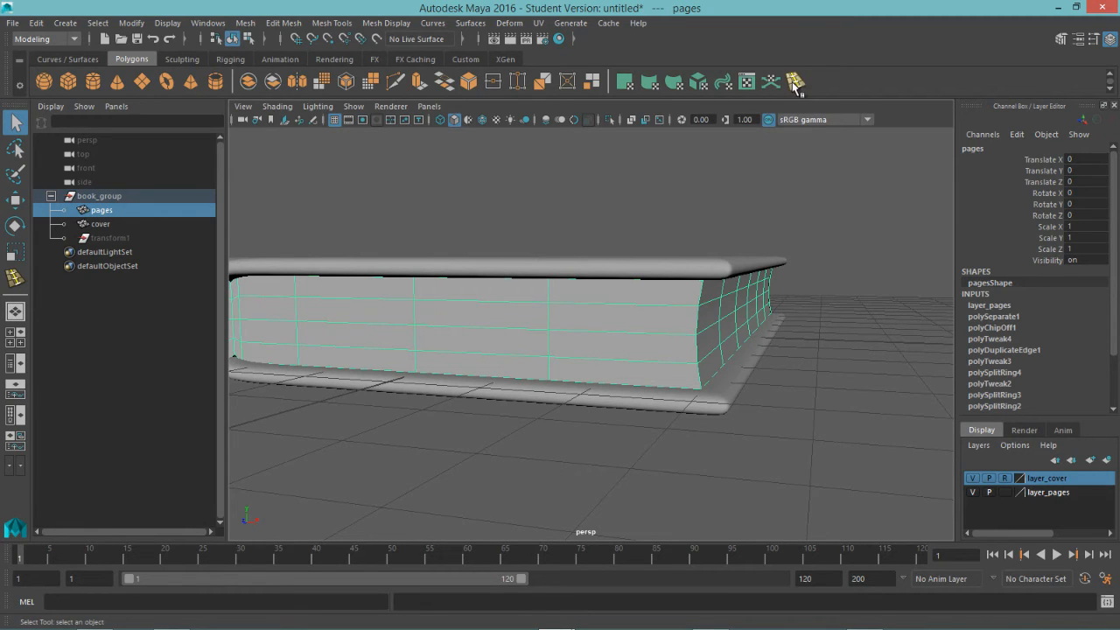
mouse_move(794, 81)
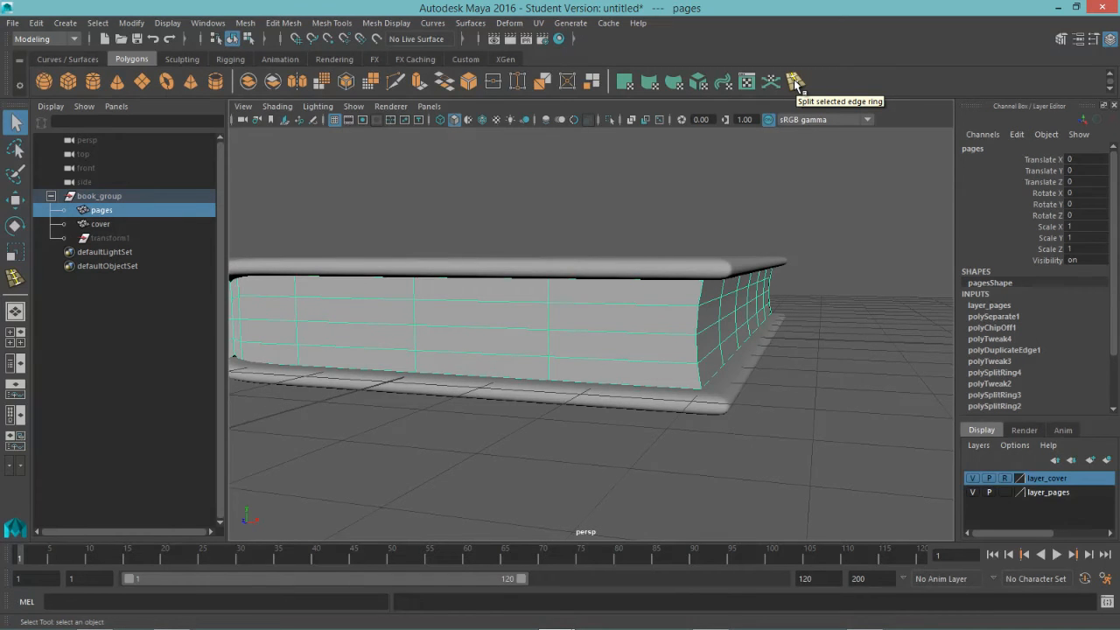
mouse_move(667, 321)
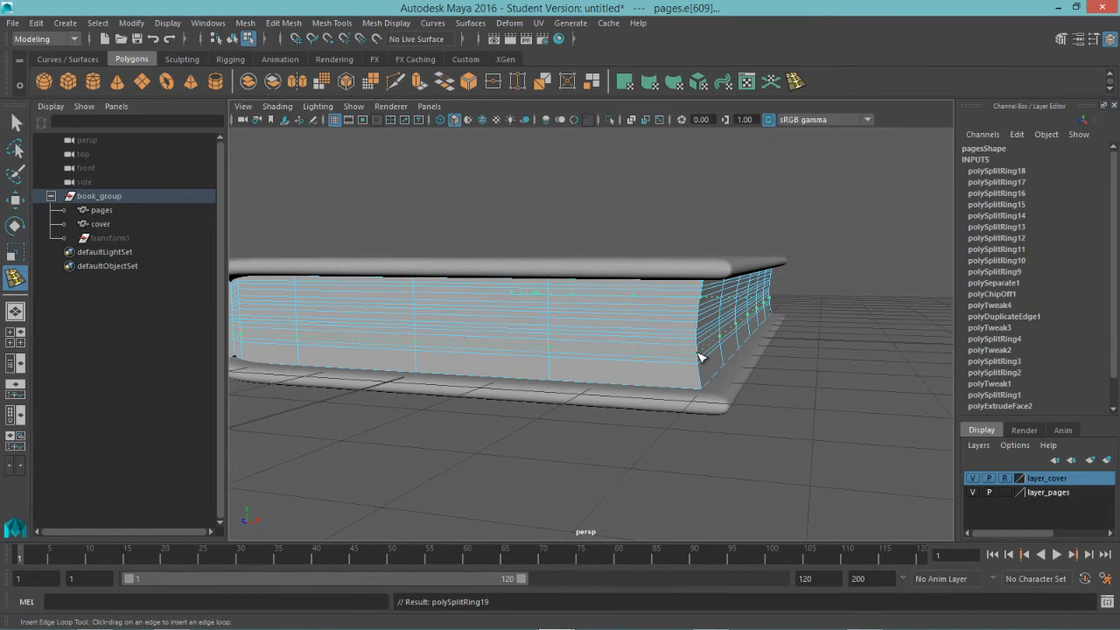
Insert many closely spaced horizontal edge loops along the page stack.
left_click(700, 385)
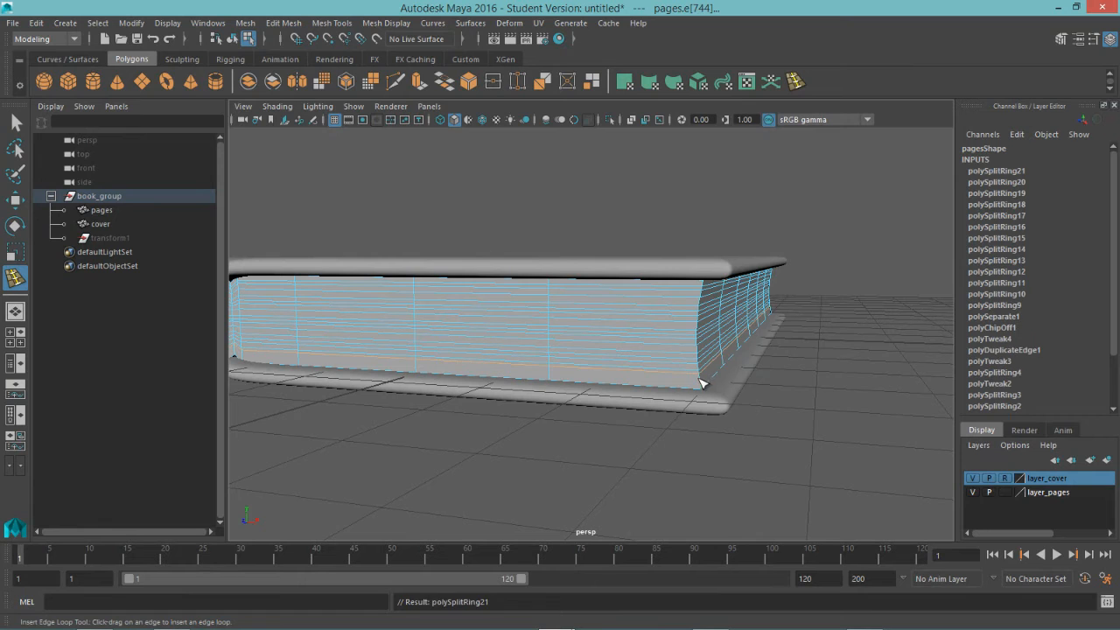
left_click_drag(700, 385, 670, 357)
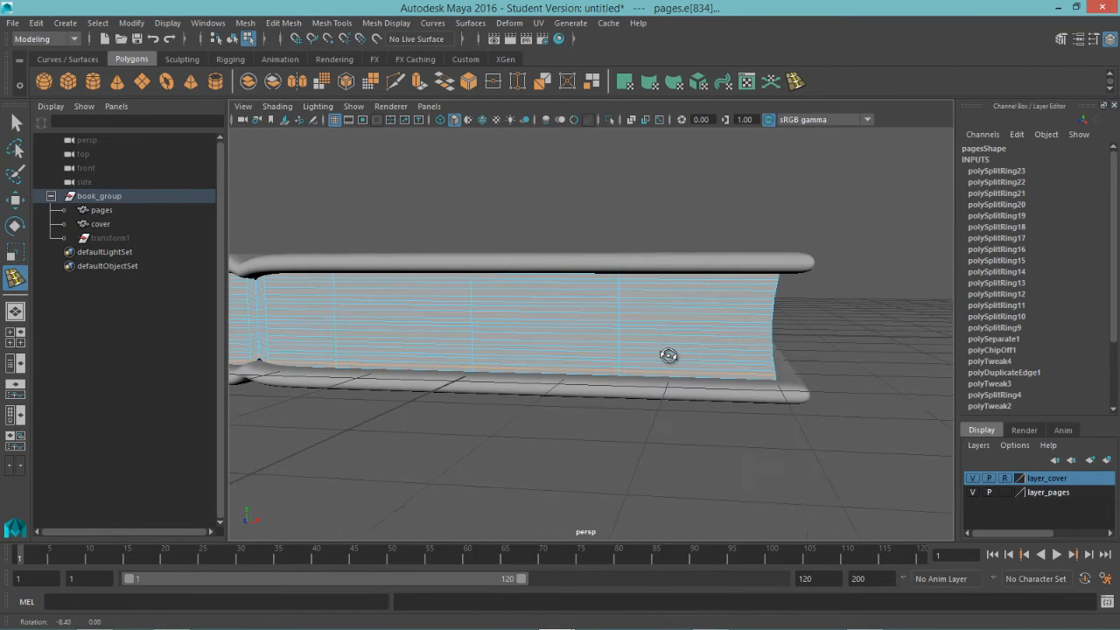
left_click_drag(670, 354, 643, 361)
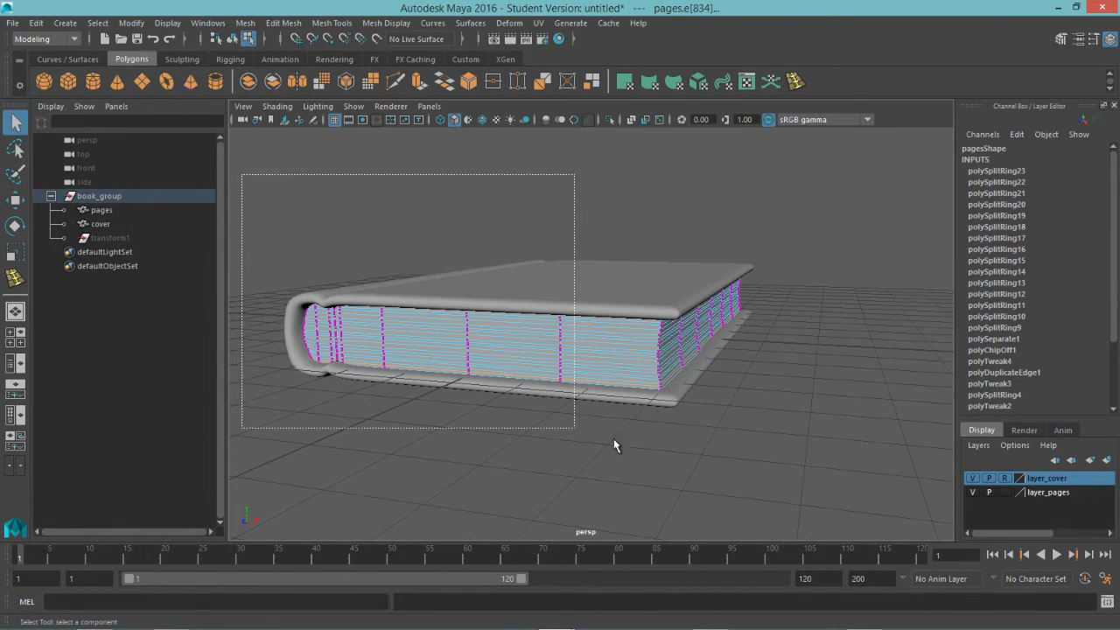
Randomly offset the page vertex columns with Local Translate Z 0.1 and Random 0.5.
left_click_drag(613, 447, 770, 451)
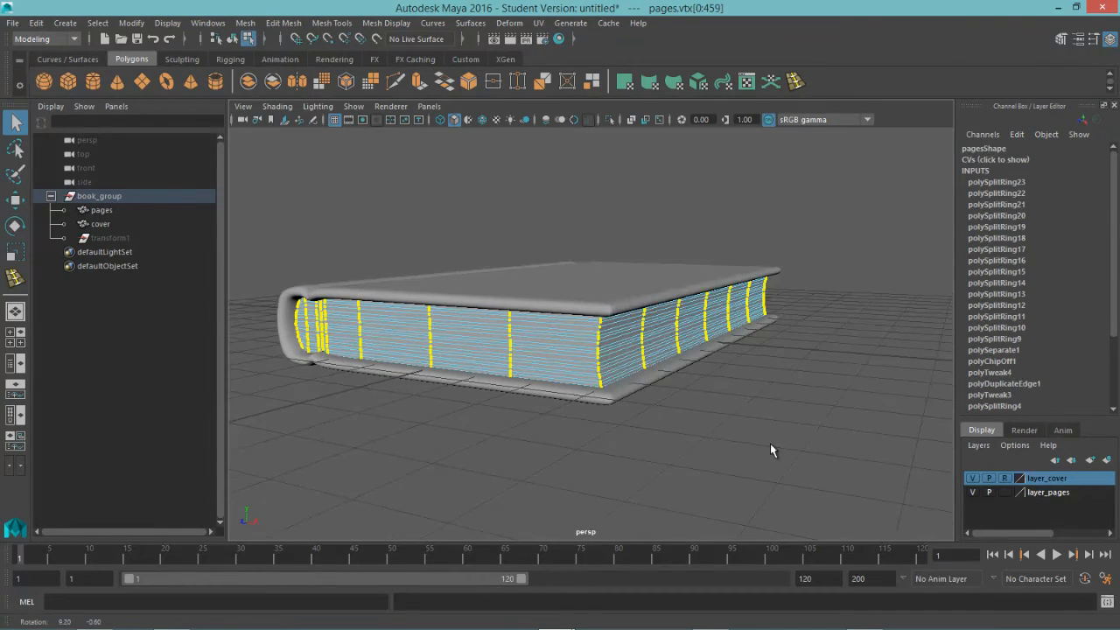
left_click(284, 23)
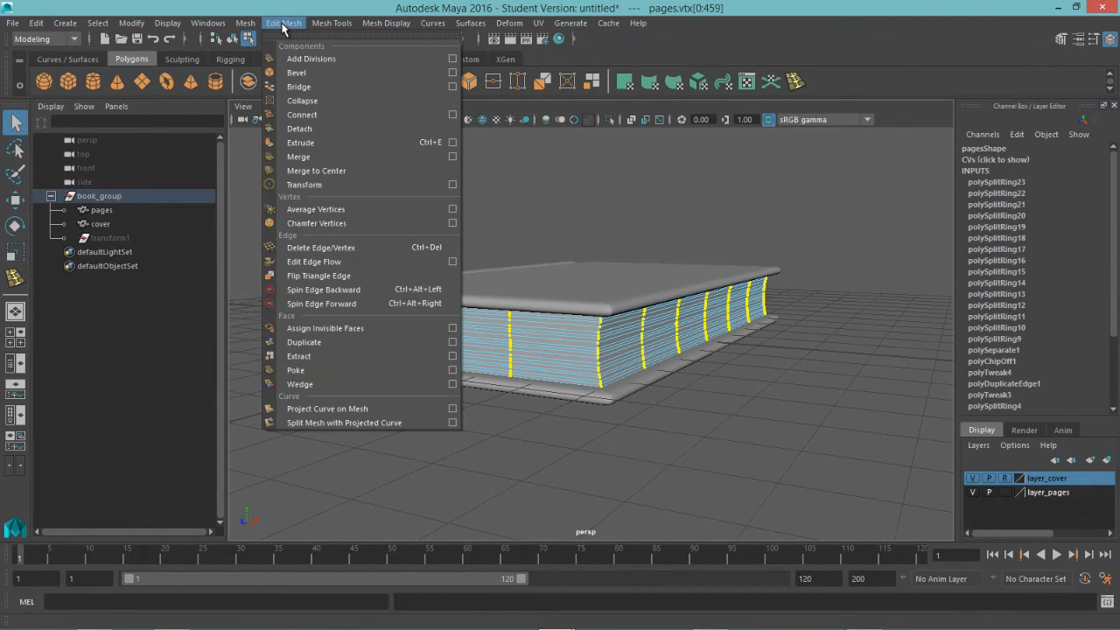
mouse_move(304, 184)
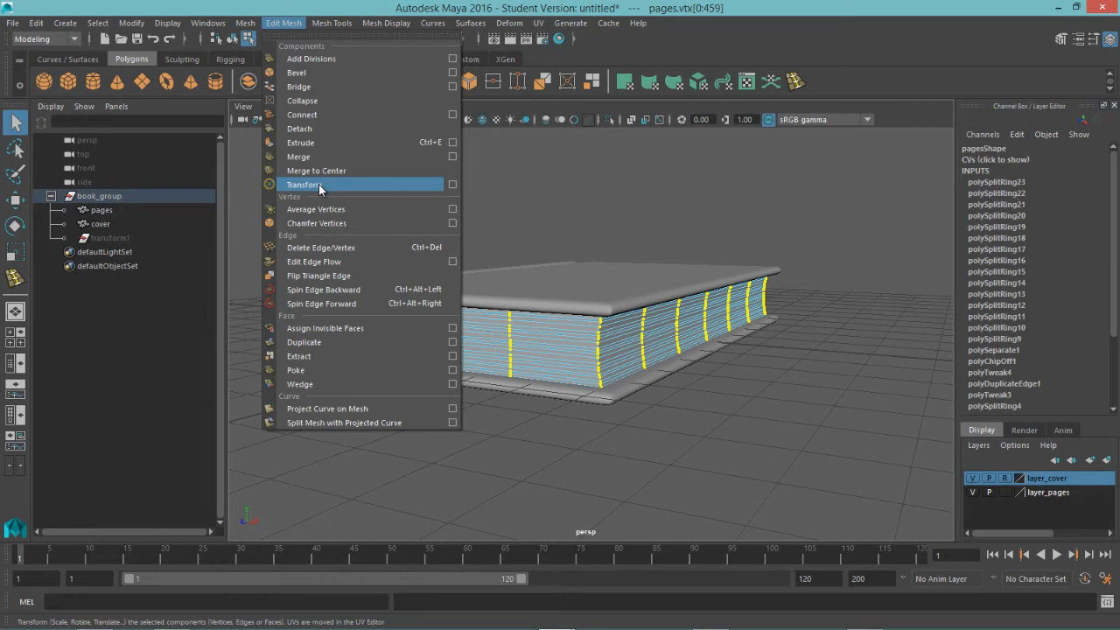
left_click(302, 185)
type("0.1")
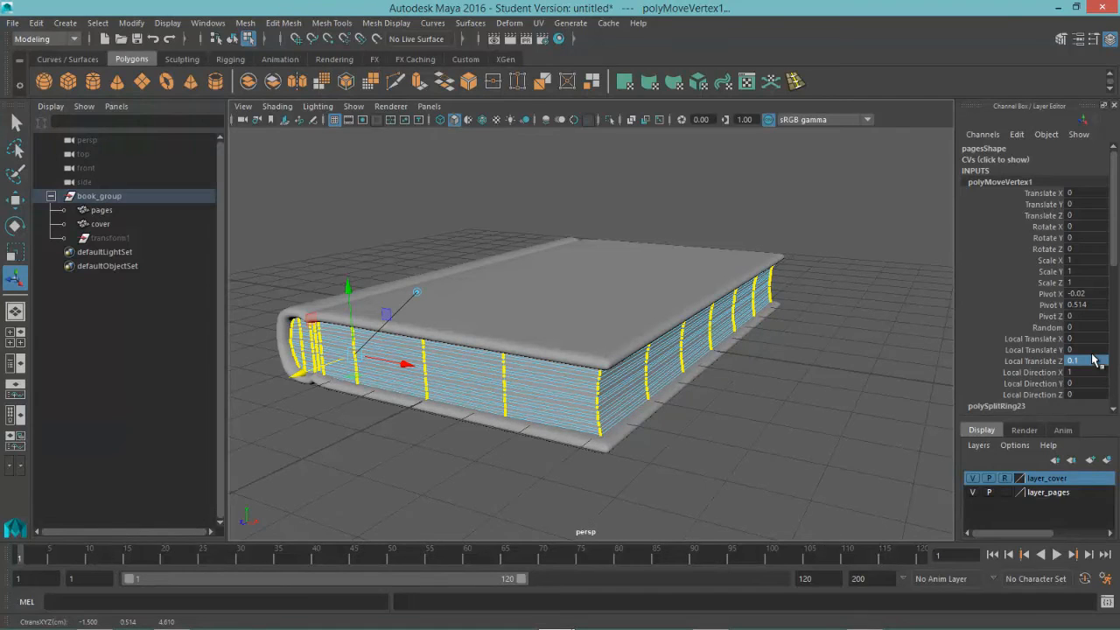
left_click(1047, 327)
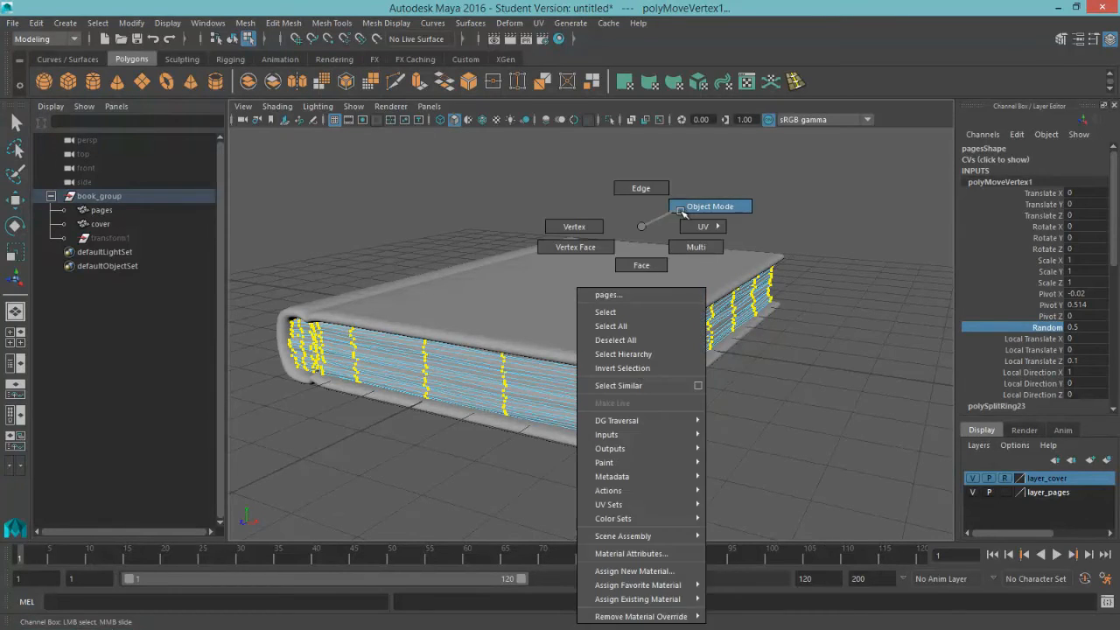
left_click(710, 205)
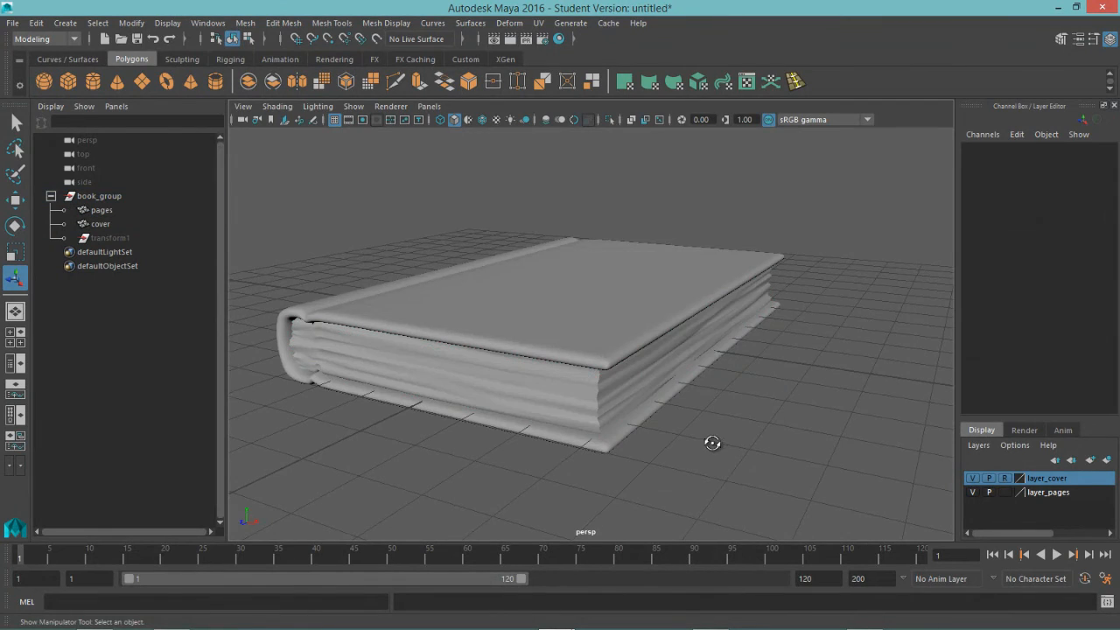
Orbit around the book to inspect the uneven page edges.
left_click_drag(713, 443, 476, 385)
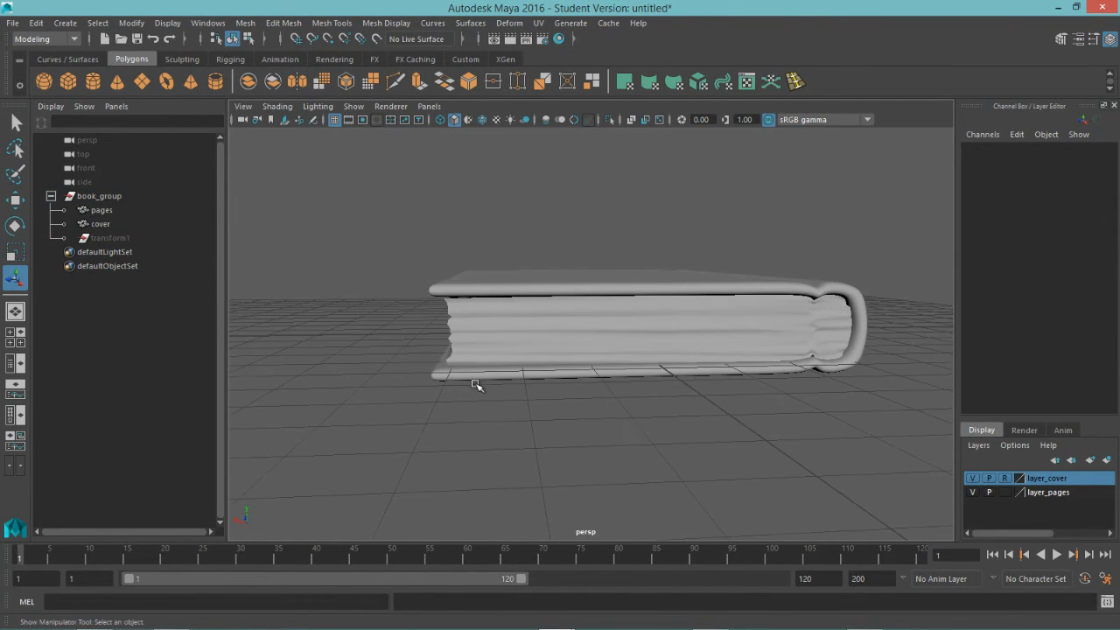
left_click_drag(477, 385, 403, 288)
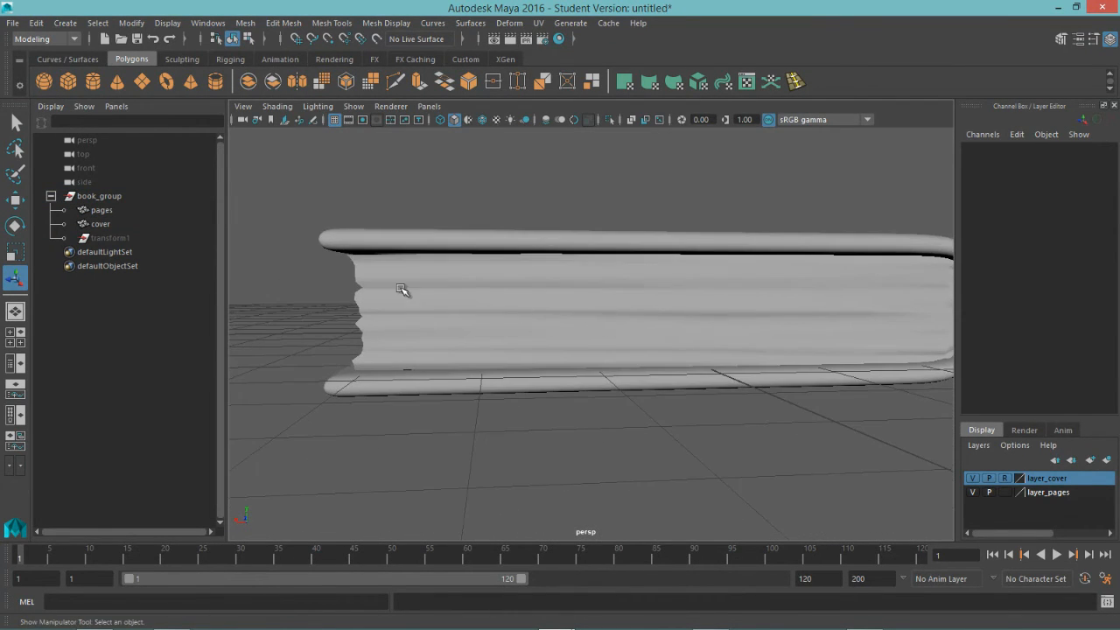
left_click_drag(403, 290, 650, 318)
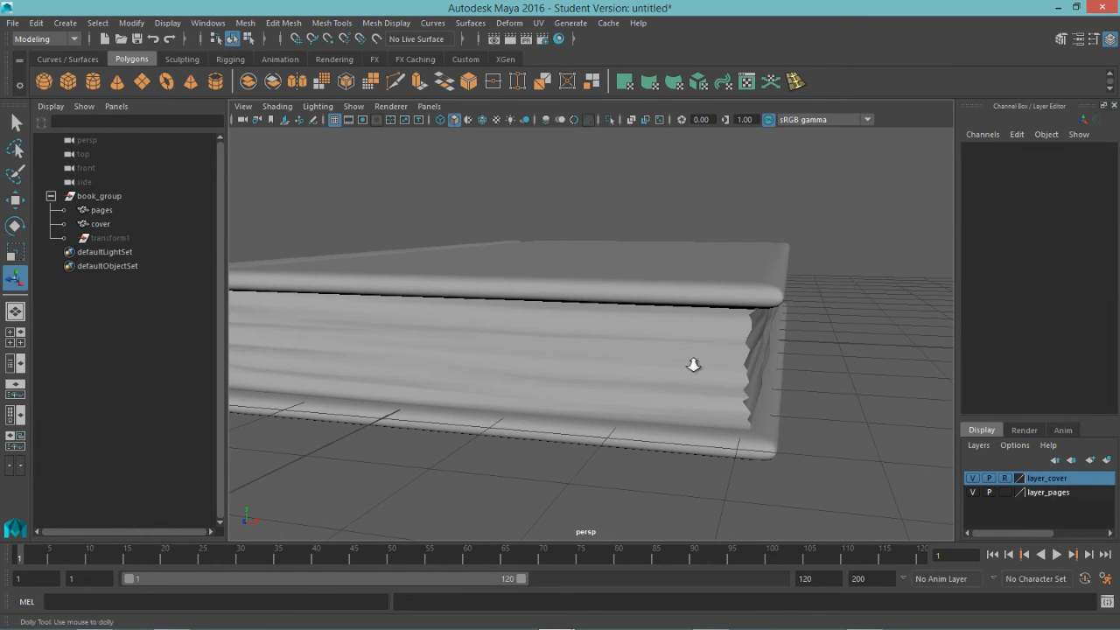
left_click_drag(693, 364, 495, 350)
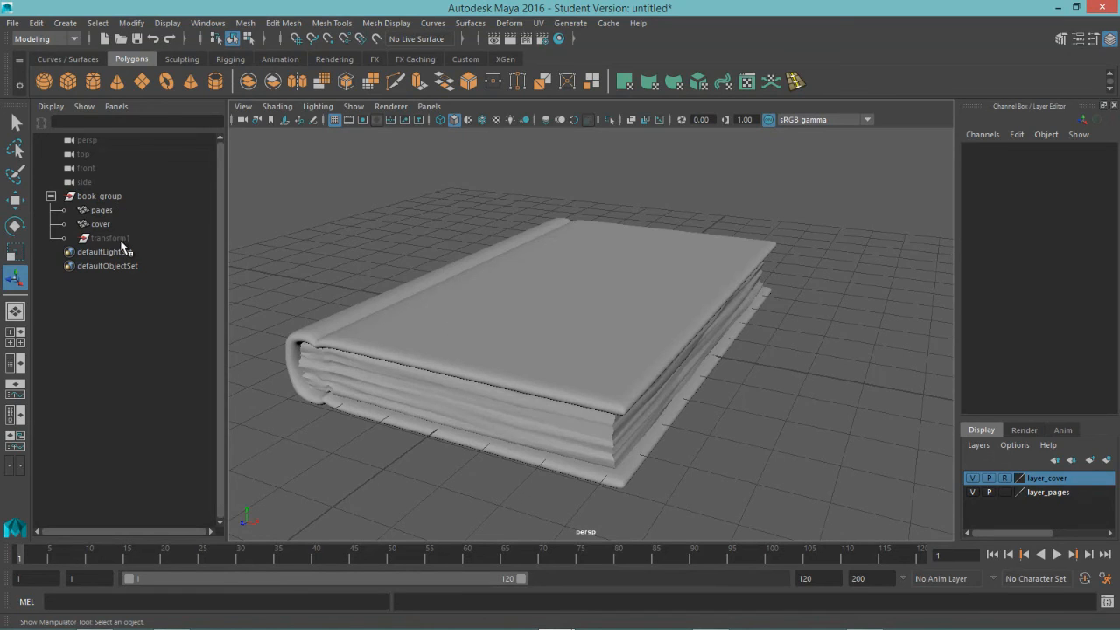
Select book_group, pages, cover and transform1 in the Outliner for history deletion.
left_click(99, 195)
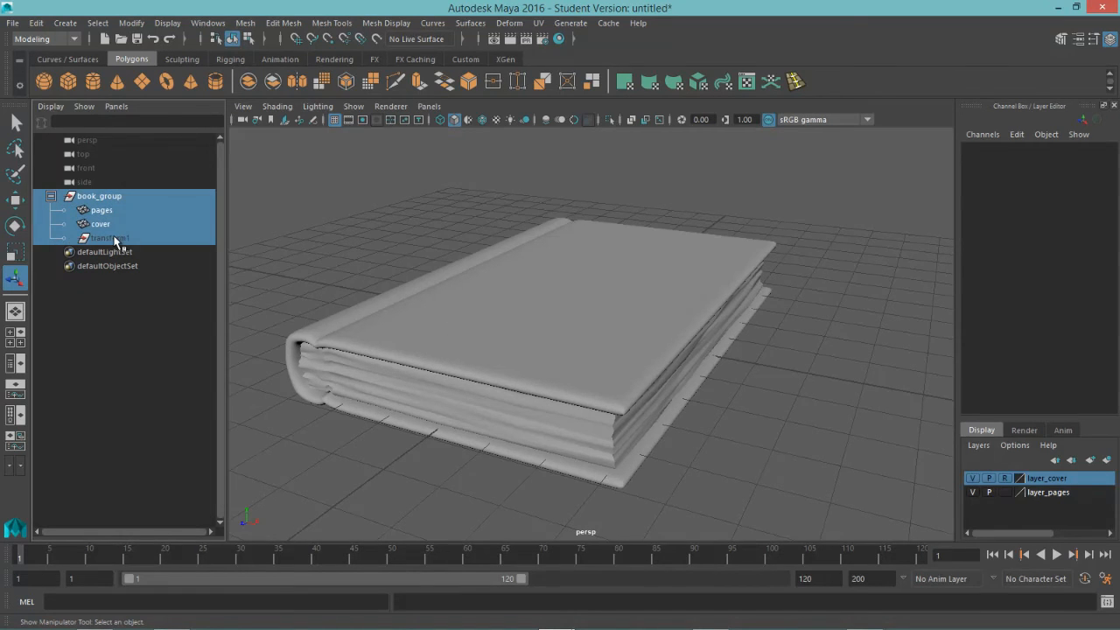
left_click(109, 238)
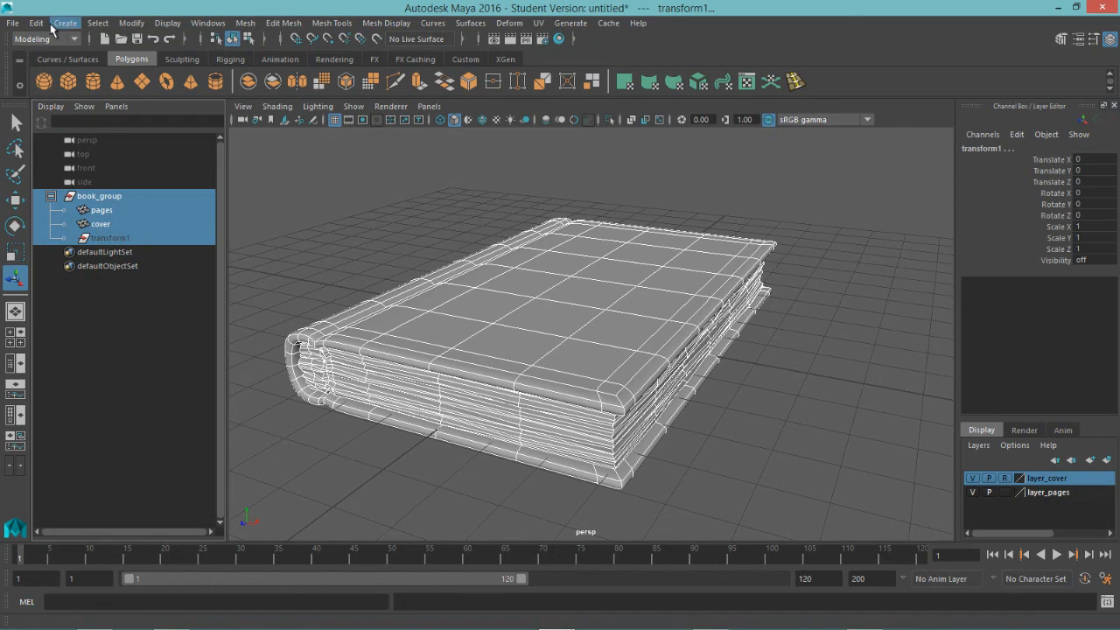
left_click(36, 23)
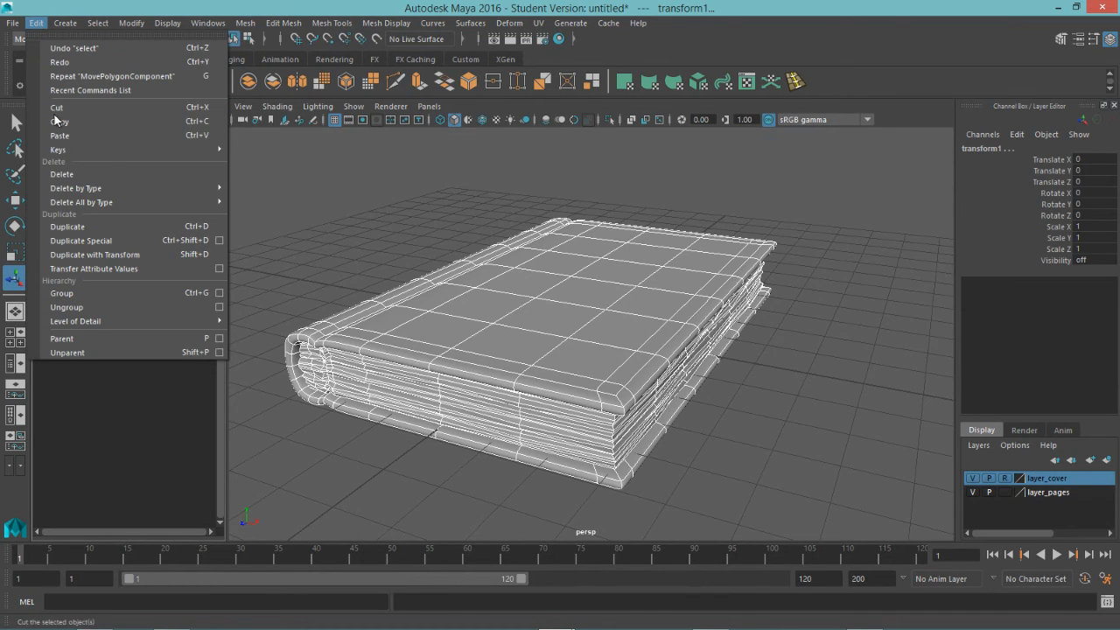
mouse_move(76, 187)
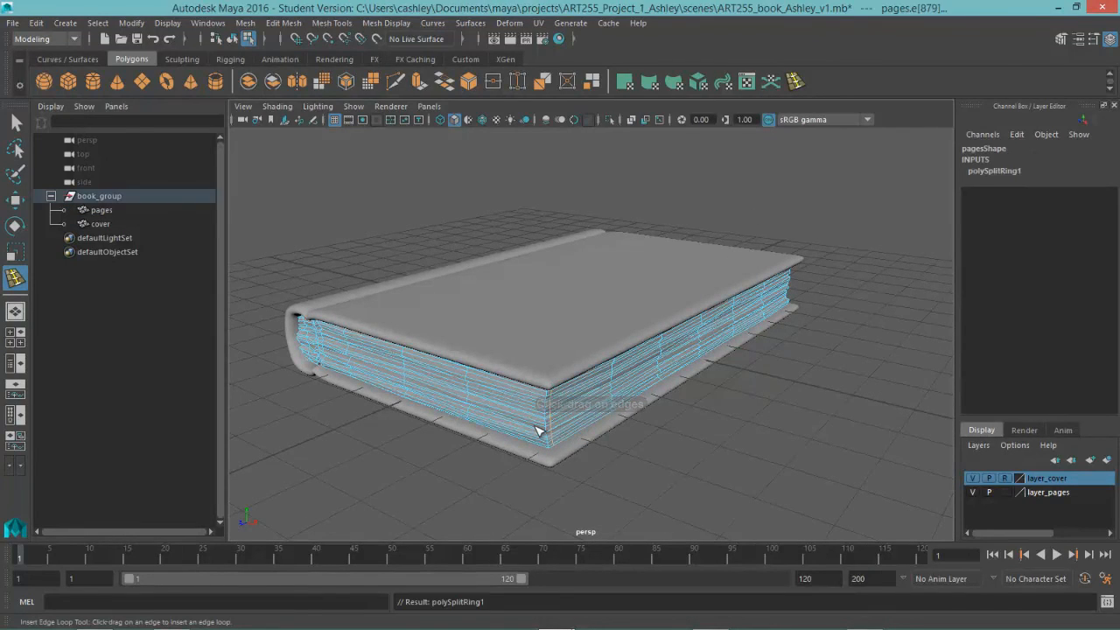
Insert three vertical edge loops across the page block.
left_click(539, 411)
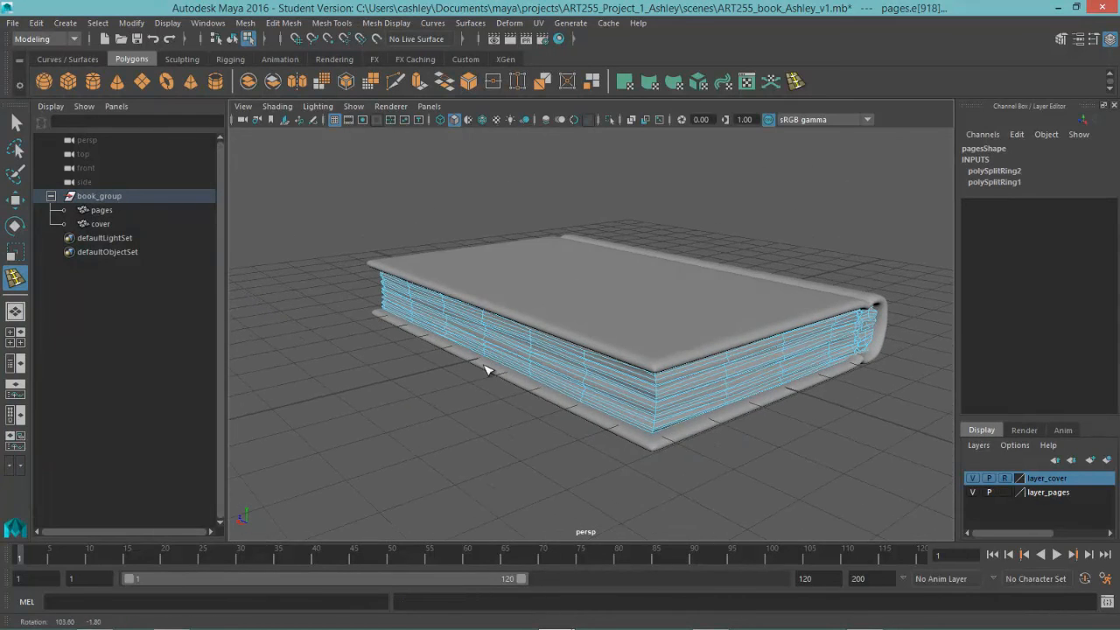
mouse_move(643, 394)
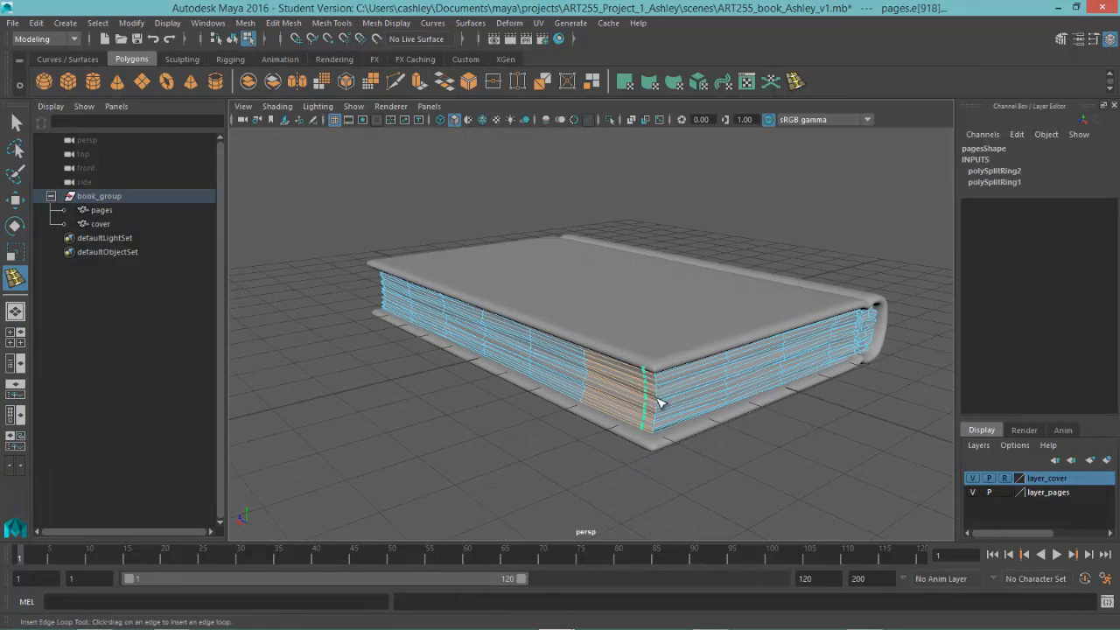
left_click(652, 398)
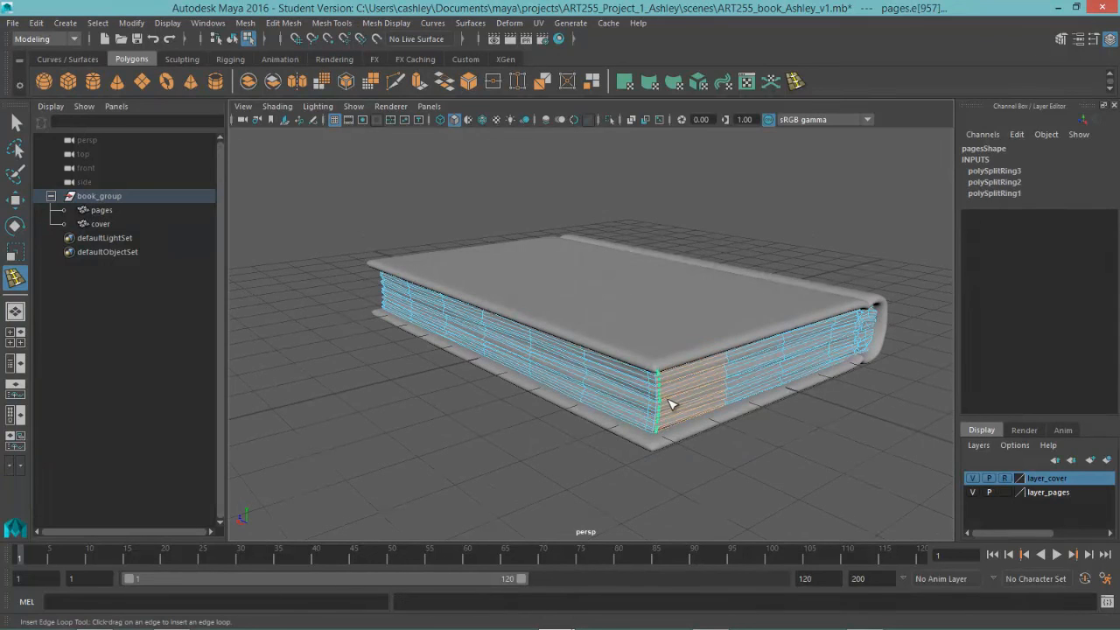
left_click(669, 403)
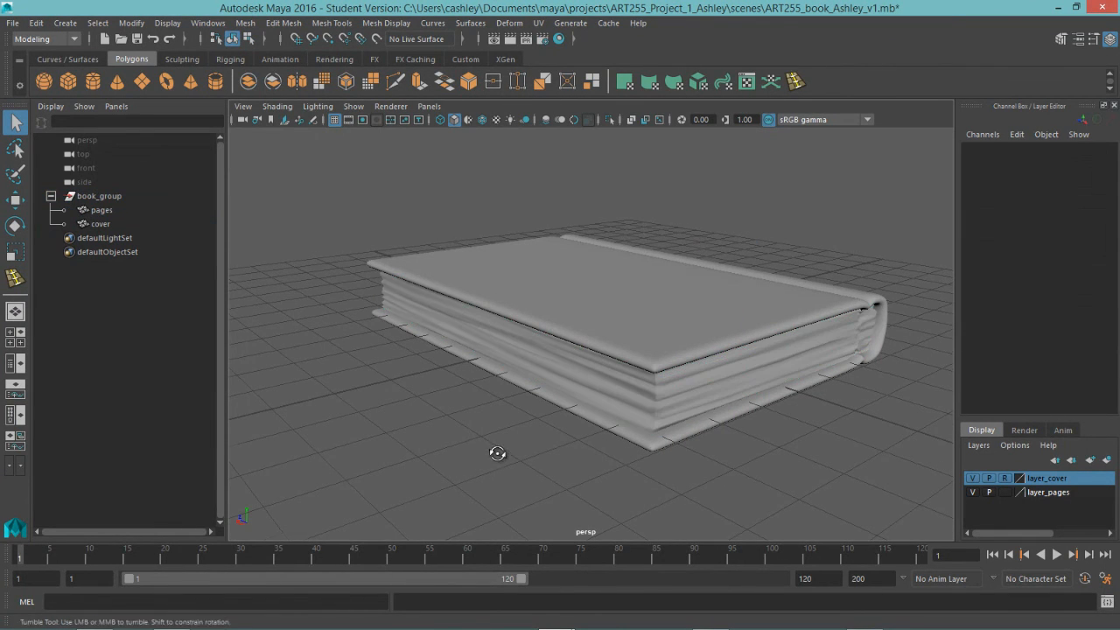
Select the pages mesh and orbit around the spine to review the smoothed pages.
left_click(100, 210)
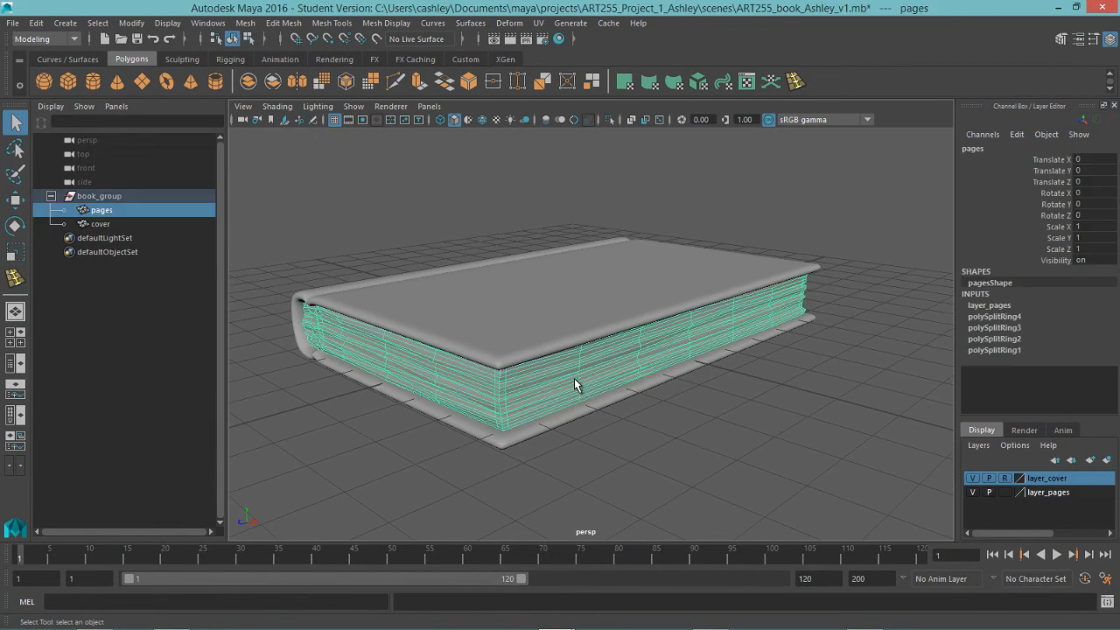
left_click_drag(577, 386, 608, 468)
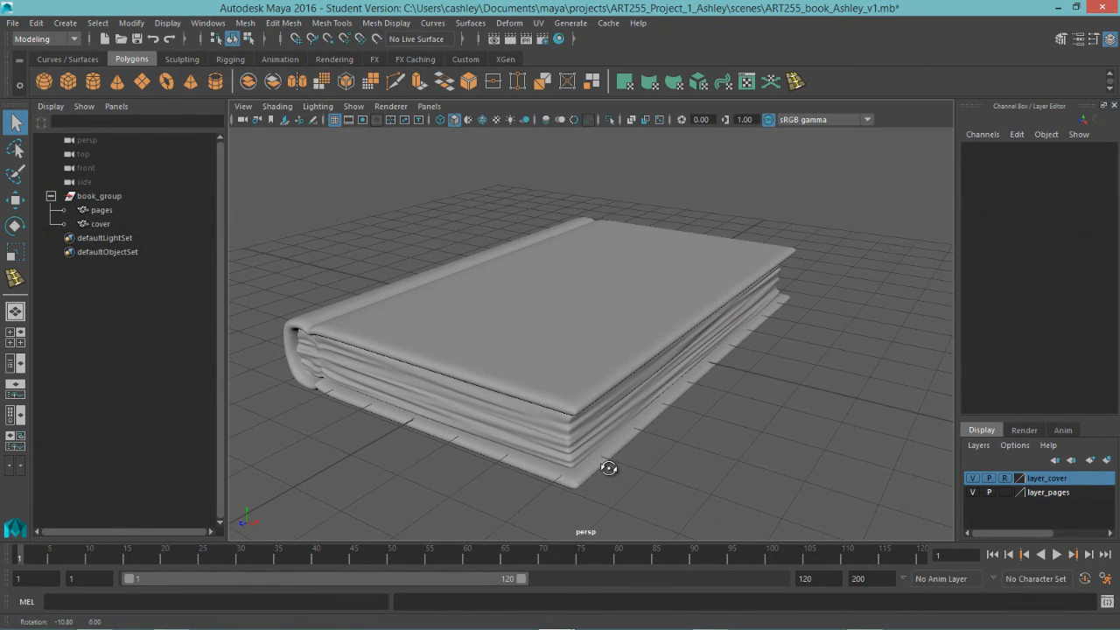
left_click_drag(608, 468, 477, 409)
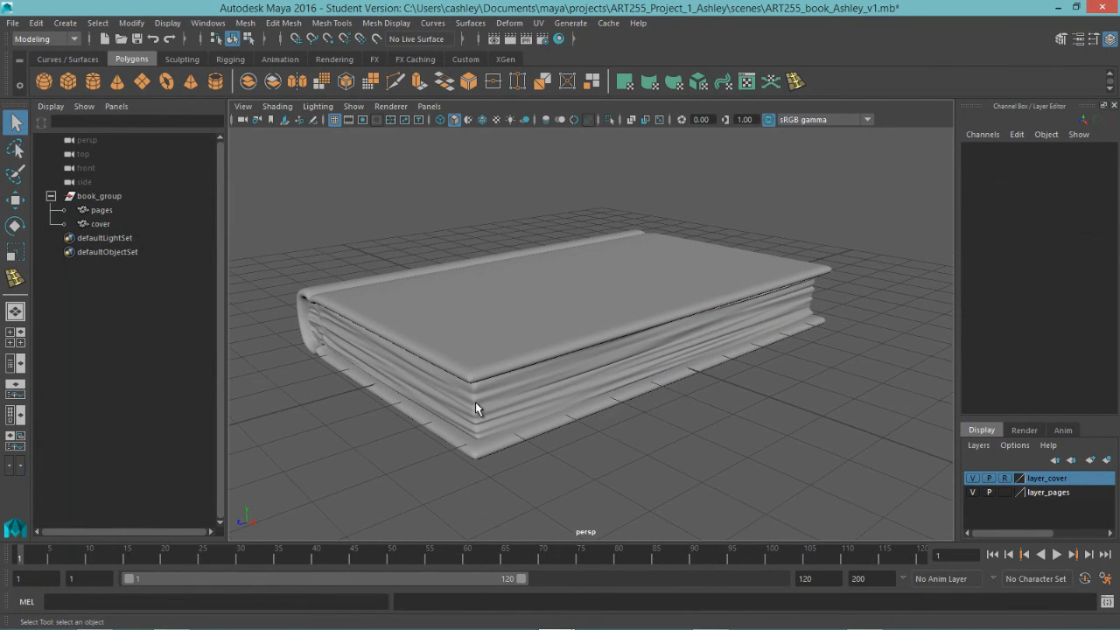
left_click_drag(477, 409, 560, 409)
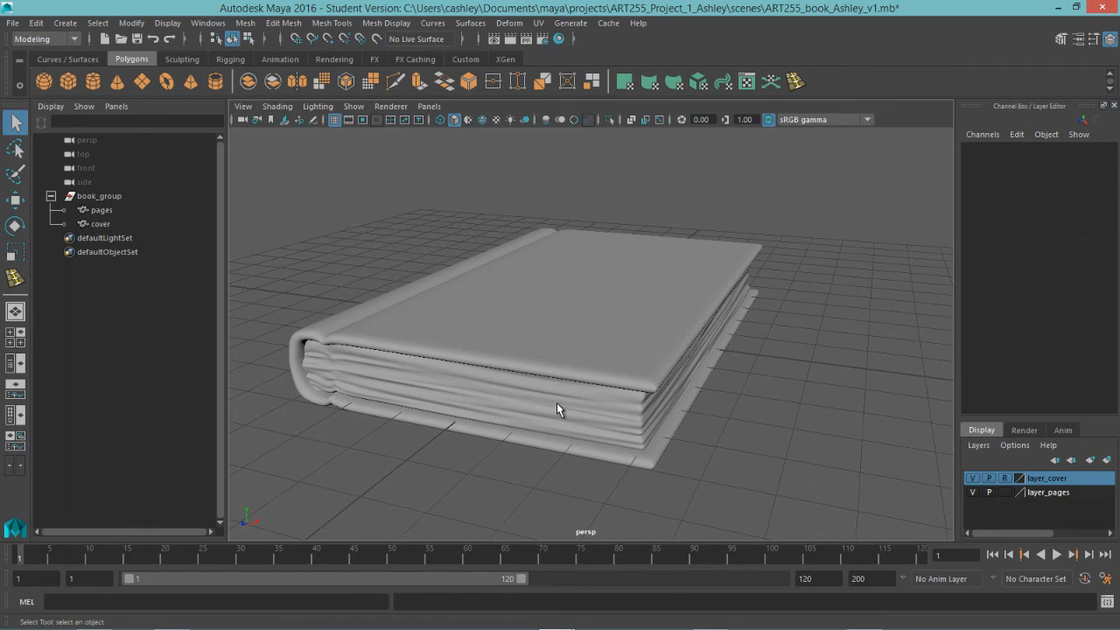